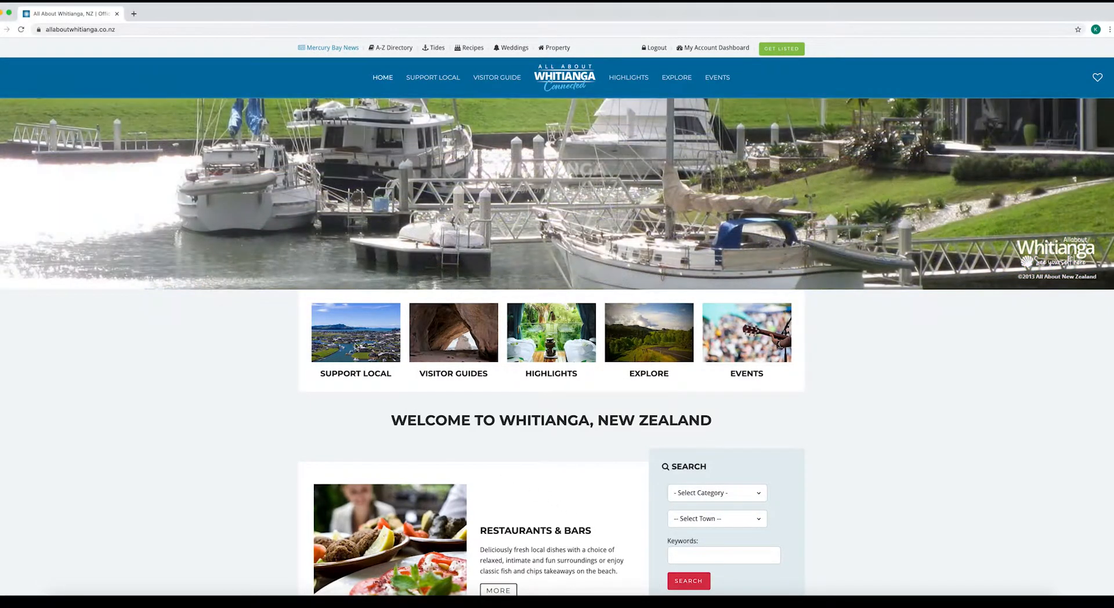
Step: Open the A-Z business directory and scroll down to the Trades & Services categories
left_click(355, 331)
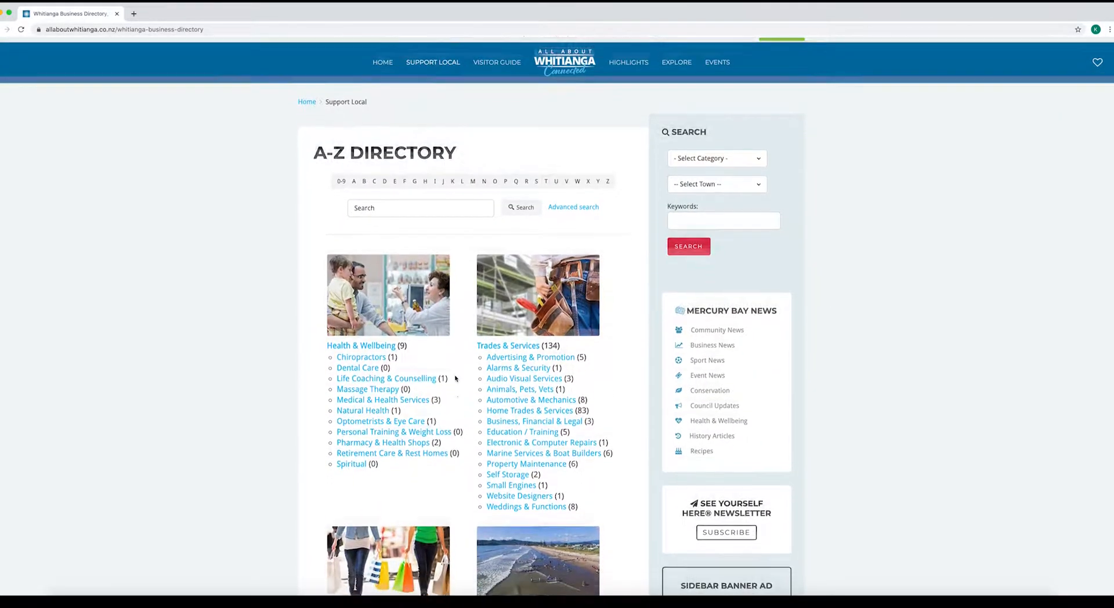
scroll("down", 3)
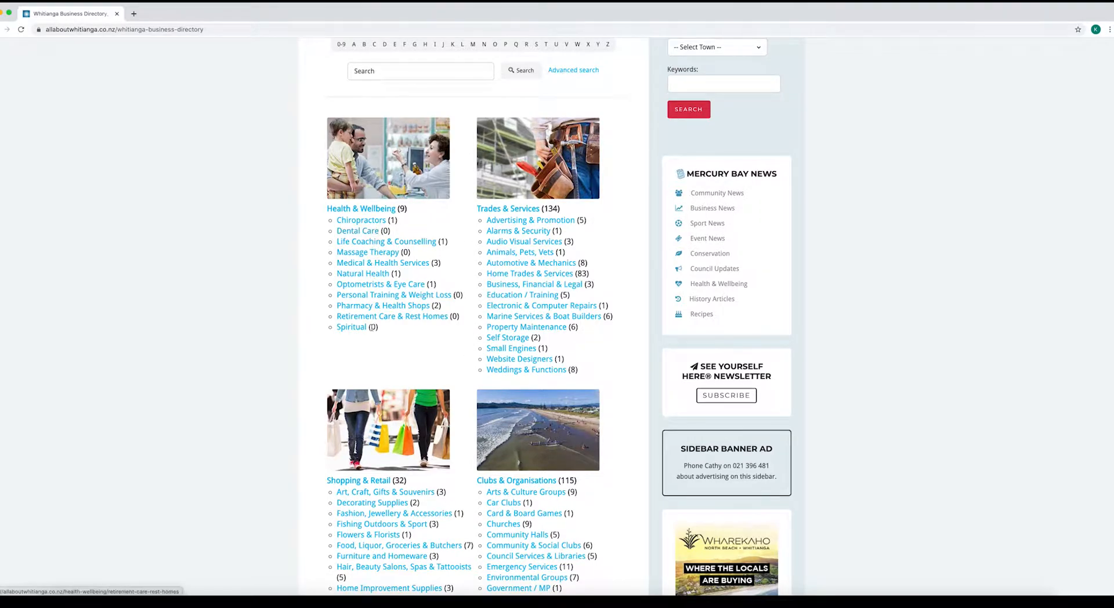
scroll("down", 3)
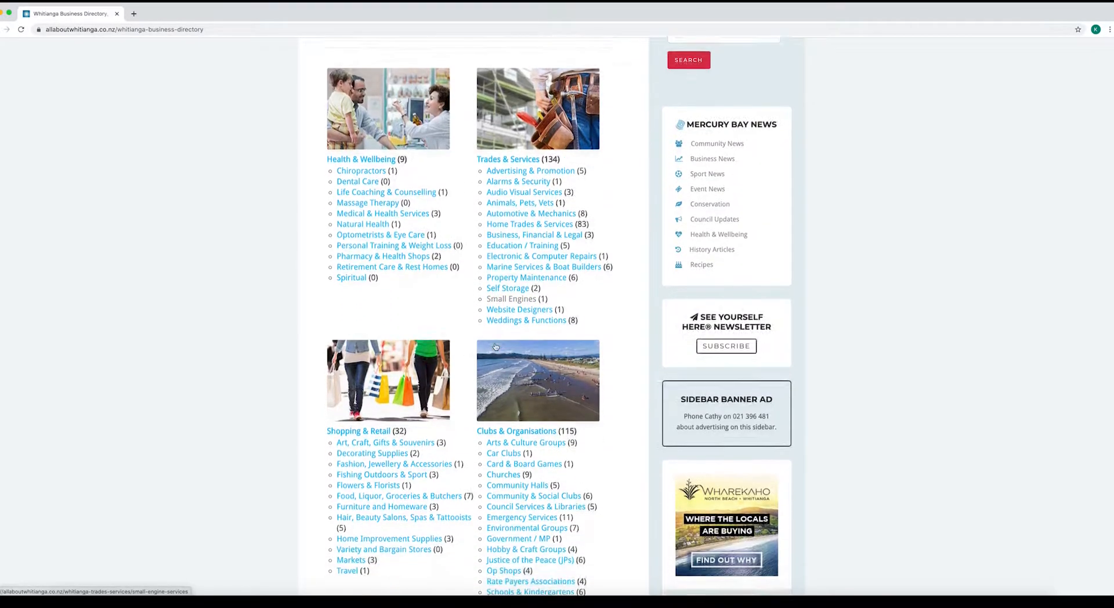
scroll("down", 3)
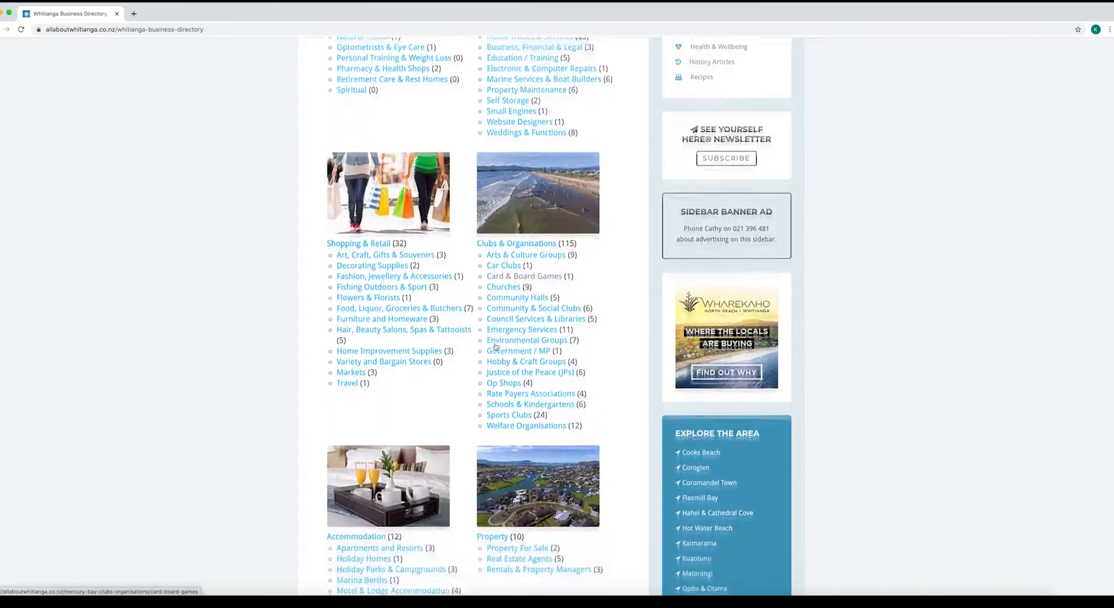
scroll("down", 3)
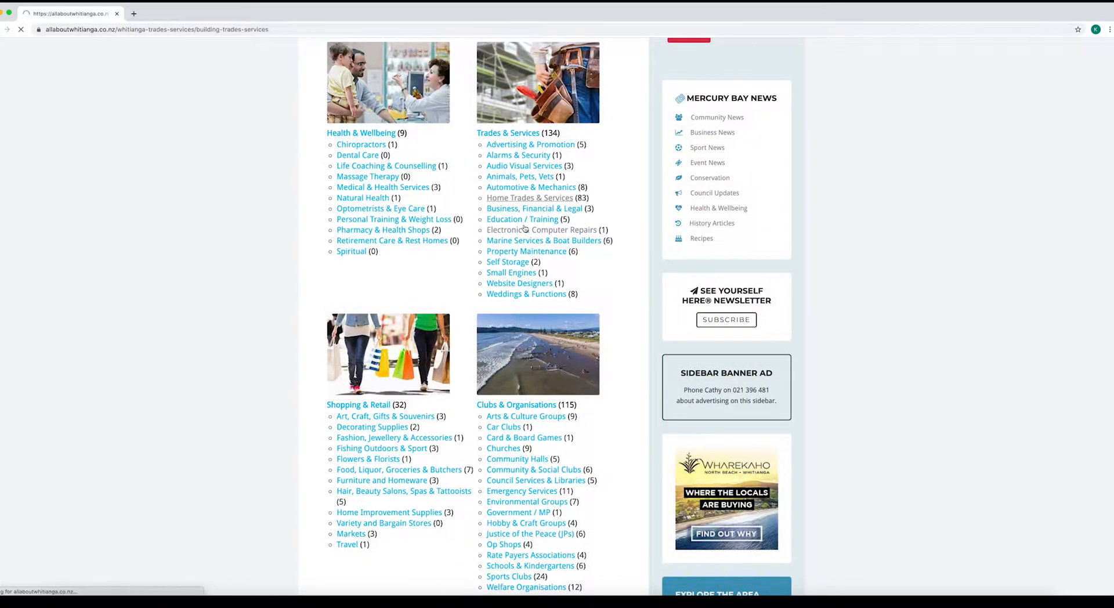
Step: Go into Home Trades & Services and browse down to the plumbing listings
left_click(529, 197)
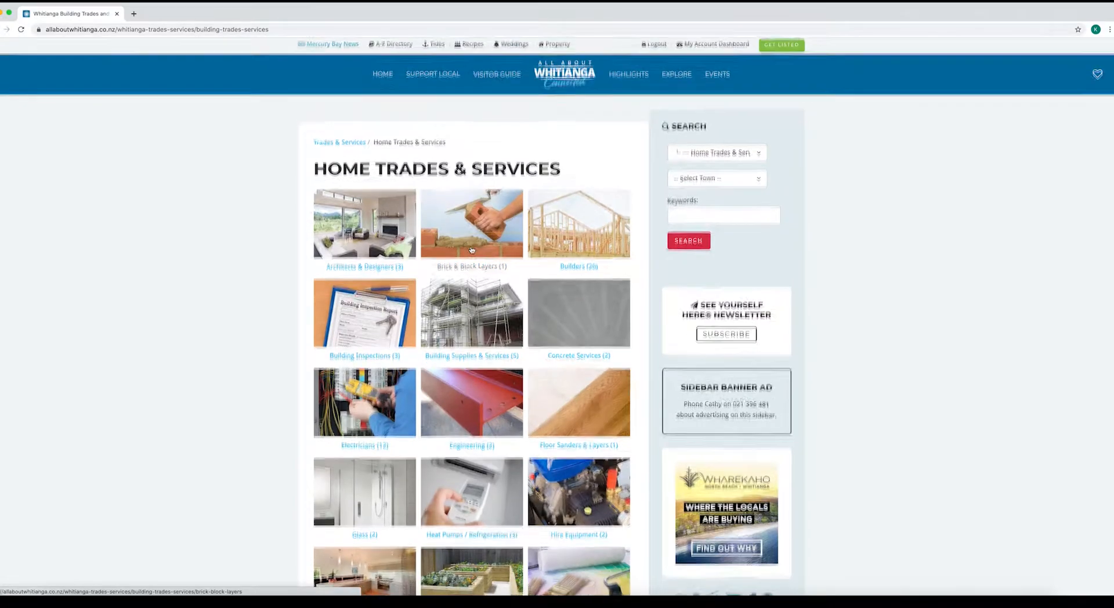
scroll("down", 3)
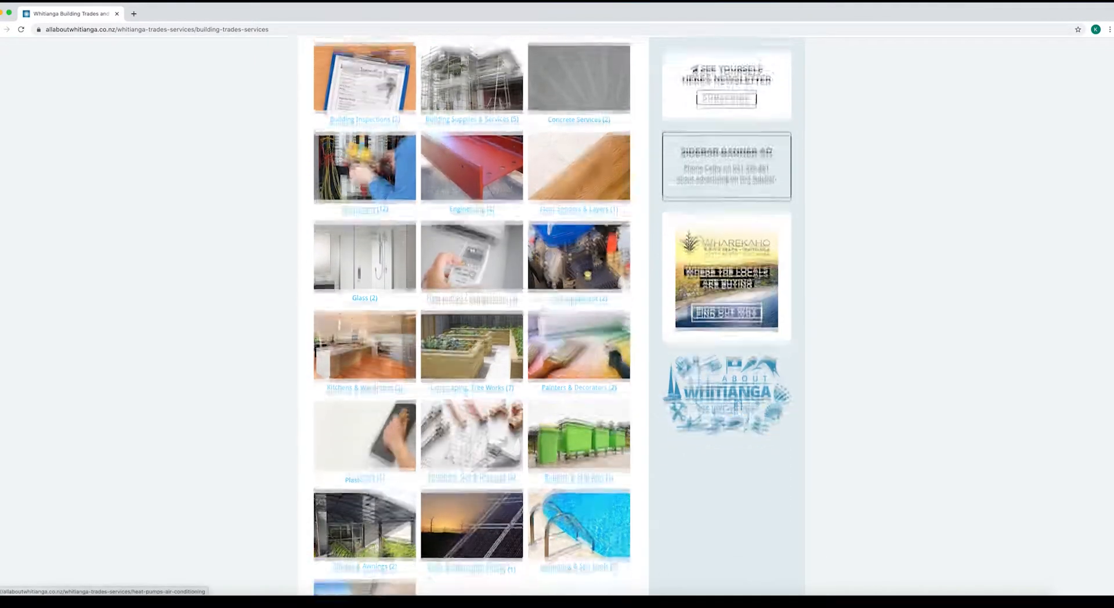
scroll("down", 3)
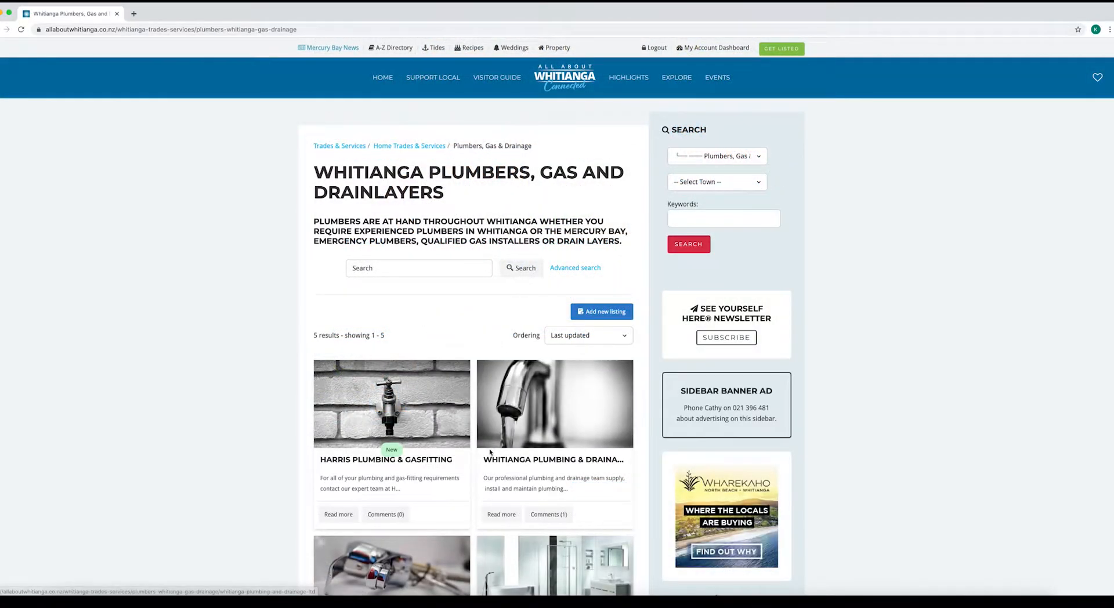
scroll("down", 3)
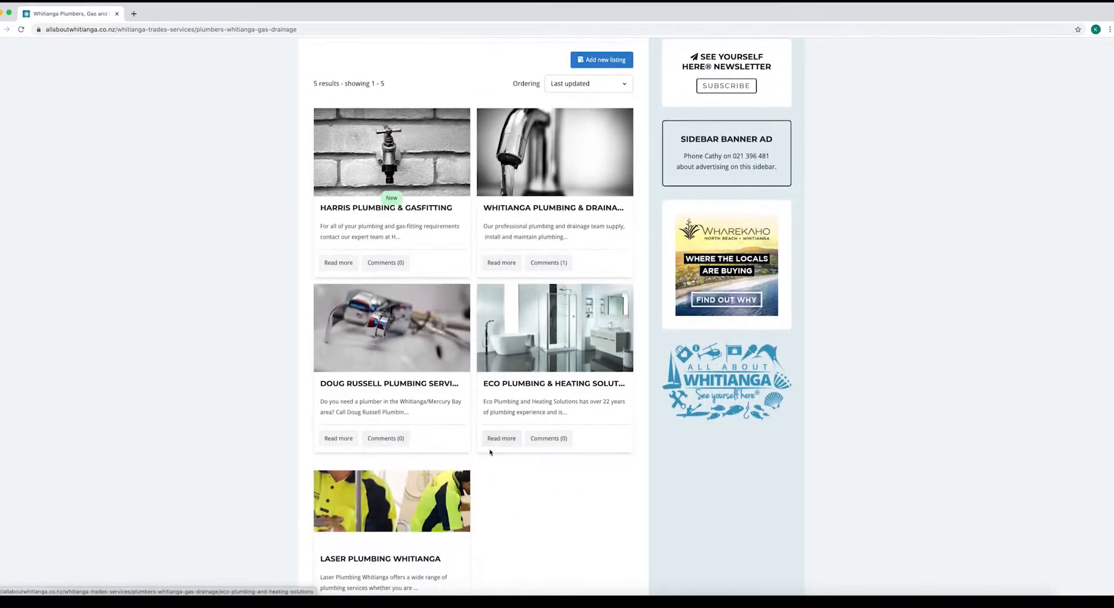
scroll("down", 3)
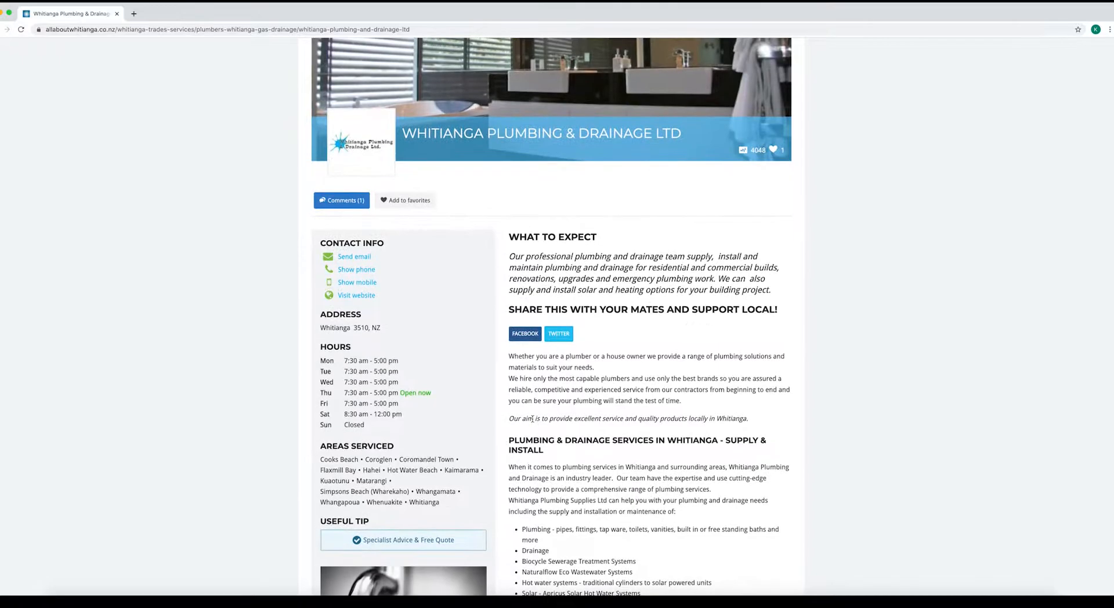
Step: Scroll through the Whitianga Plumbing & Drainage listing's services, photos and comments
scroll("down", 3)
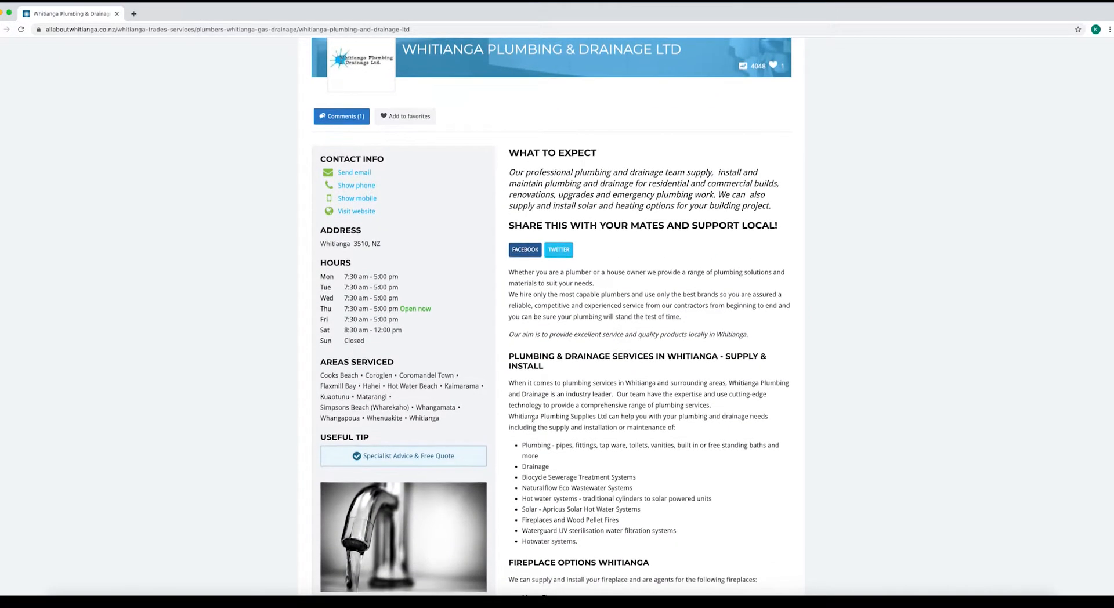
scroll("down", 3)
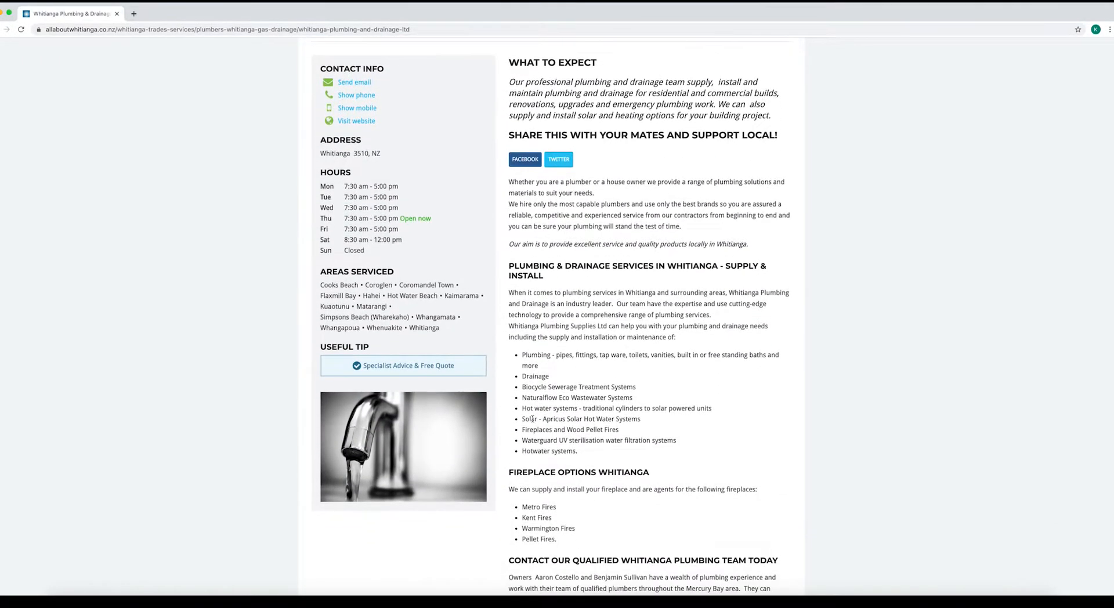
scroll("down", 3)
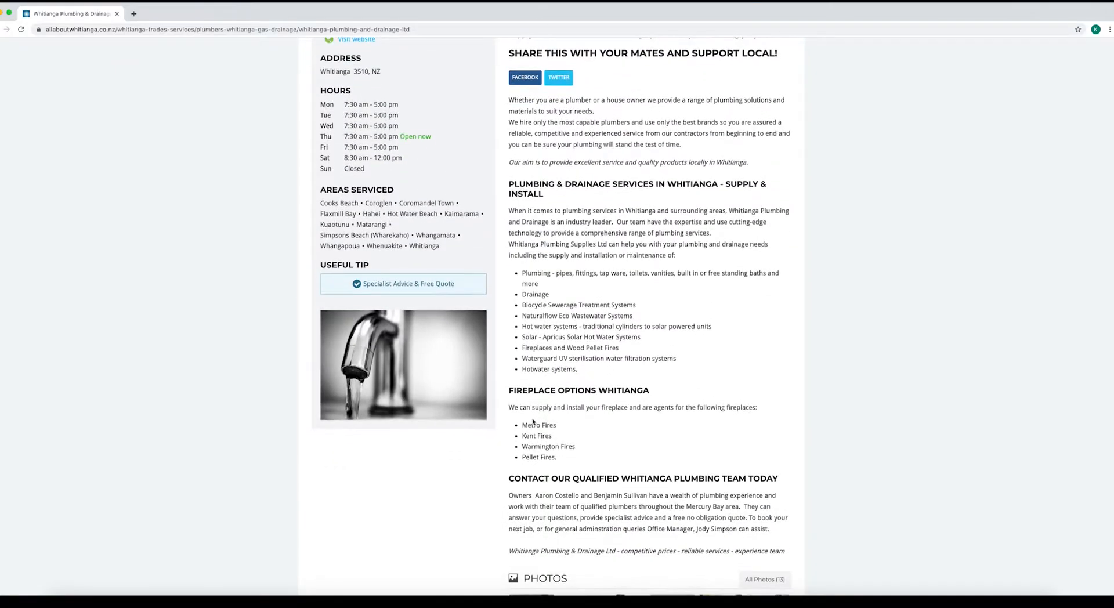
scroll("down", 3)
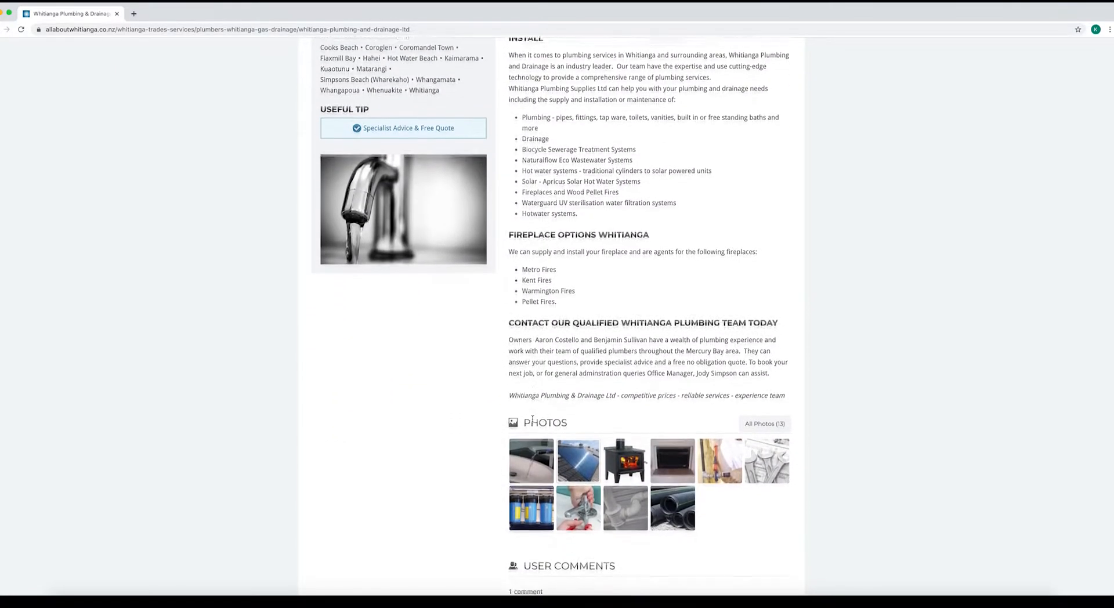
scroll("down", 3)
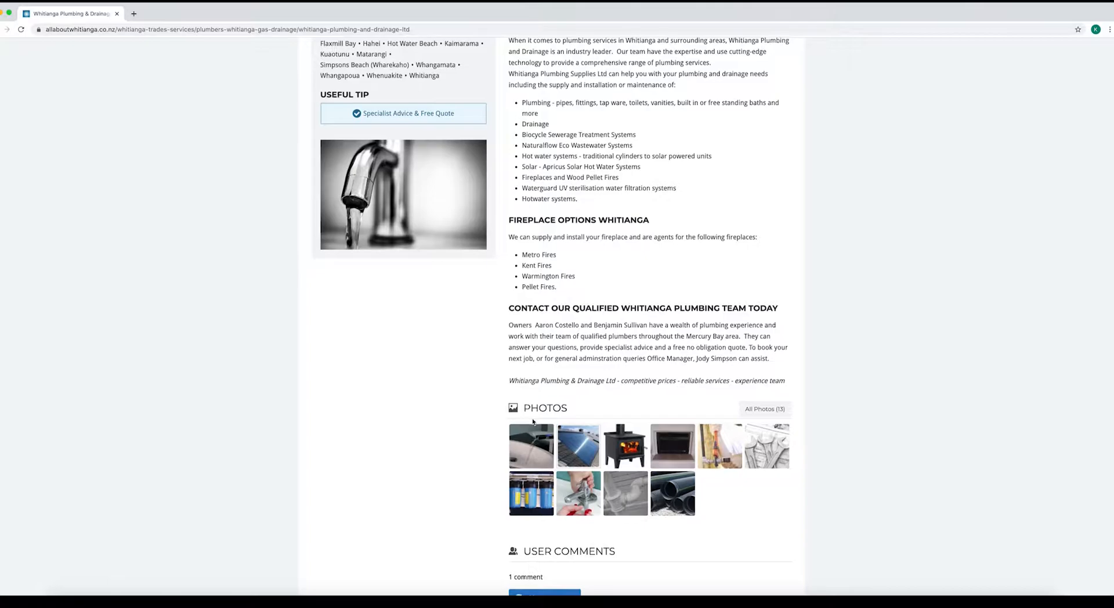
scroll("down", 3)
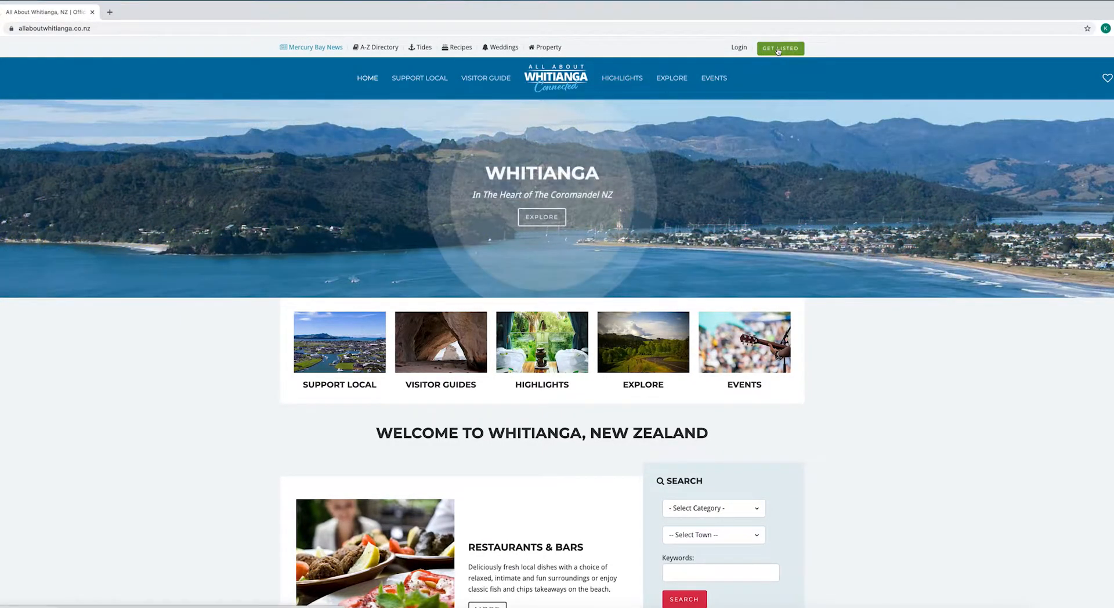
Step: Start Get Listed and log in with the Training account's username and password
left_click(779, 48)
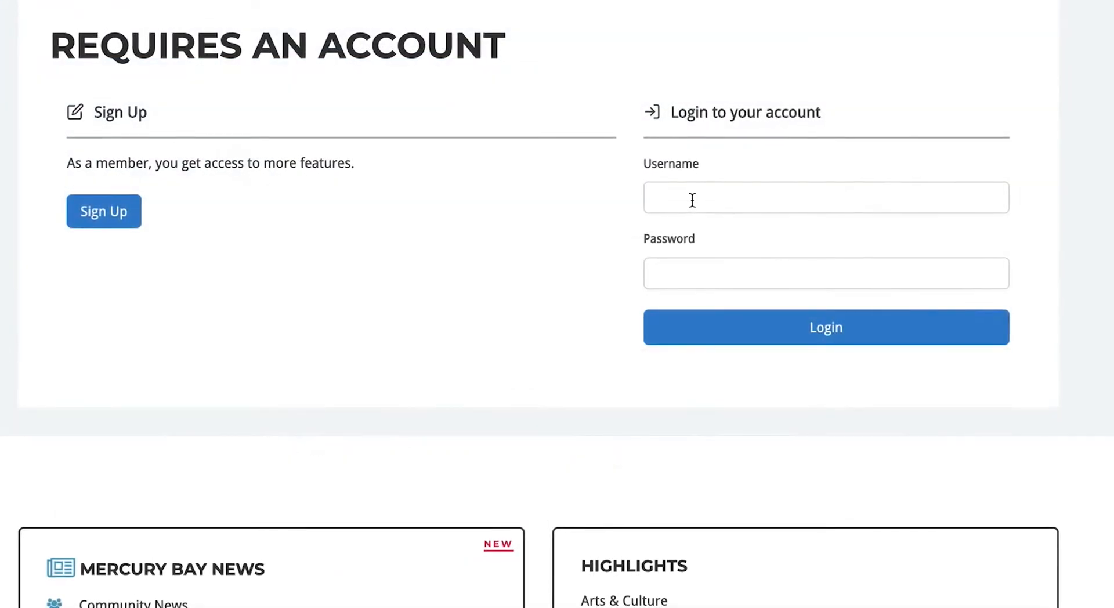
left_click(824, 198)
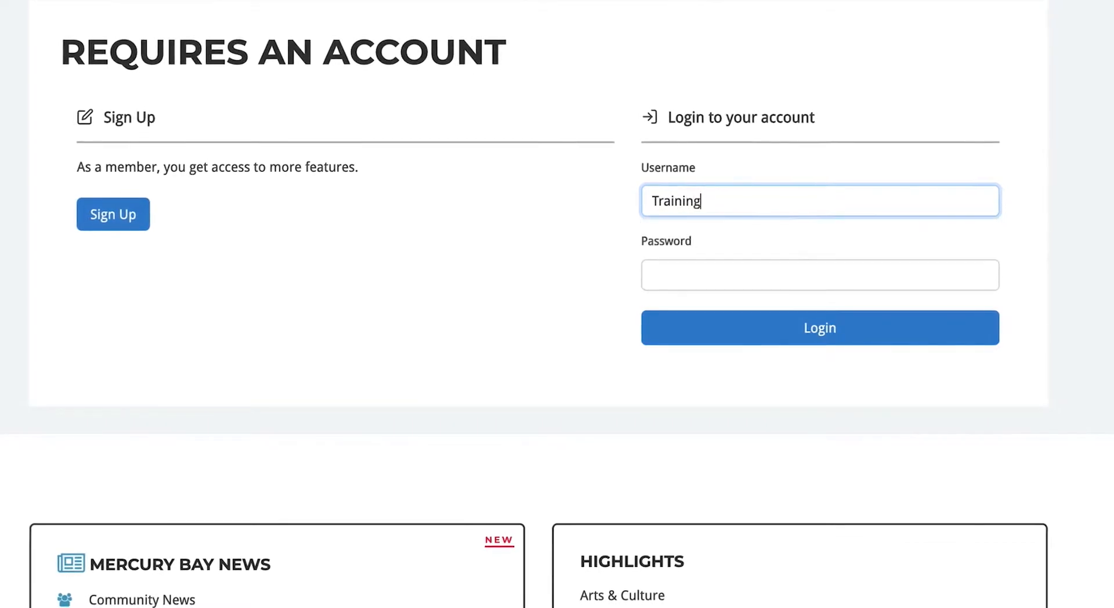
left_click(816, 275)
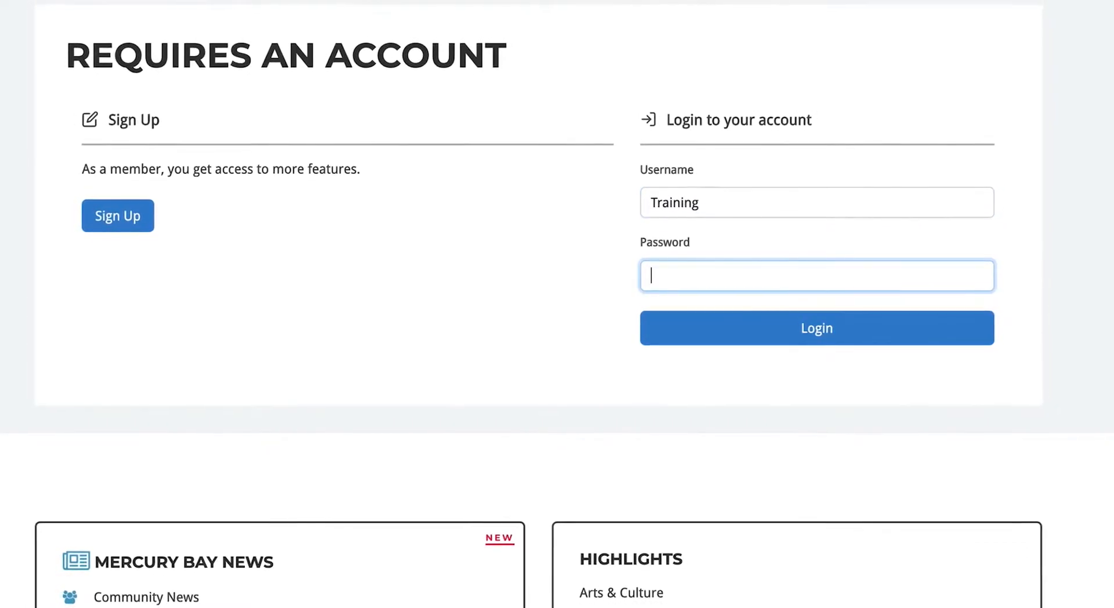
type("••")
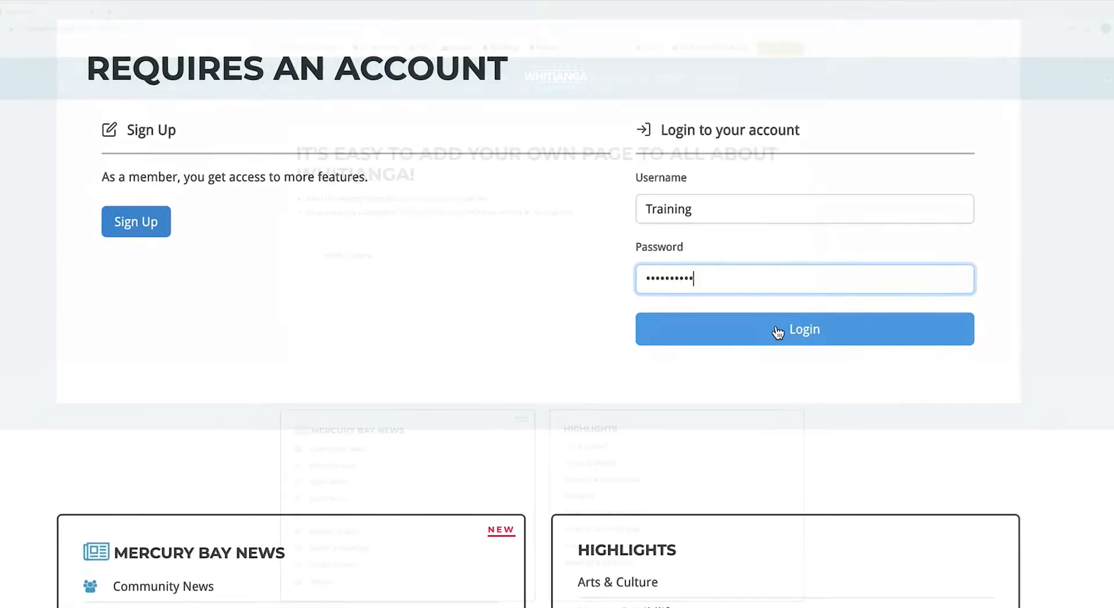
left_click(803, 329)
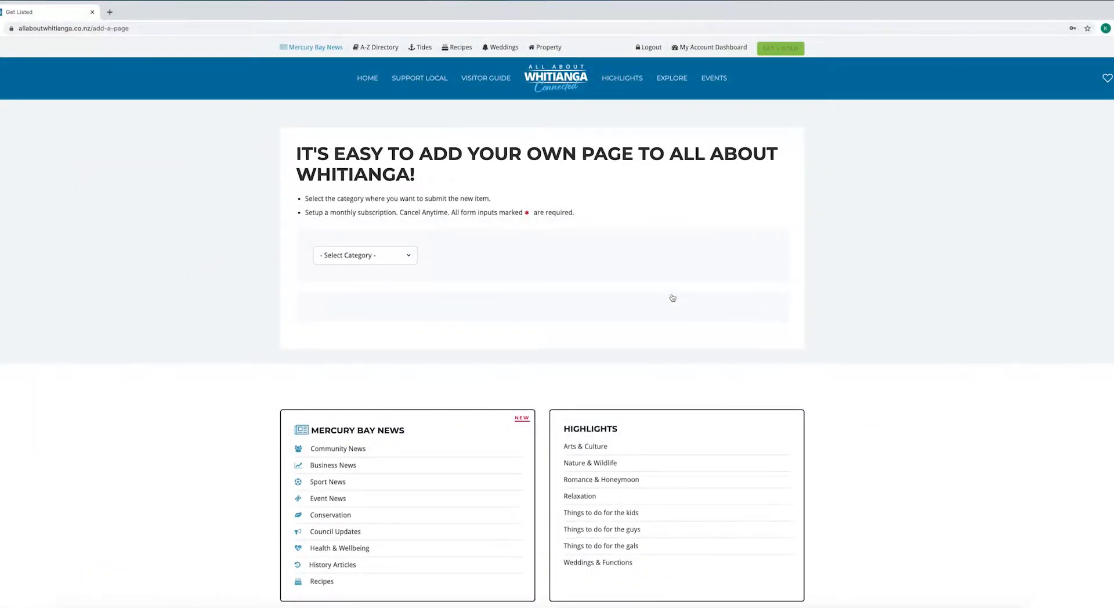
mouse_move(323, 281)
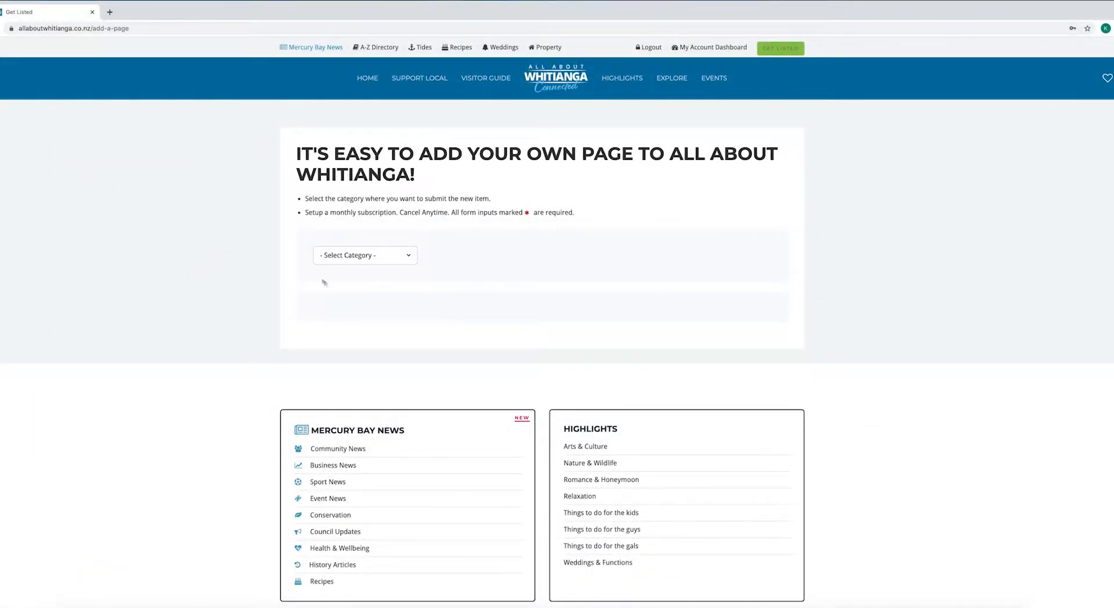
mouse_move(452, 234)
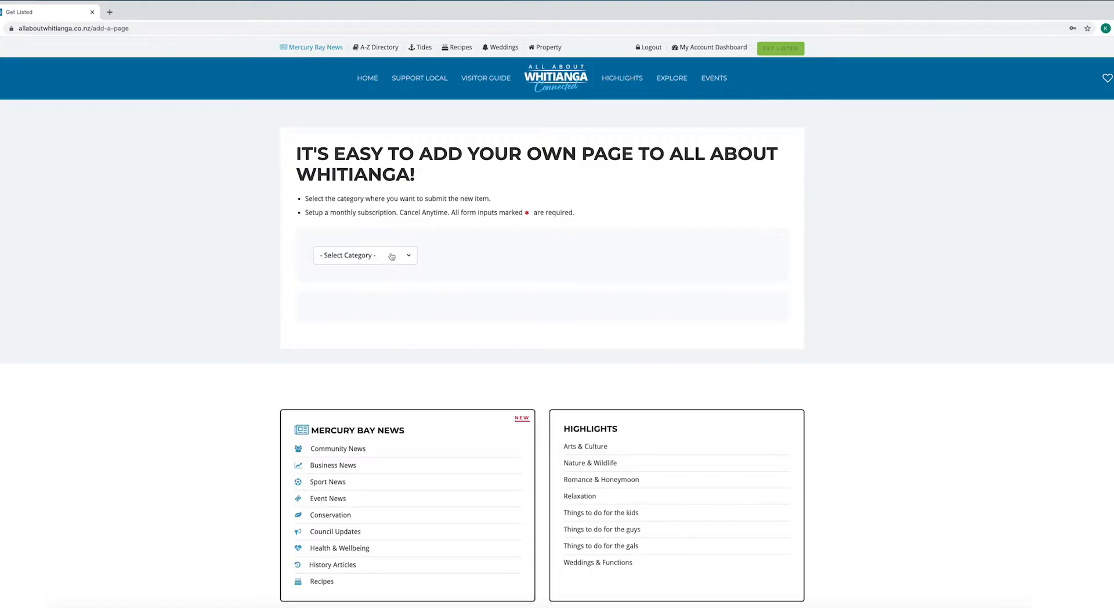
Step: Choose Trades & Services as category and Education / Training as subcategory
left_click(364, 256)
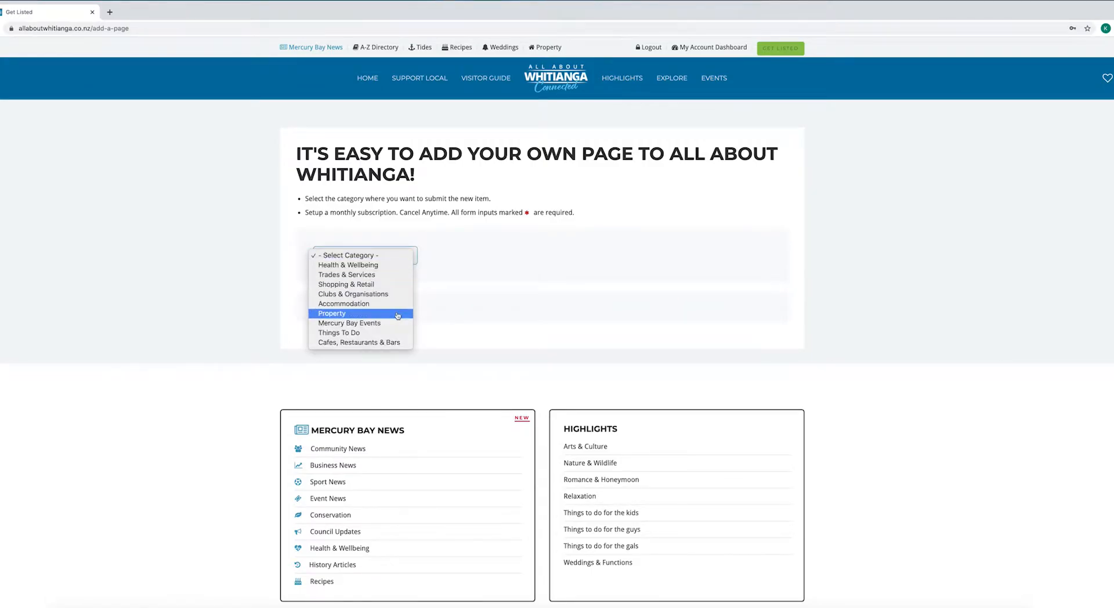
left_click(345, 275)
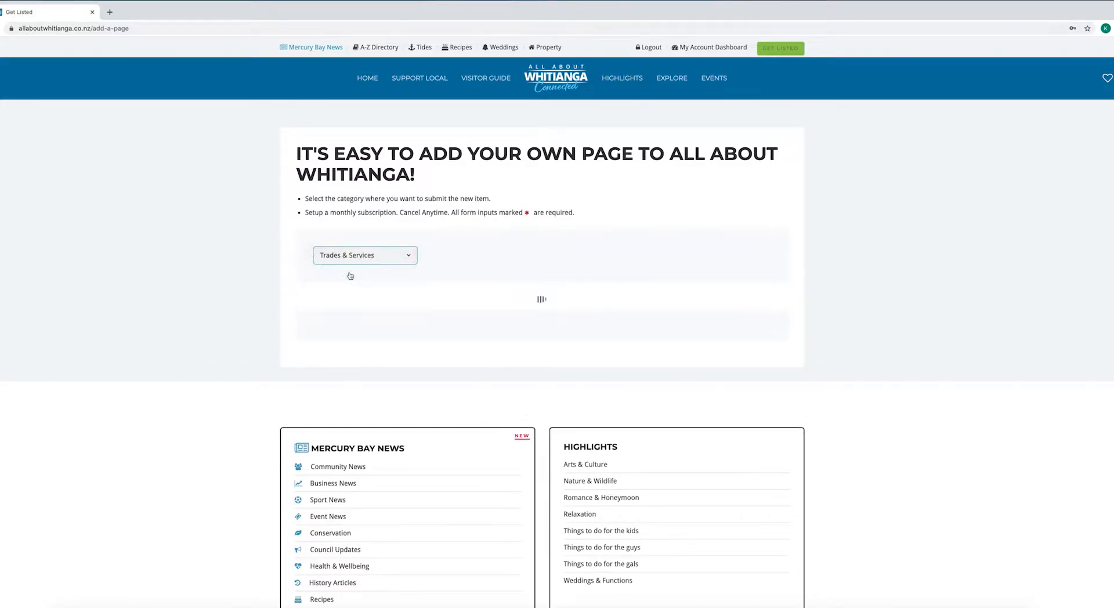
left_click(365, 255)
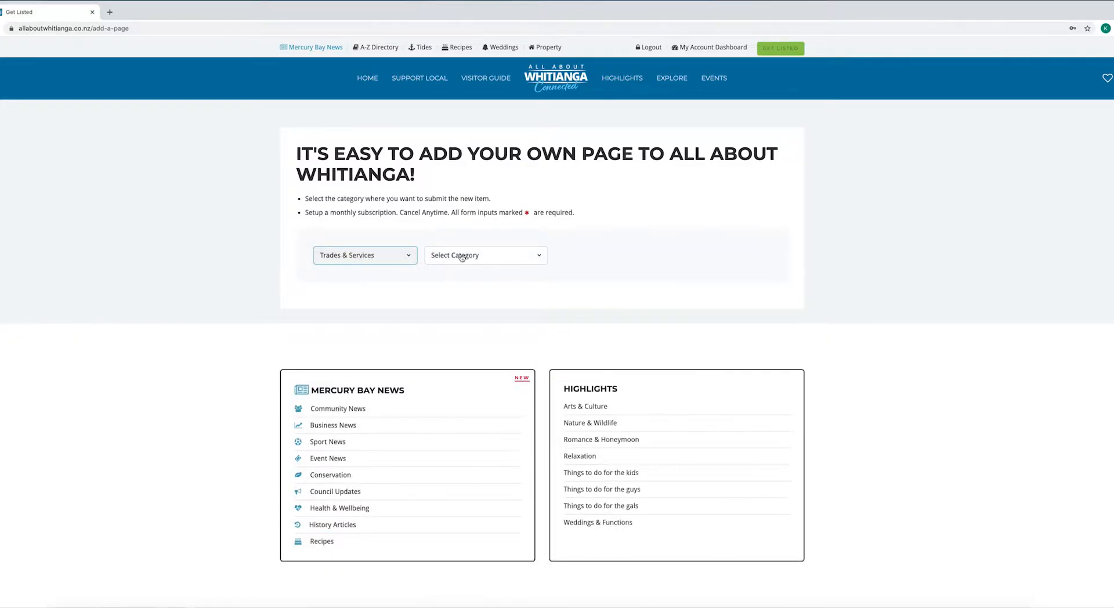
left_click(485, 256)
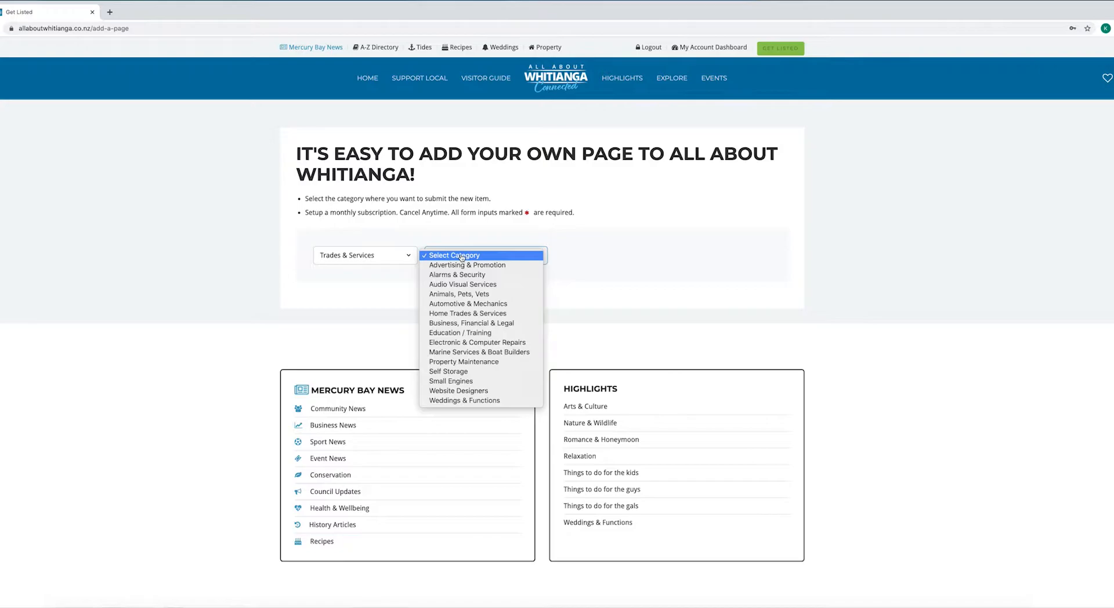
mouse_move(459, 333)
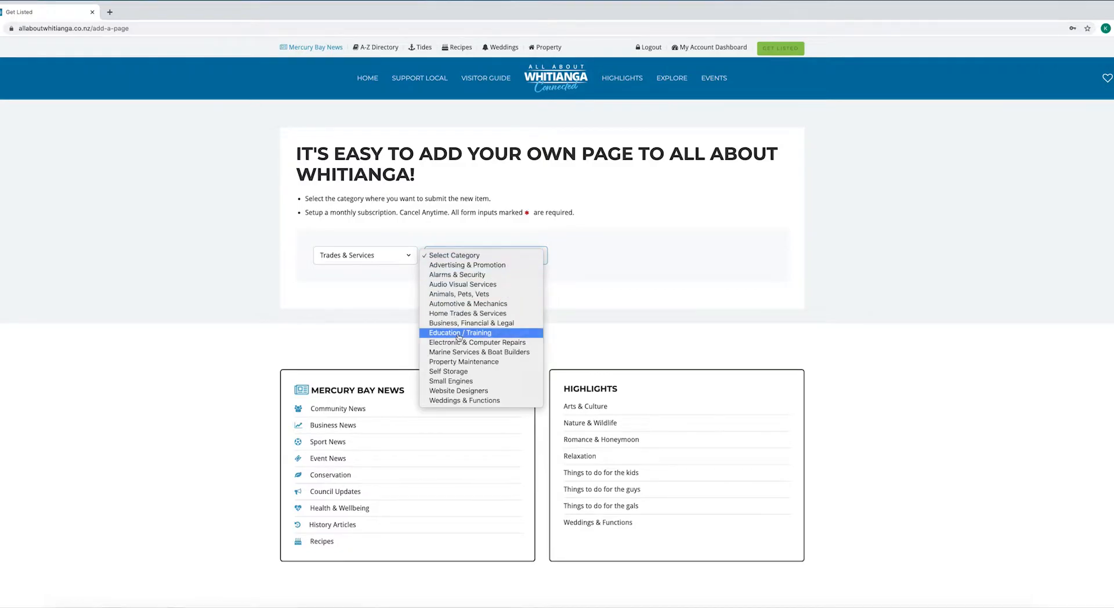
left_click(459, 332)
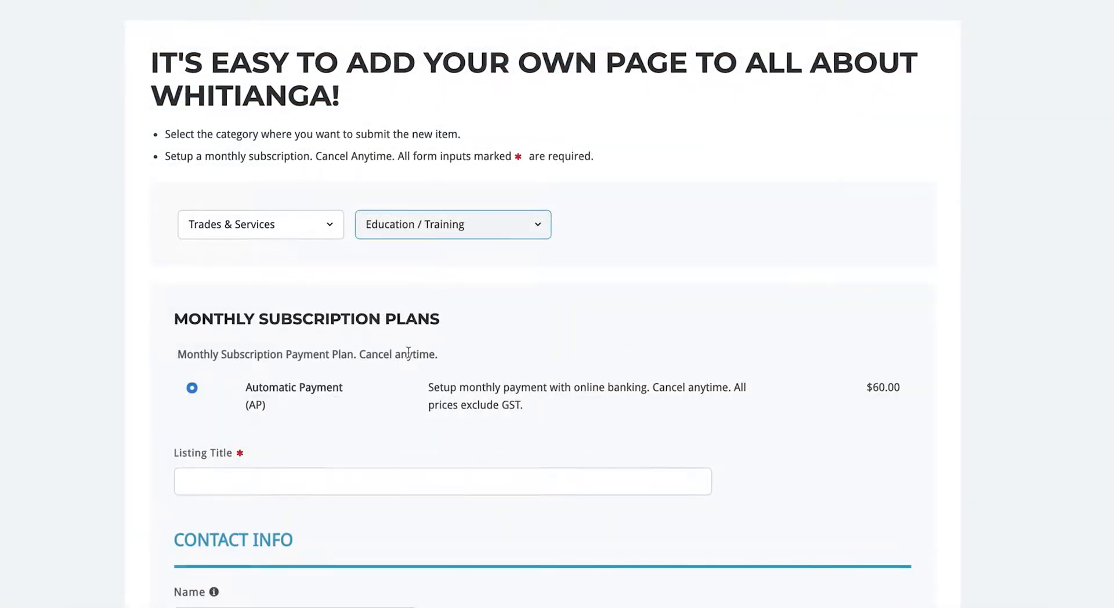
Step: Enter the listing title 'Tim's Training Team'
scroll("down", 3)
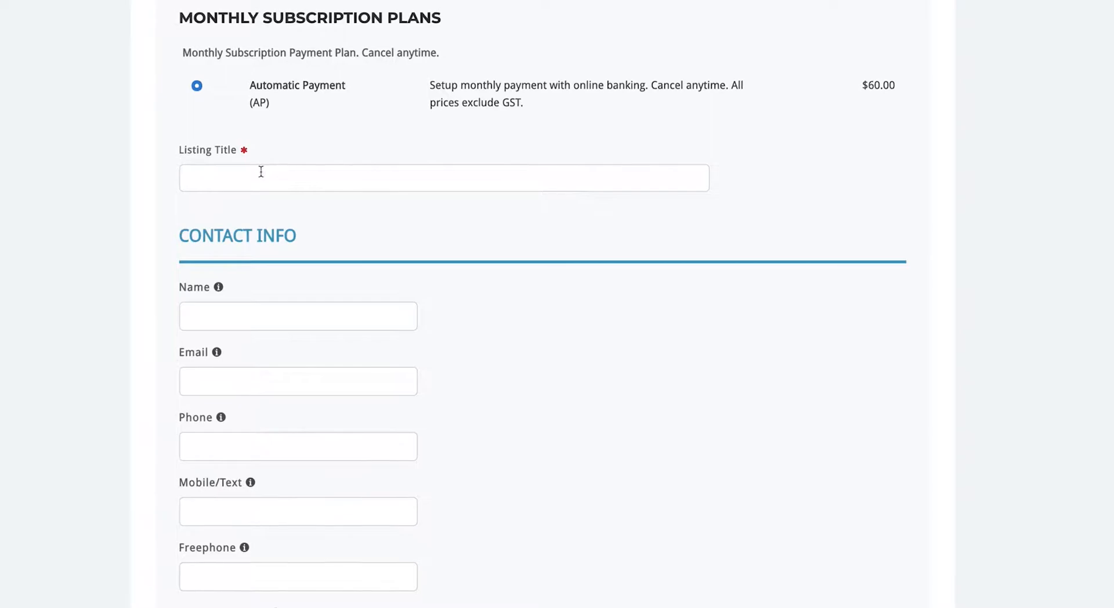
left_click(443, 178)
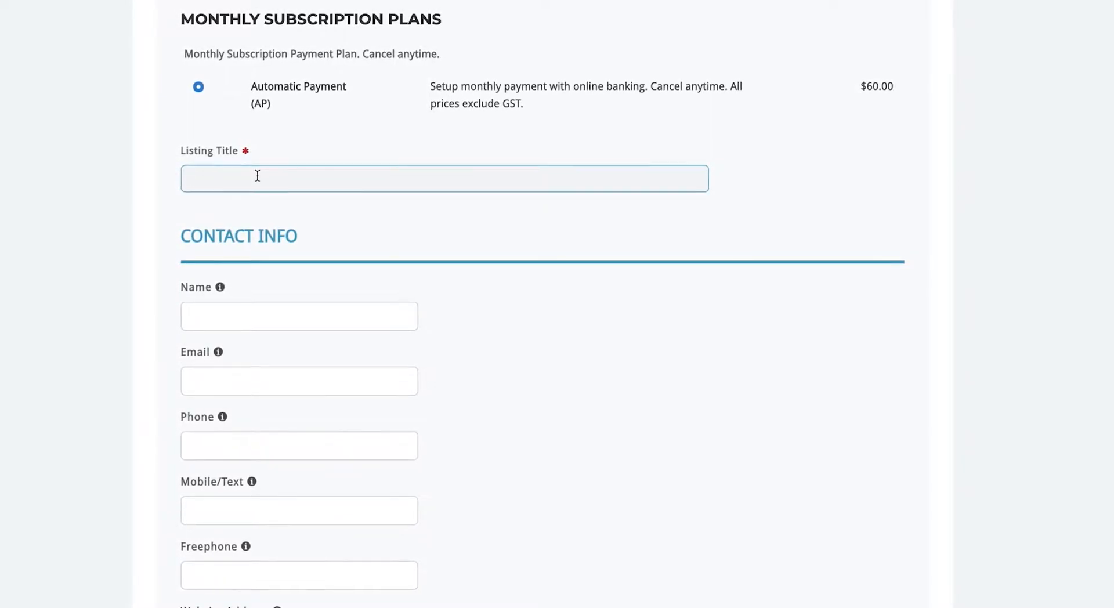
type("Tim's")
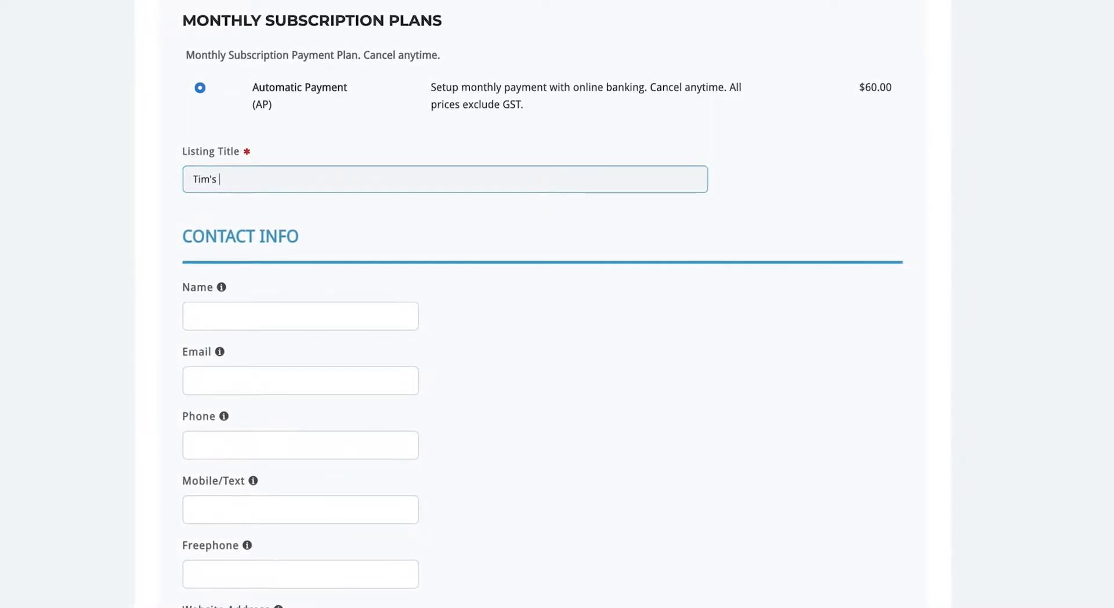
type("Train")
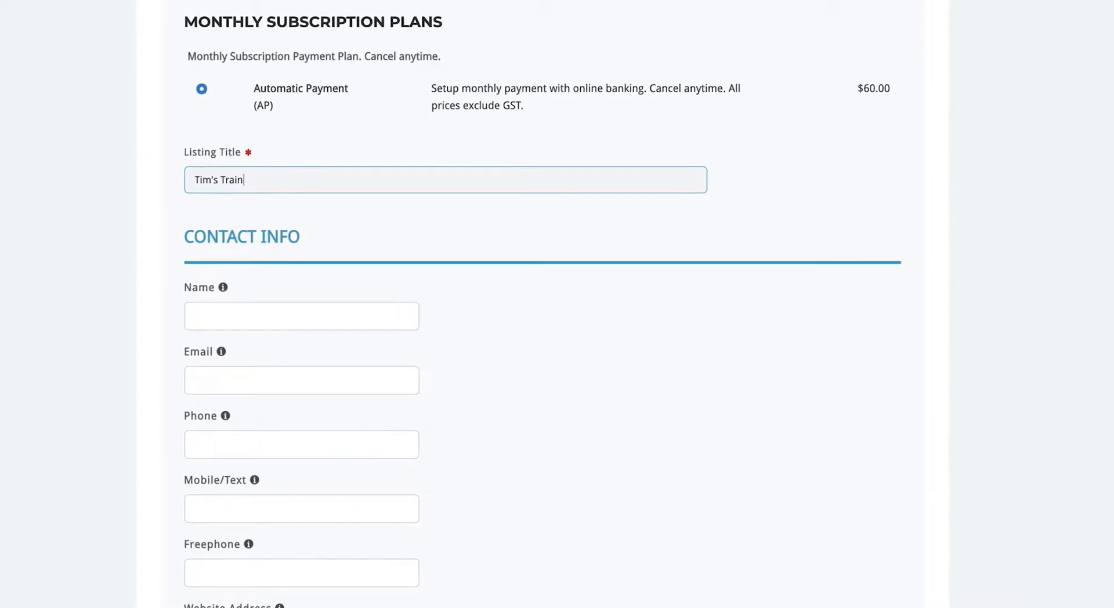
type("ing Team")
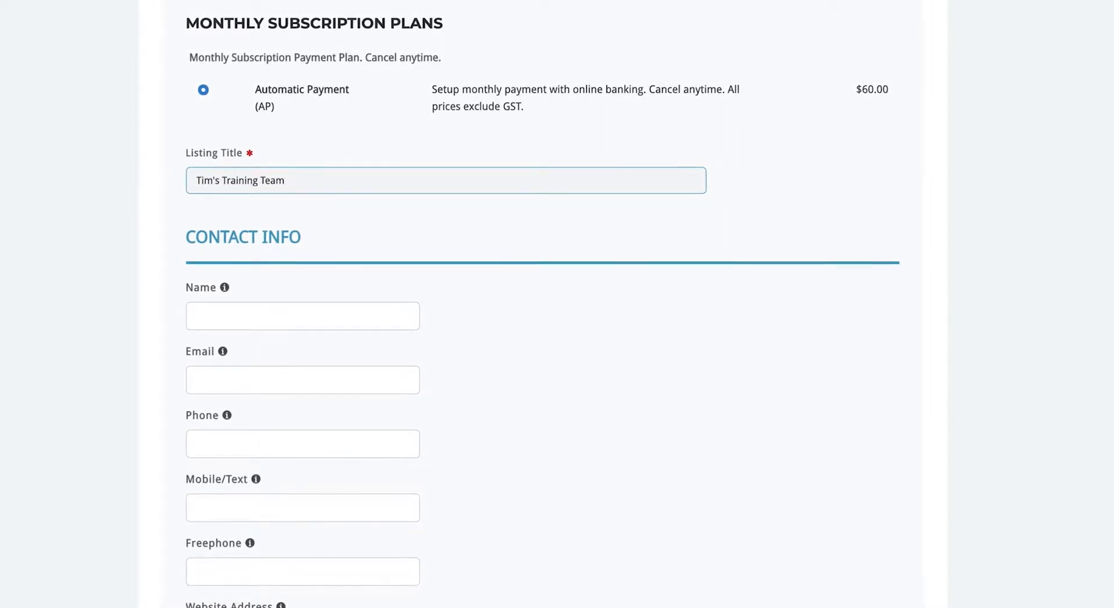
type("T")
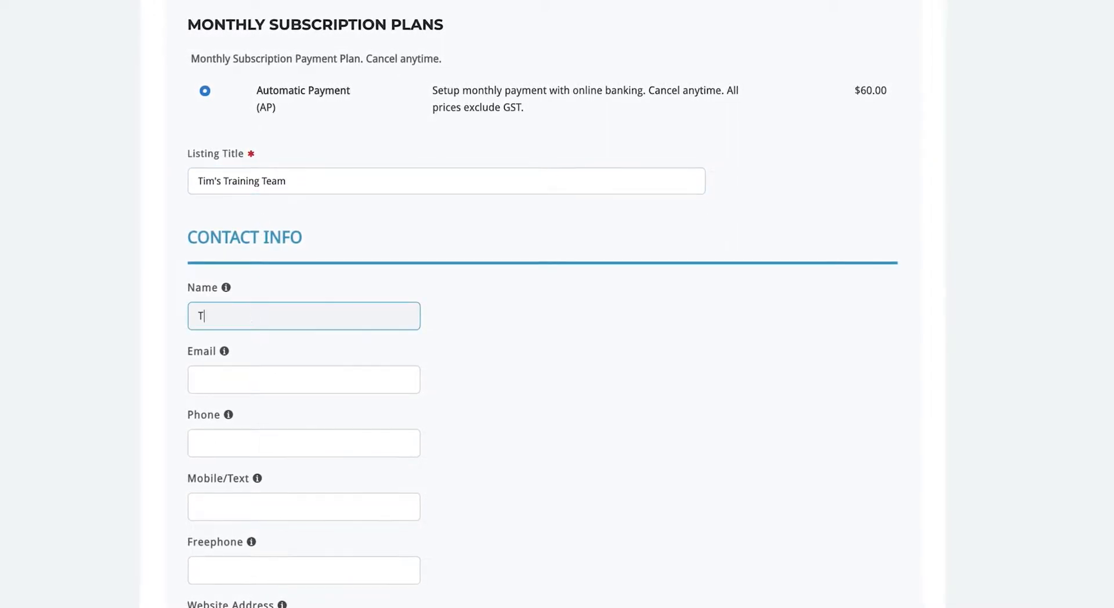
type("im")
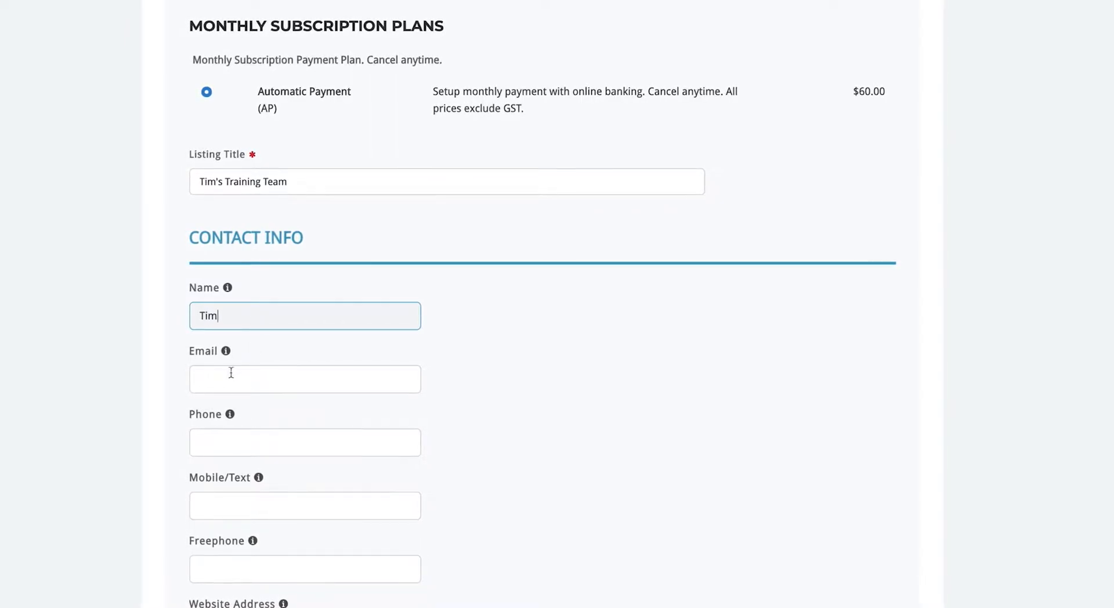
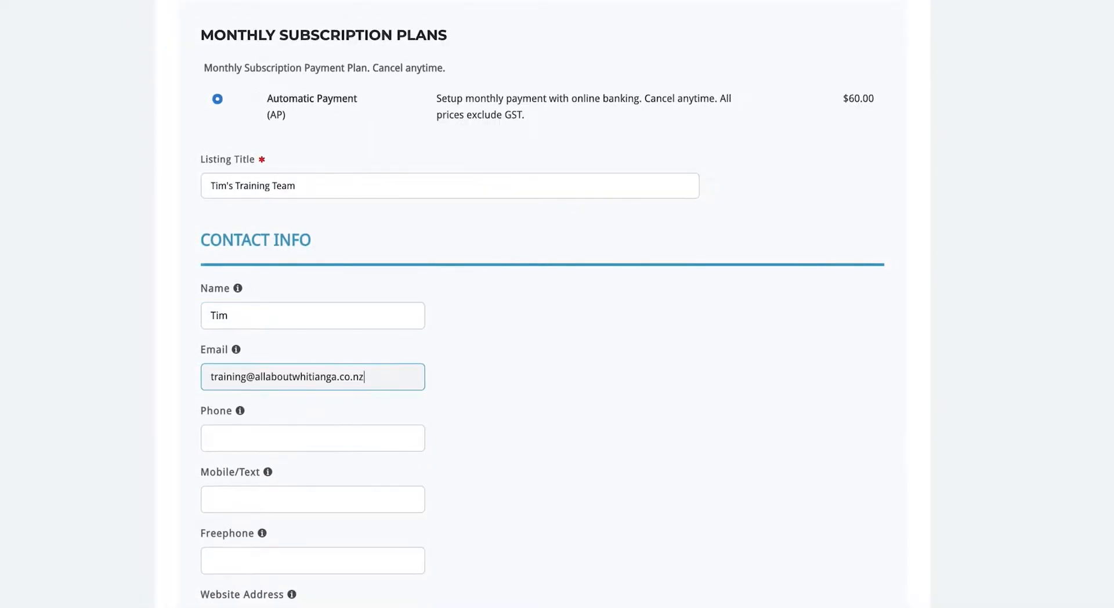
left_click(312, 437)
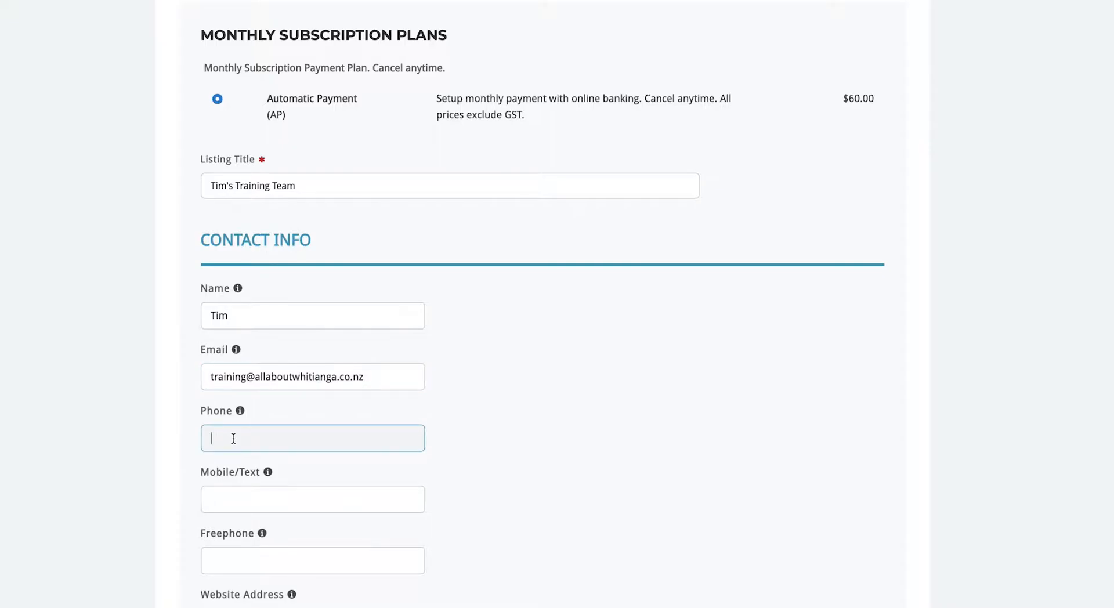
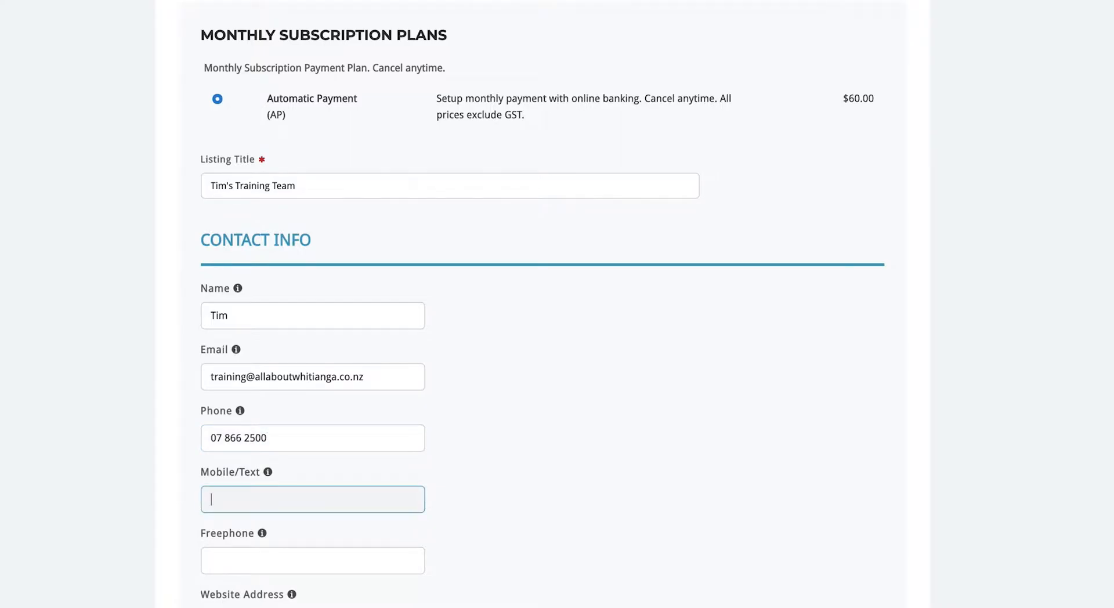
scroll("down", 3)
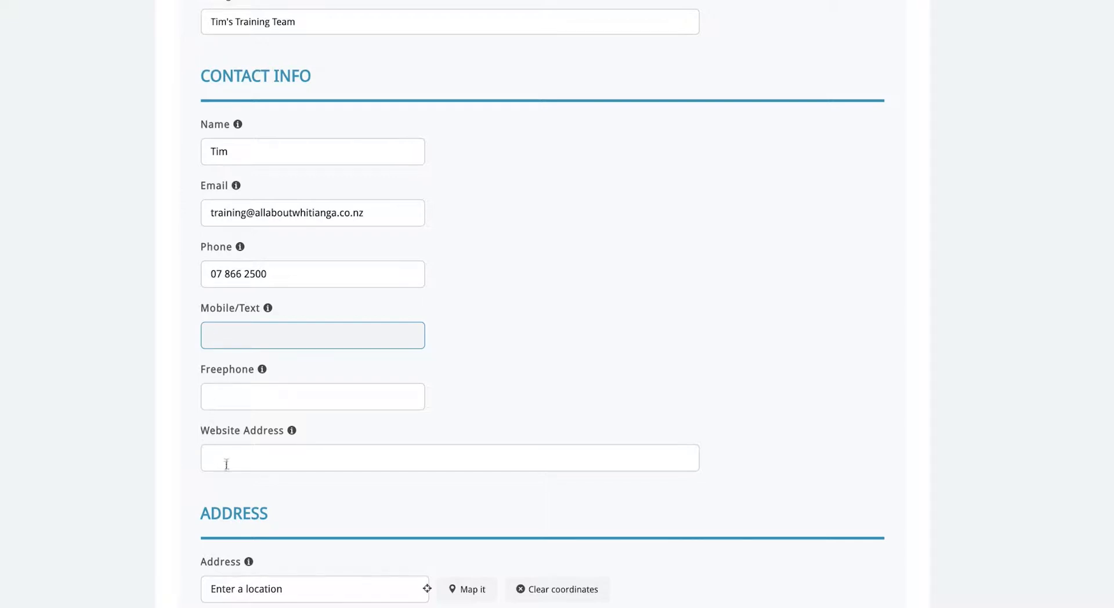
type("https://allaboutwhitianga.co.nz/")
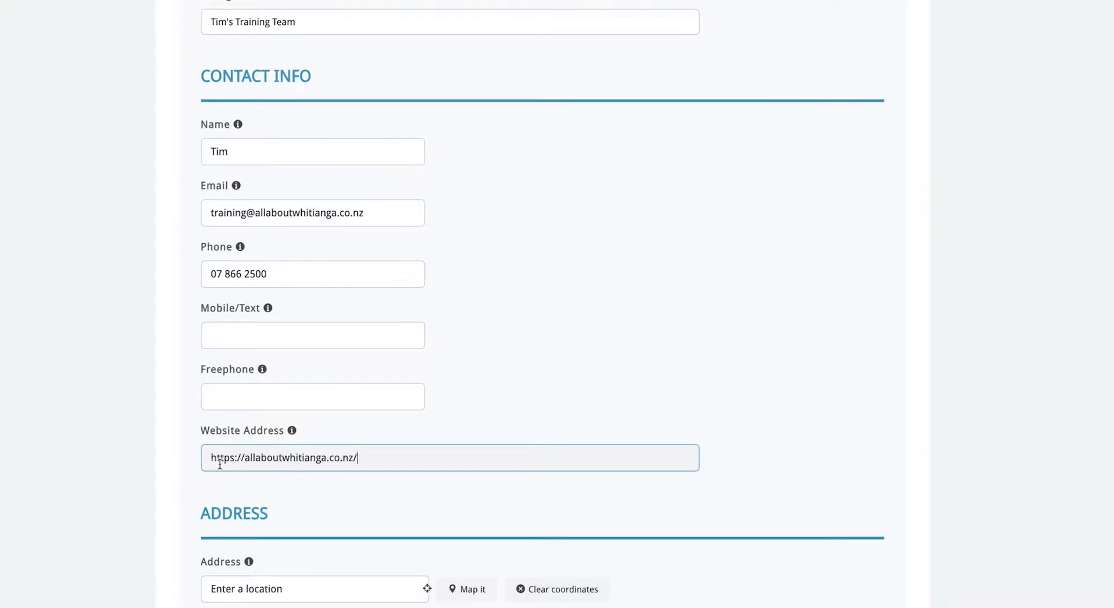
scroll("down", 3)
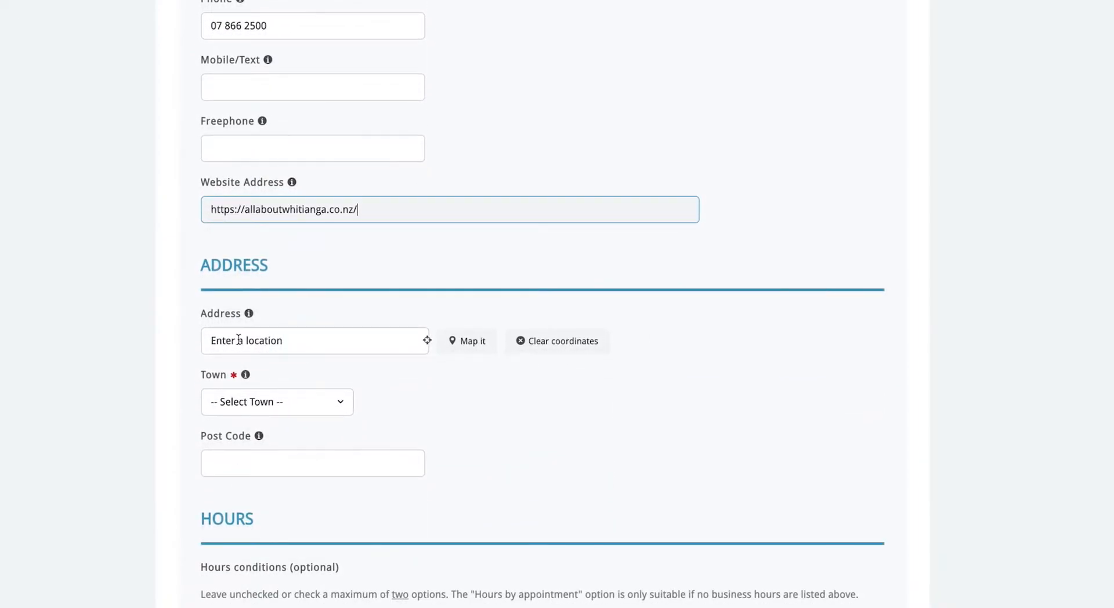
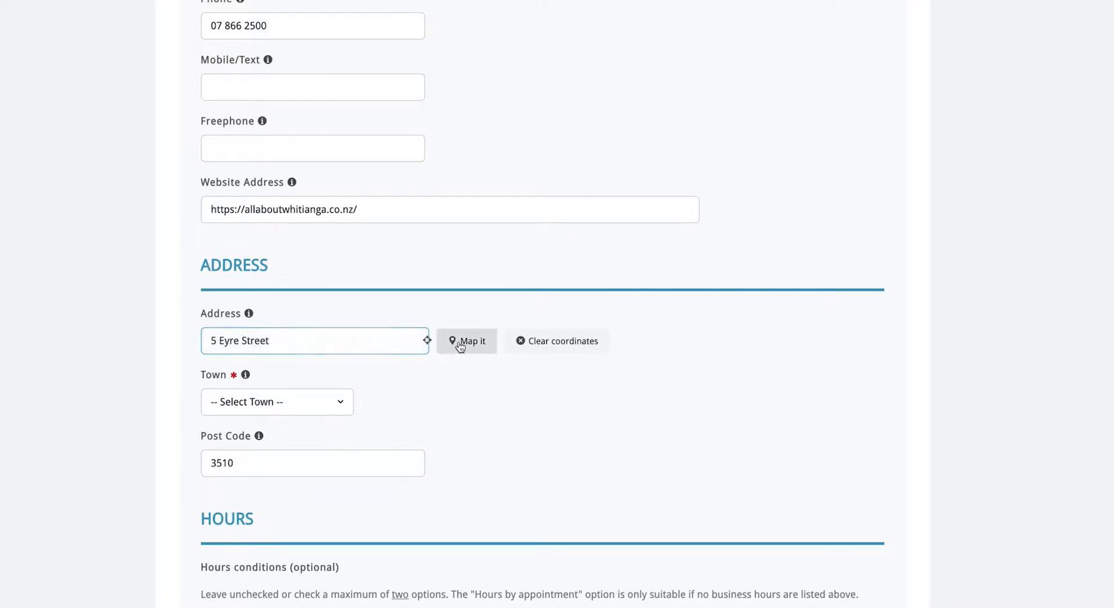
left_click(466, 341)
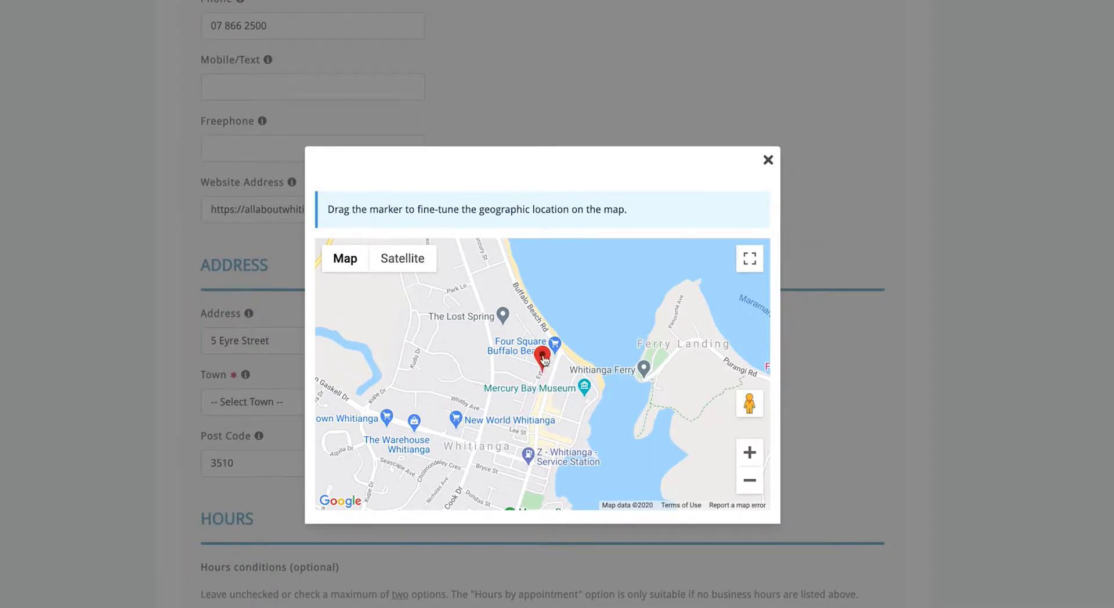
left_click_drag(541, 358, 547, 351)
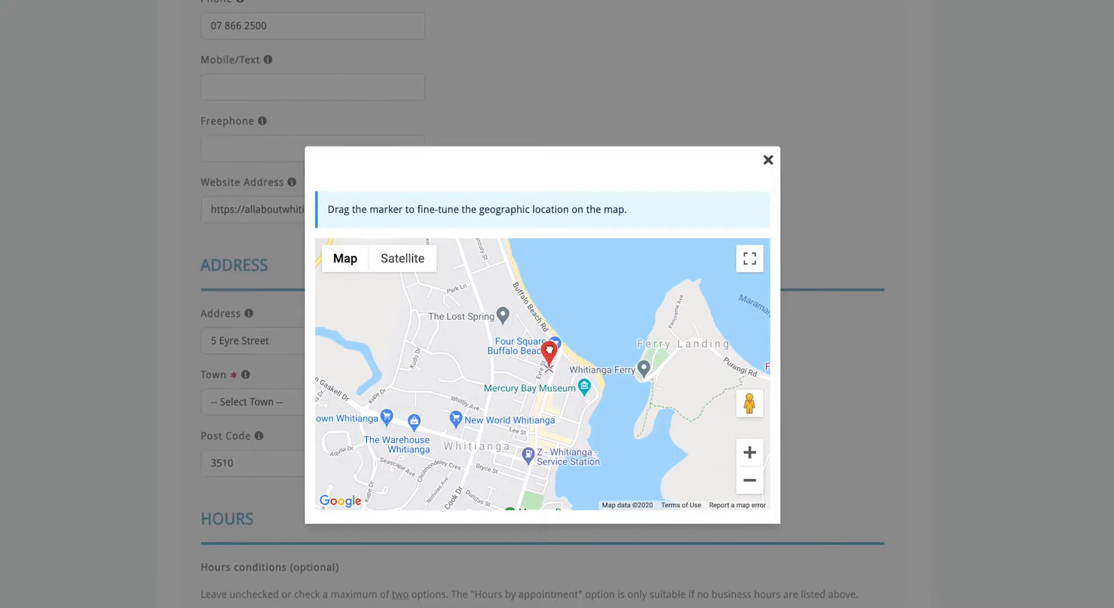
left_click_drag(547, 362, 544, 354)
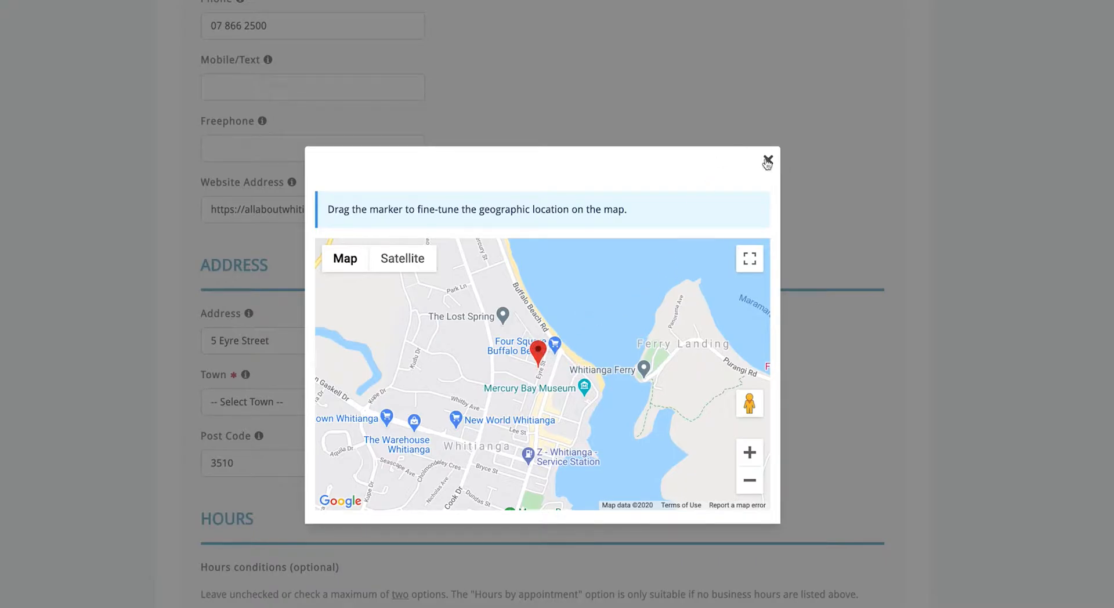
left_click(767, 158)
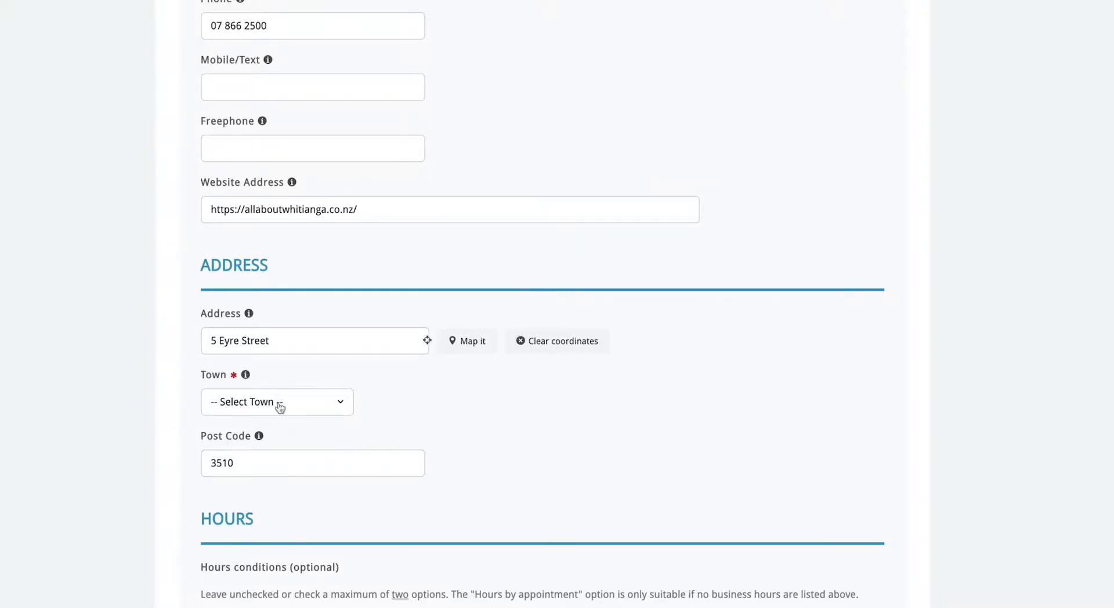
Step: Set the listing's town to Whitianga
left_click(276, 402)
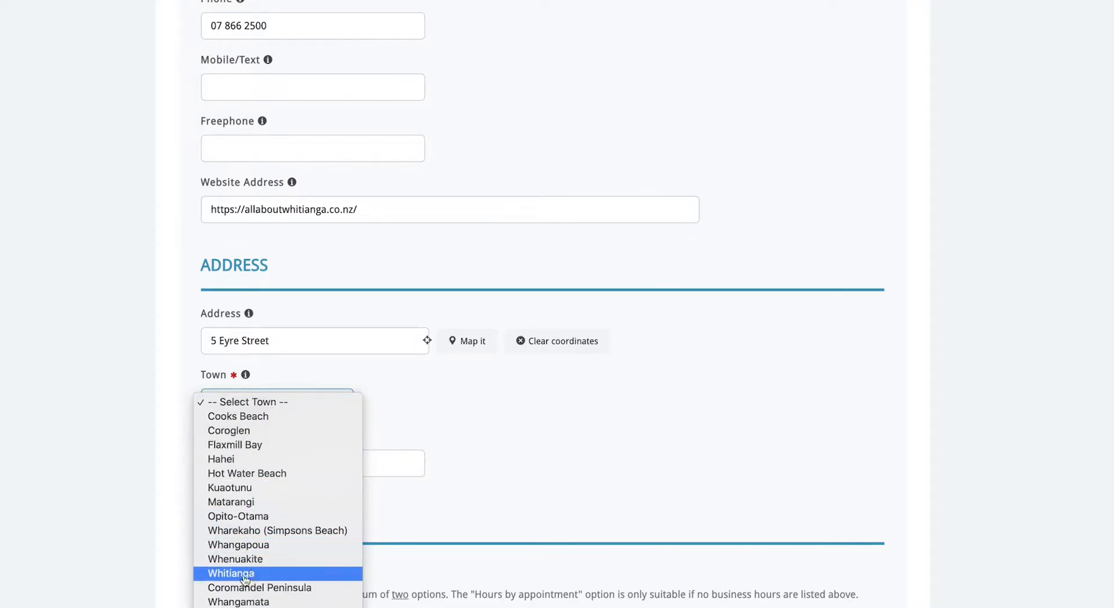
left_click(230, 573)
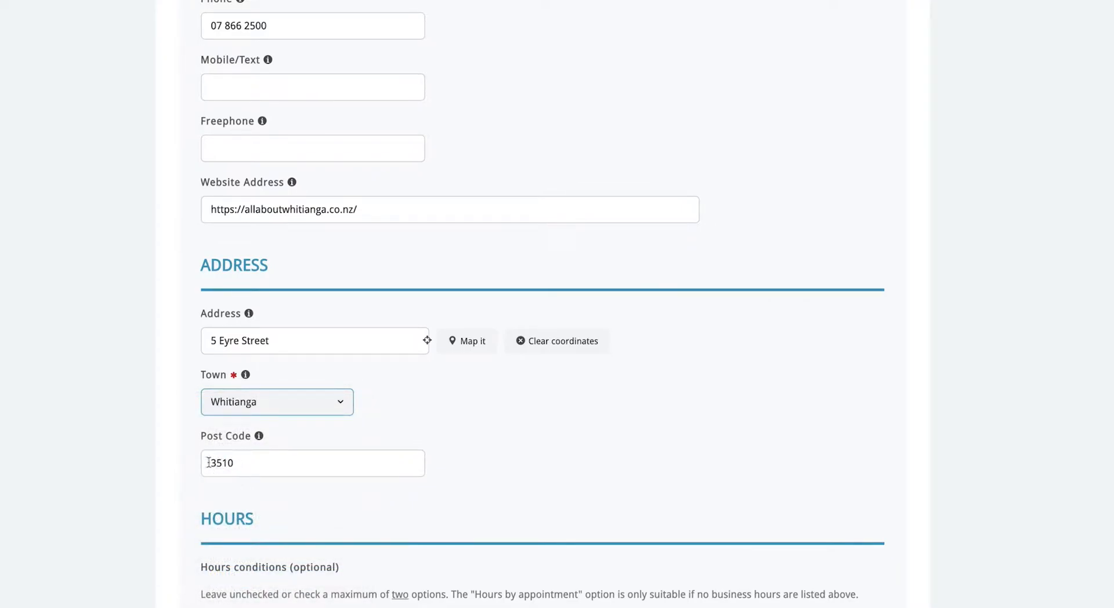
scroll("down", 3)
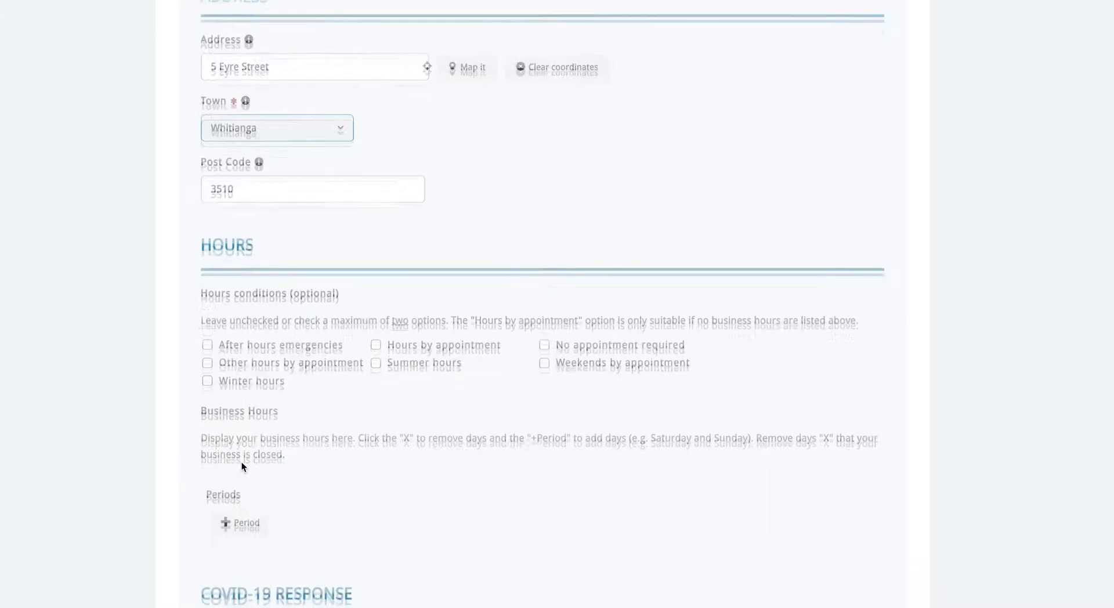
Step: Tick the 'Weekends by appointment' checkbox under HOURS
scroll("down", 3)
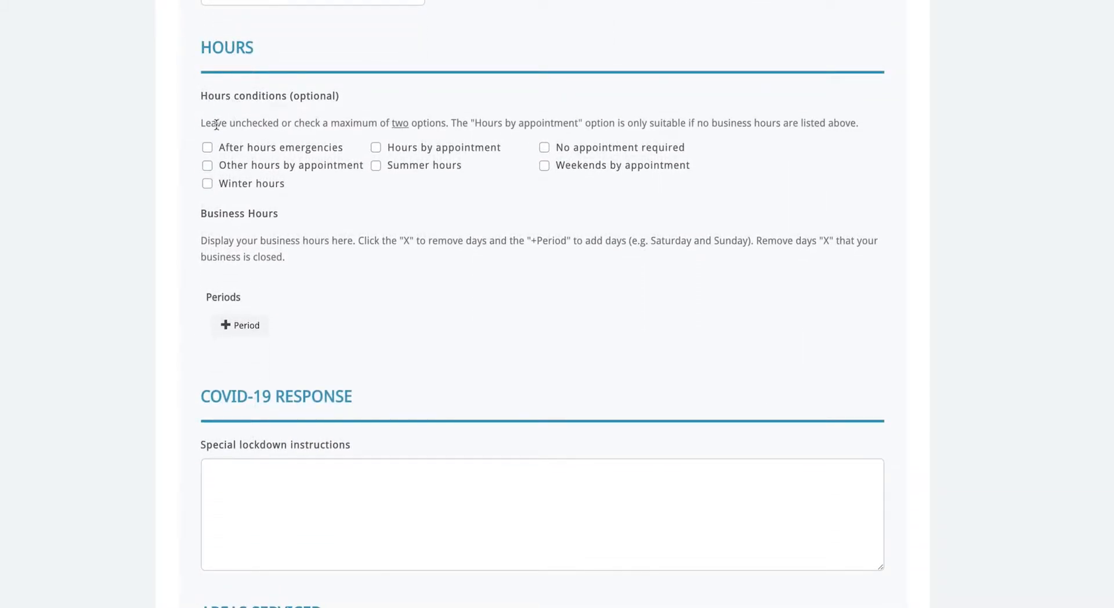
mouse_move(209, 139)
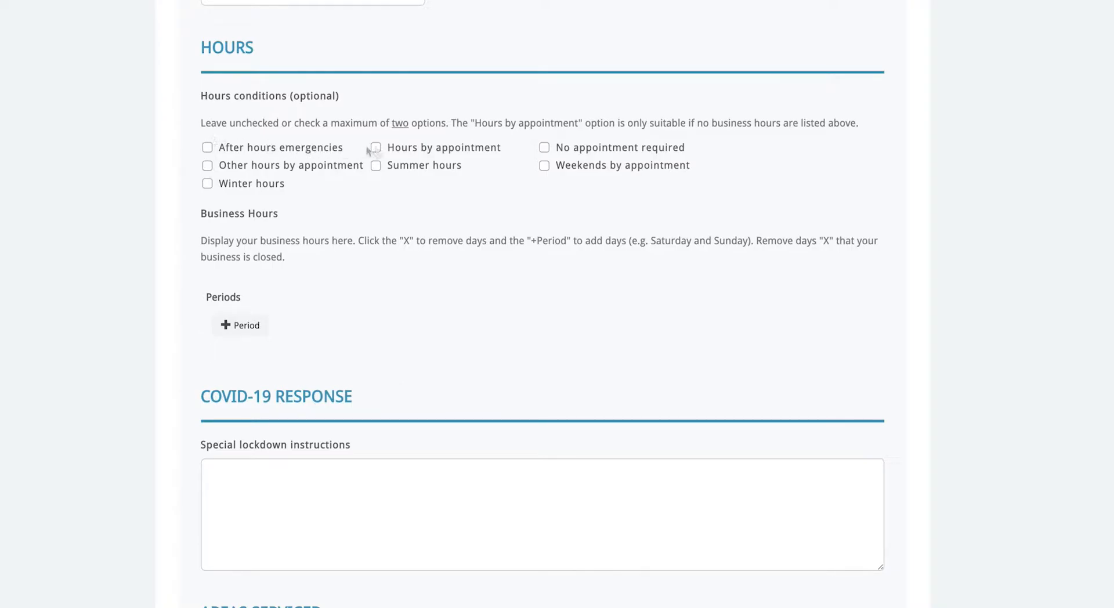
left_click(544, 165)
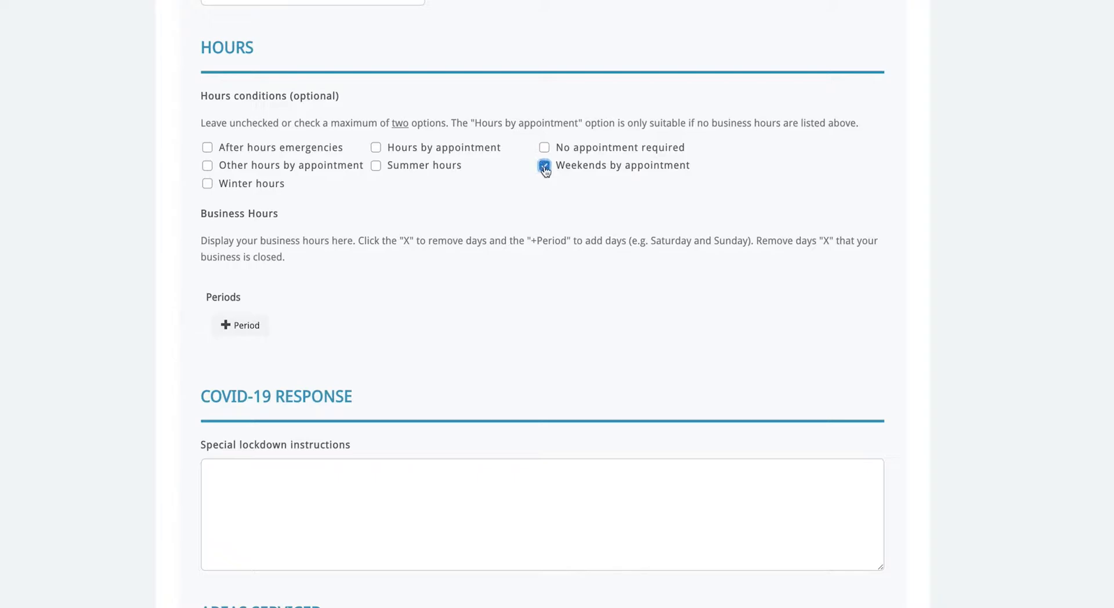
left_click(544, 165)
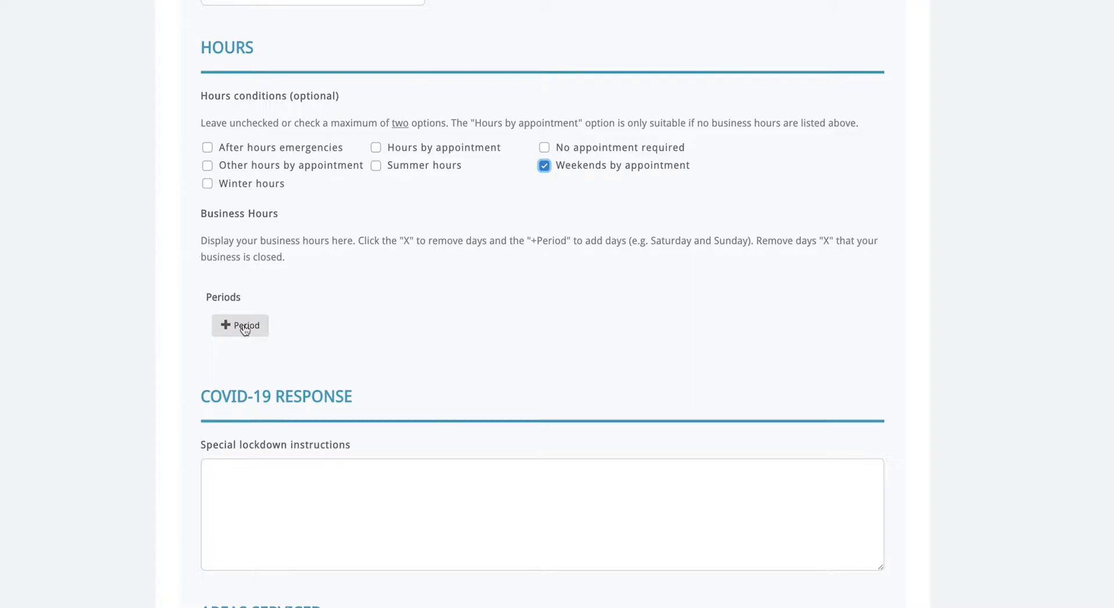
Step: Add Monday–Friday business hours periods from 8:00 am to 3:00 pm
left_click(241, 326)
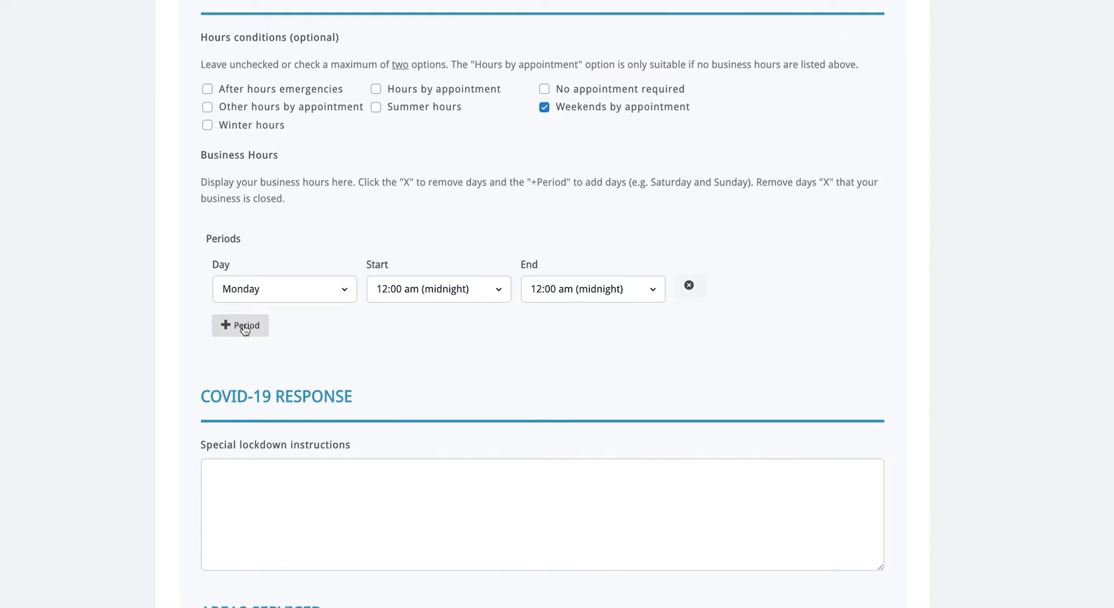
left_click(240, 325)
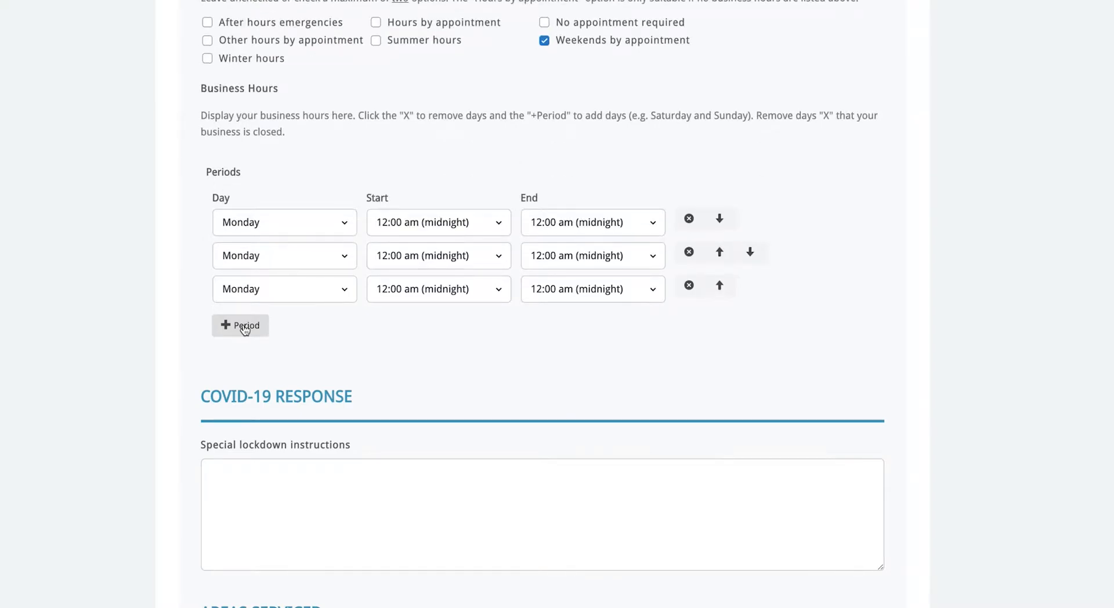
left_click(240, 325)
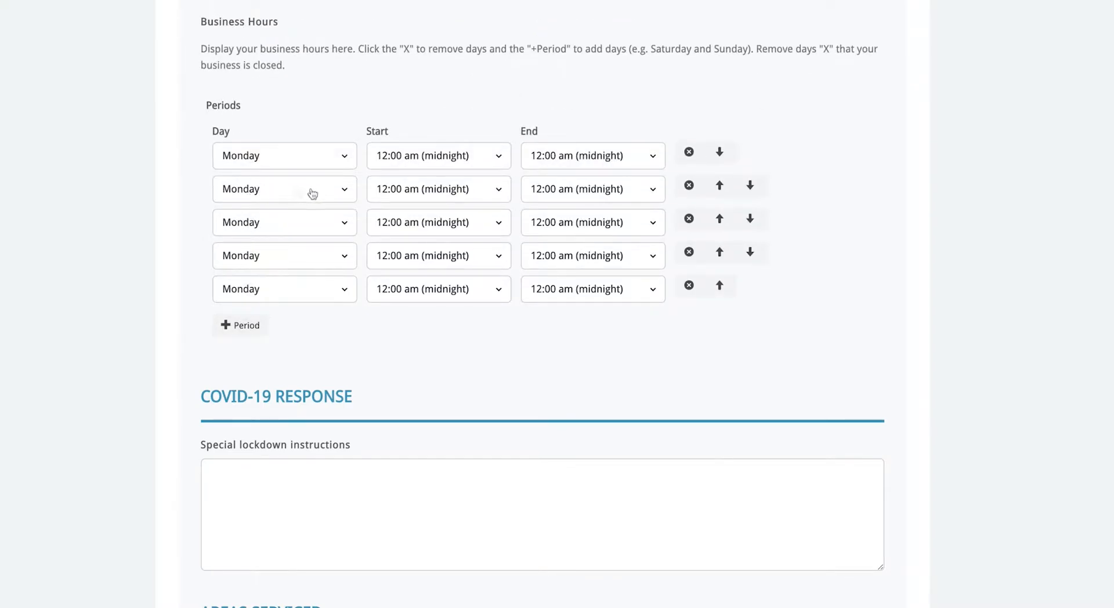
left_click(284, 188)
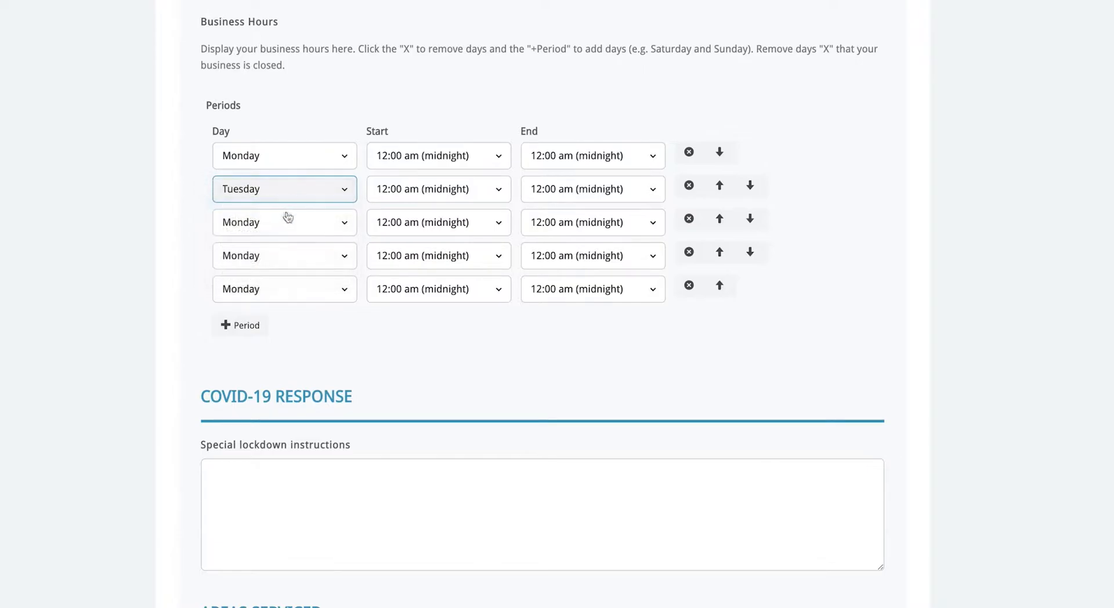
left_click(284, 221)
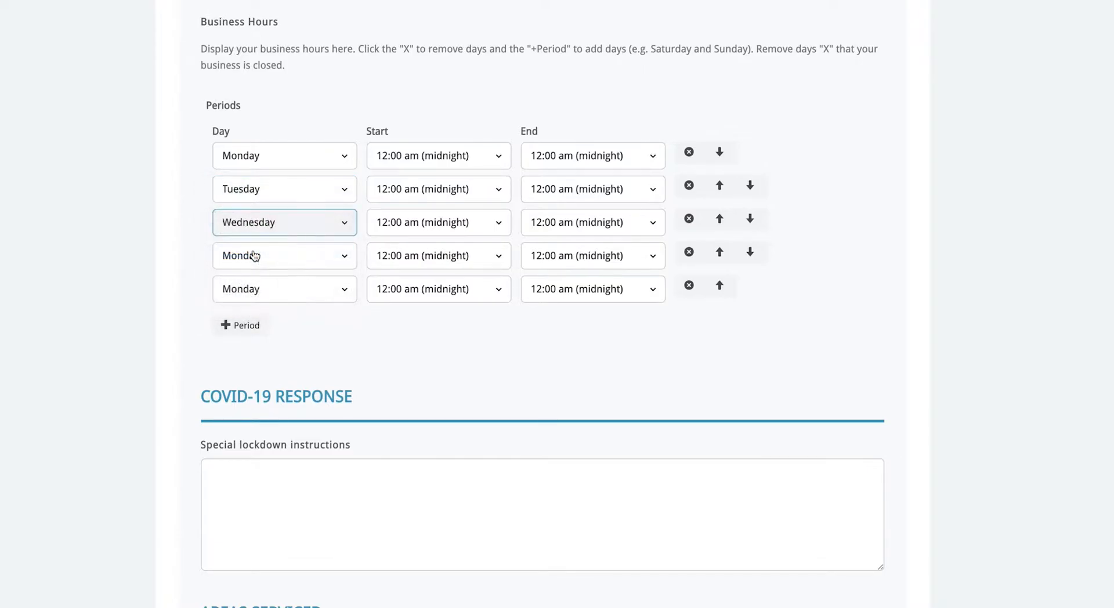
left_click(283, 256)
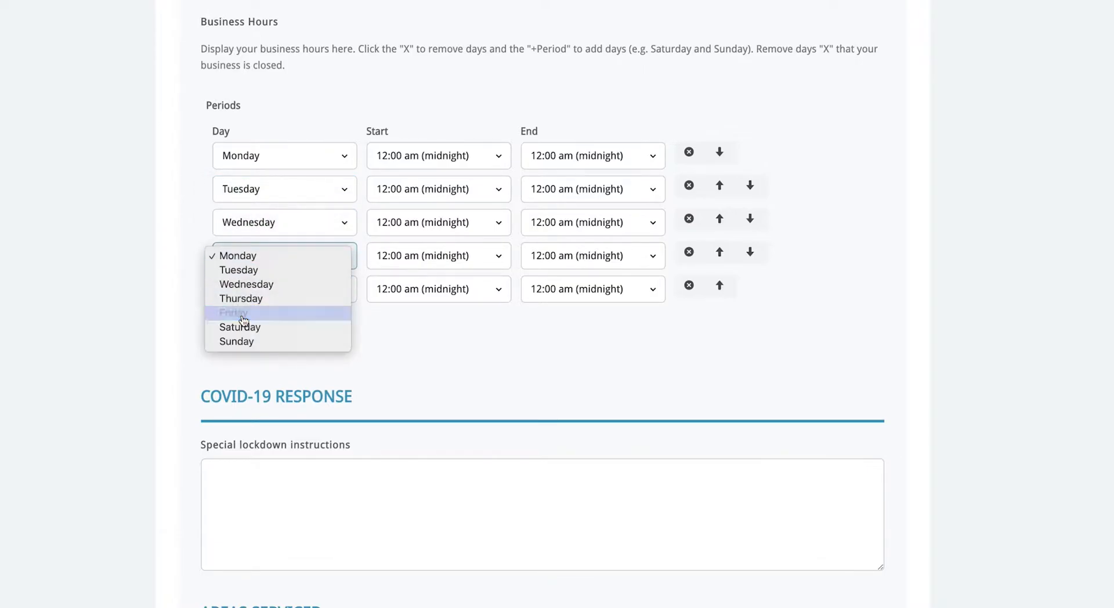
left_click(242, 313)
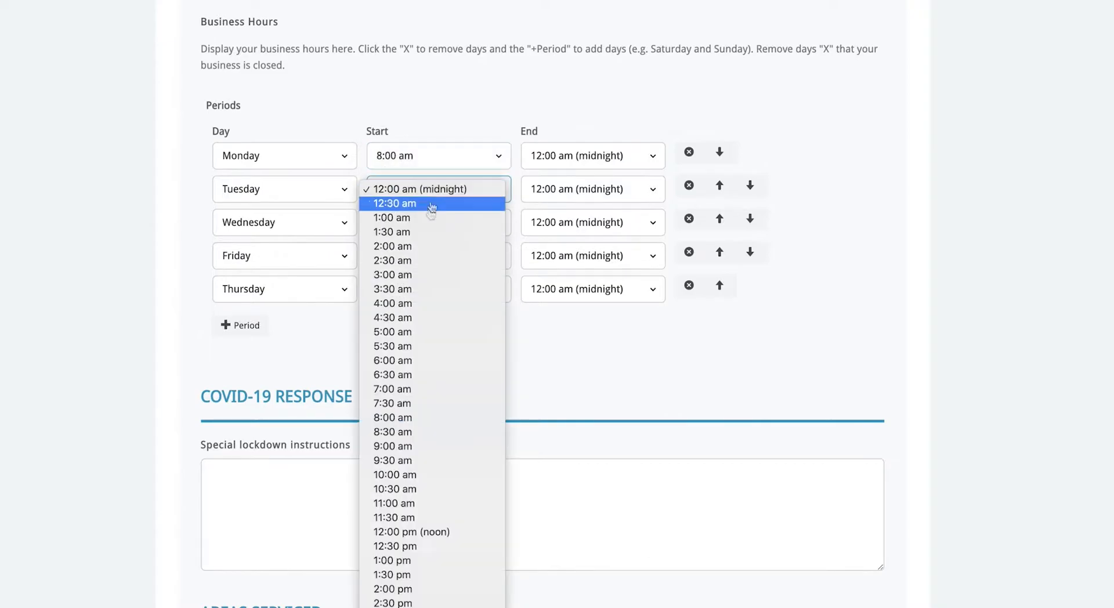
left_click(392, 418)
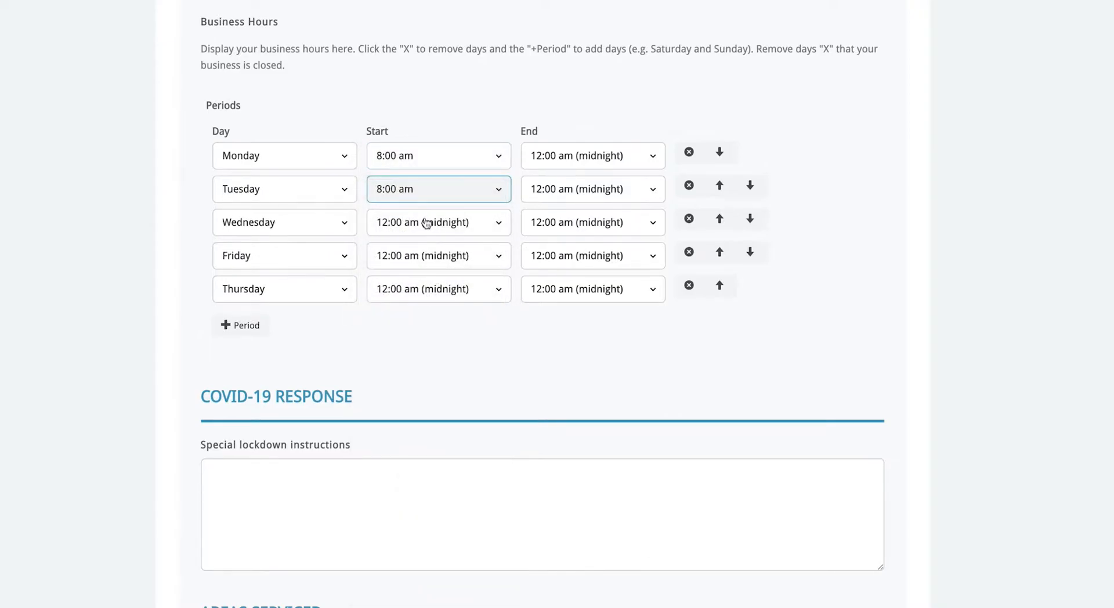
left_click(438, 221)
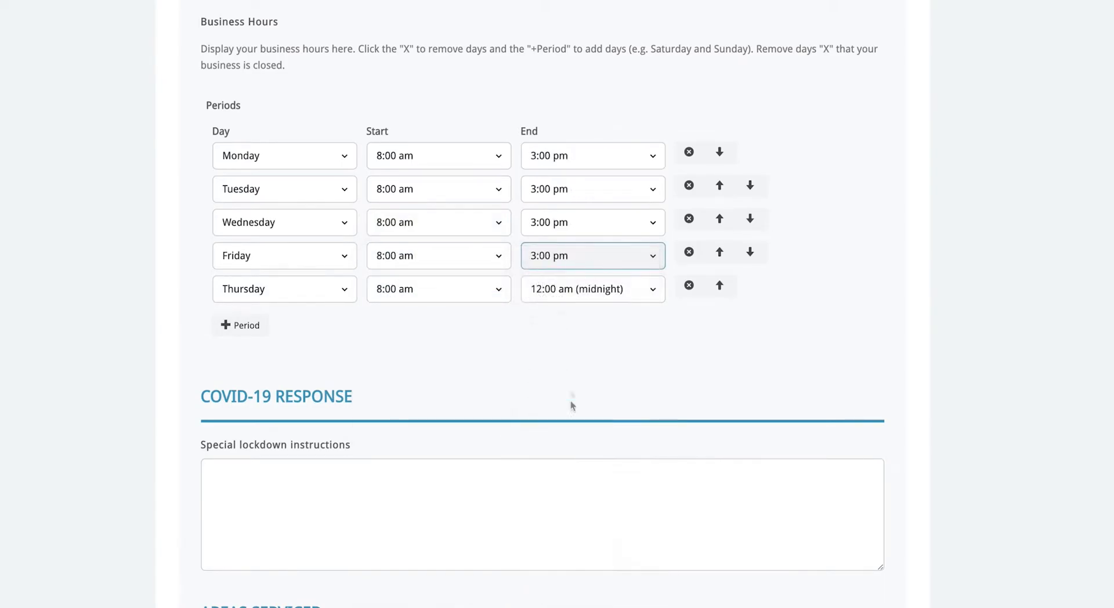
left_click(593, 289)
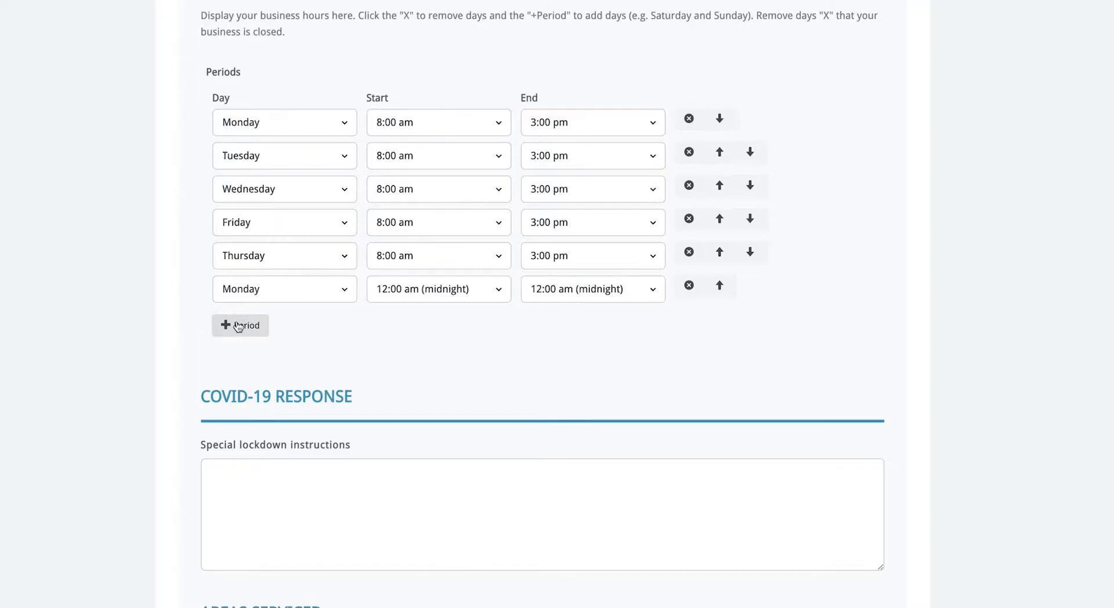
Step: Add a Thursday evening period starting at 5:00 pm
left_click(283, 289)
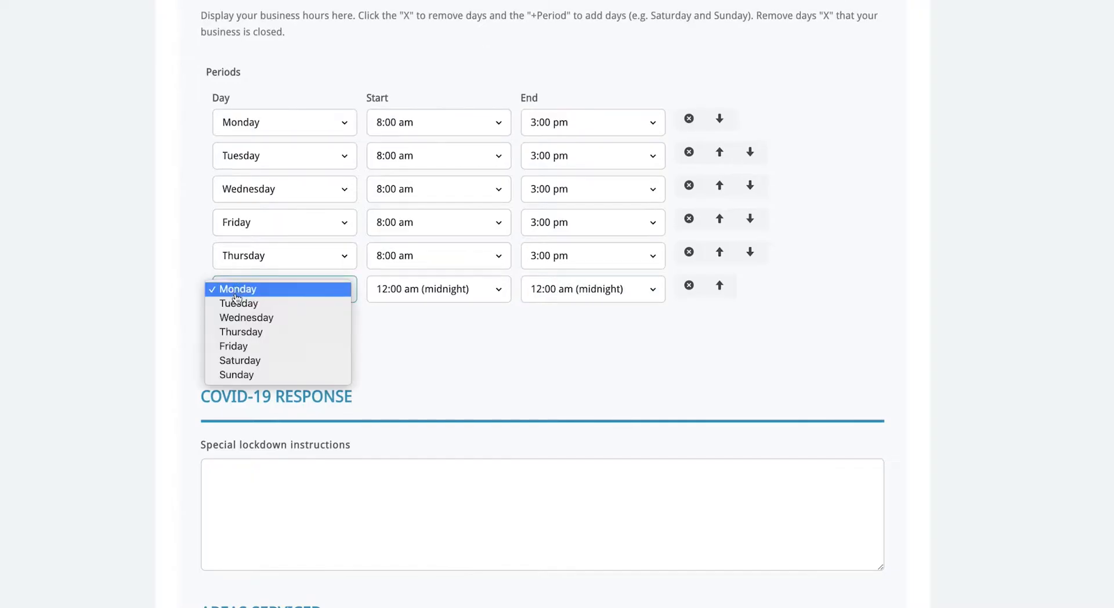
left_click(240, 331)
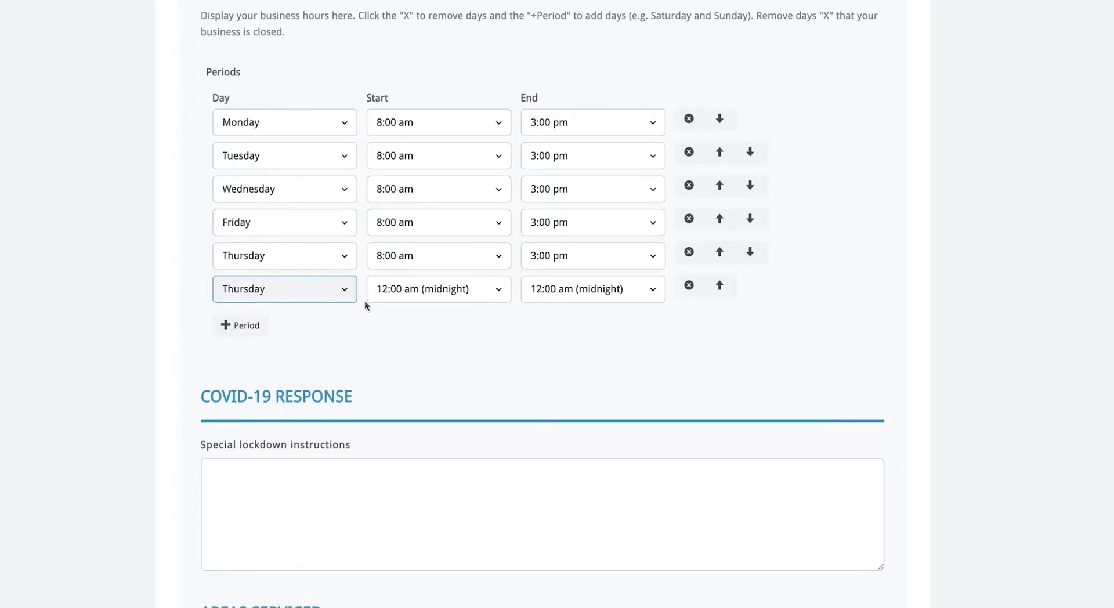
left_click(437, 289)
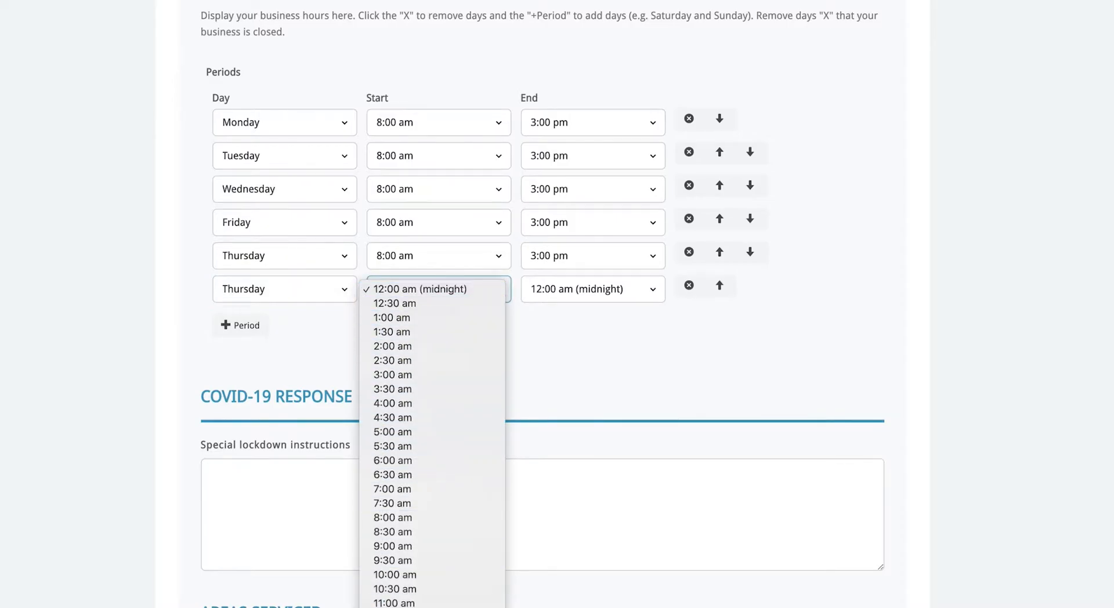
scroll("down", 3)
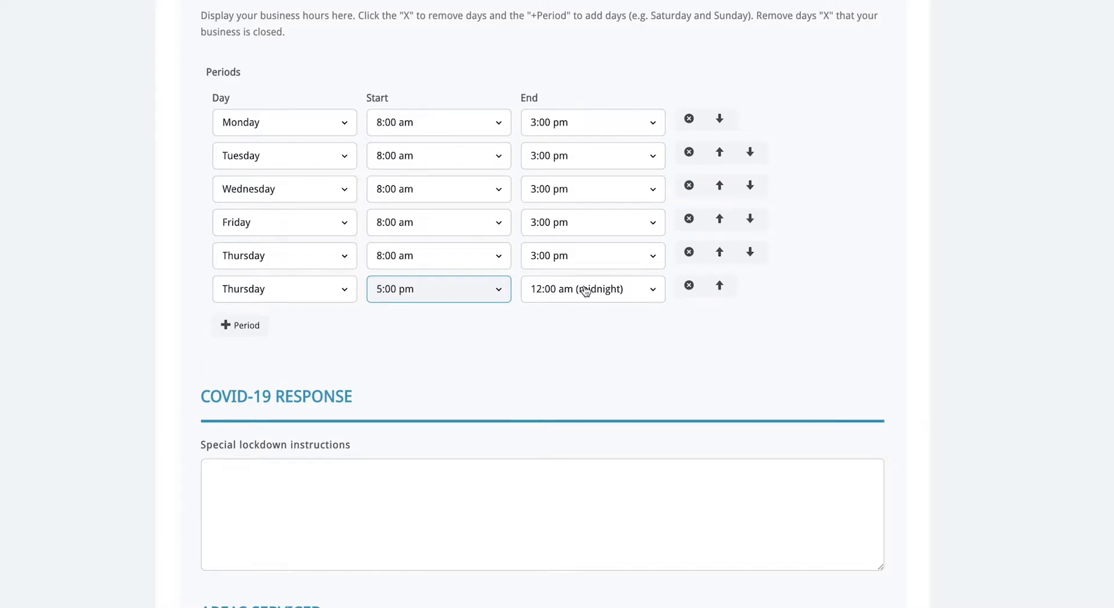
left_click(592, 289)
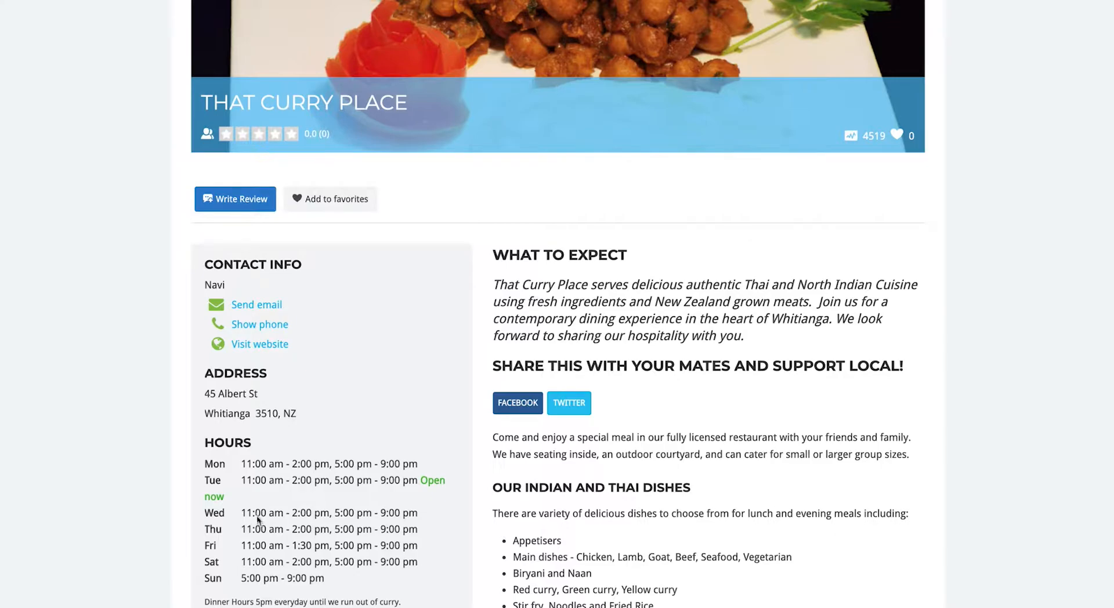
mouse_move(338, 491)
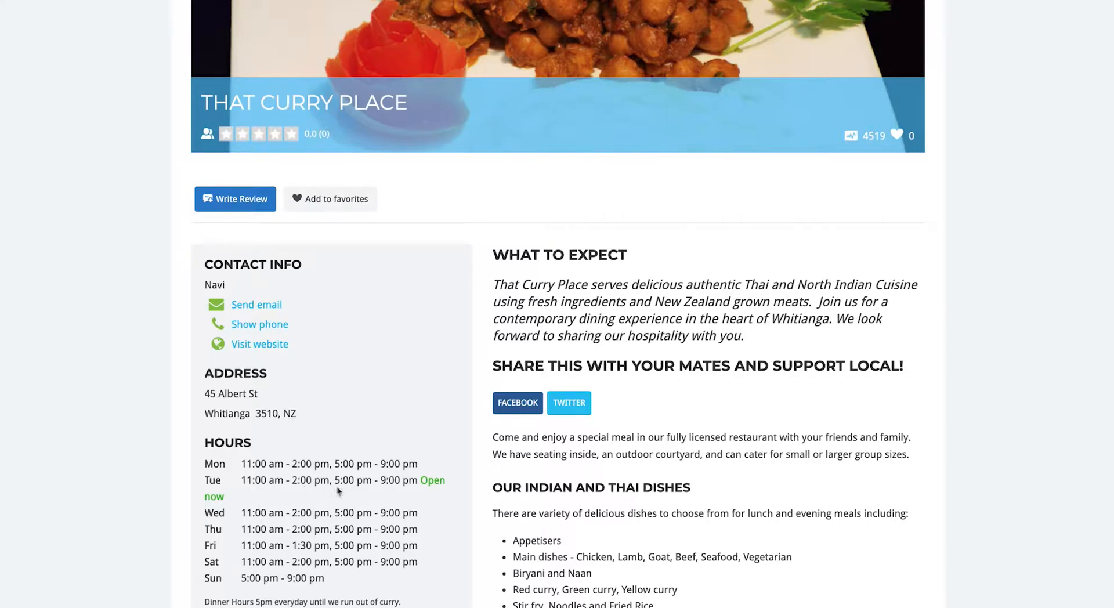
mouse_move(362, 494)
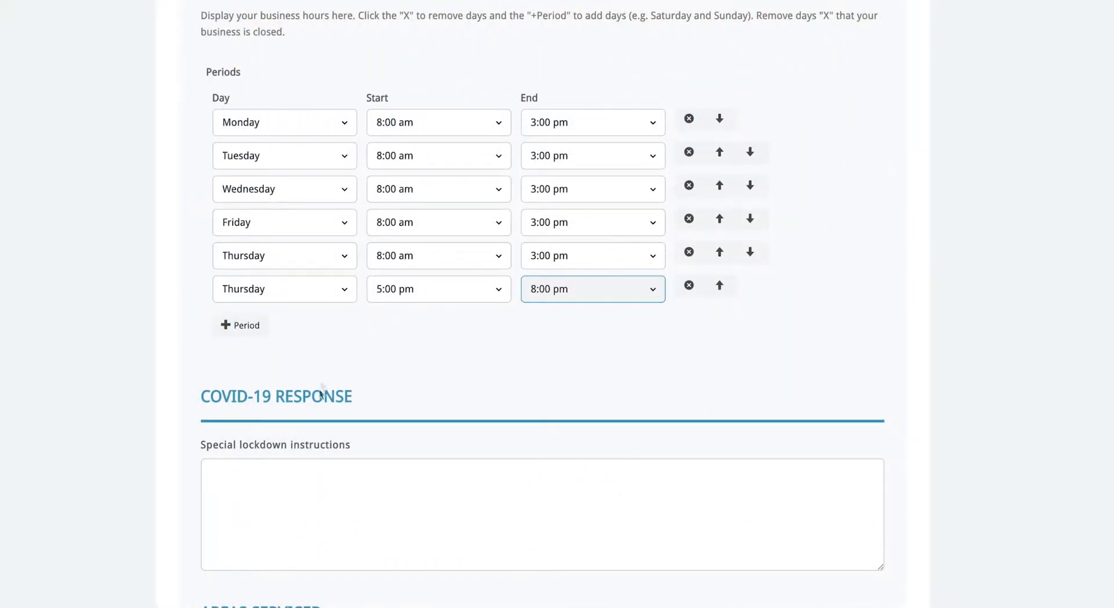
Step: Enter 'Covid-19 Health and safety guidelines are implemented.' as special lockdown instructions
scroll("down", 3)
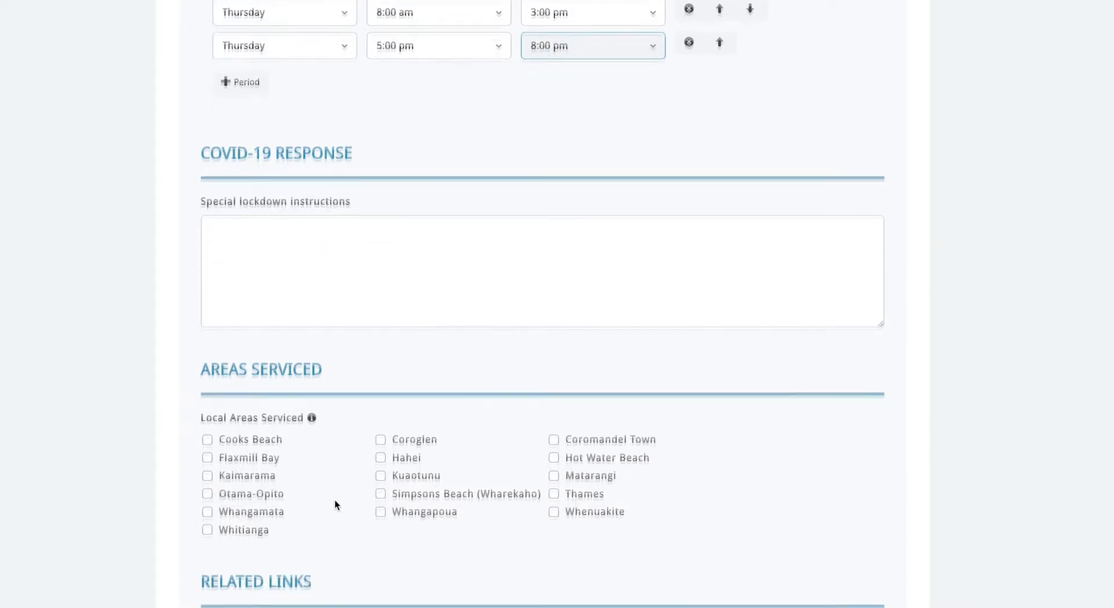
scroll("down", 3)
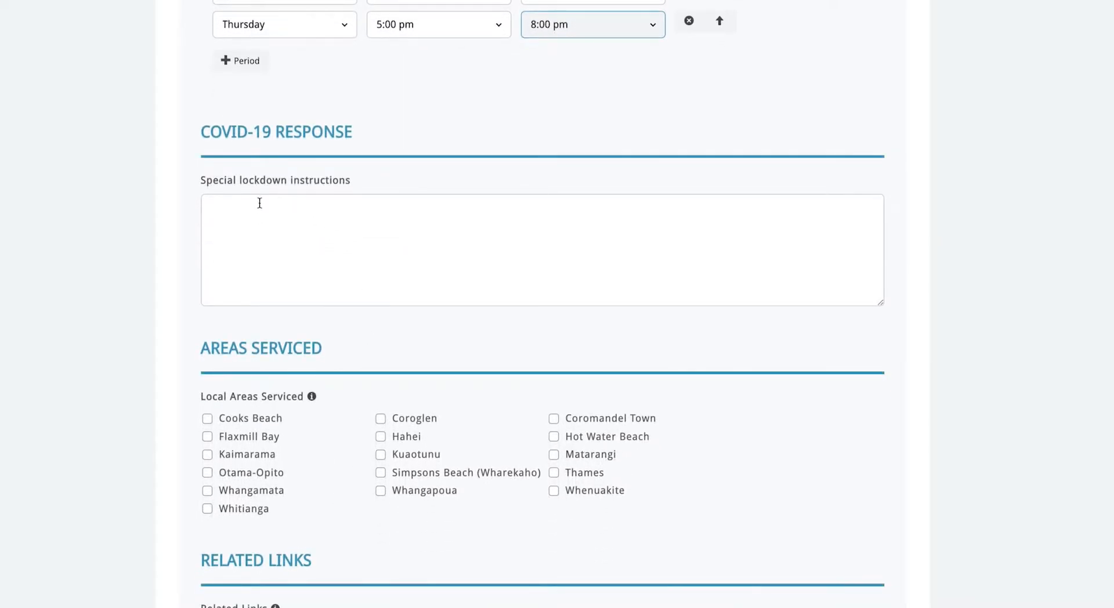
left_click(540, 249)
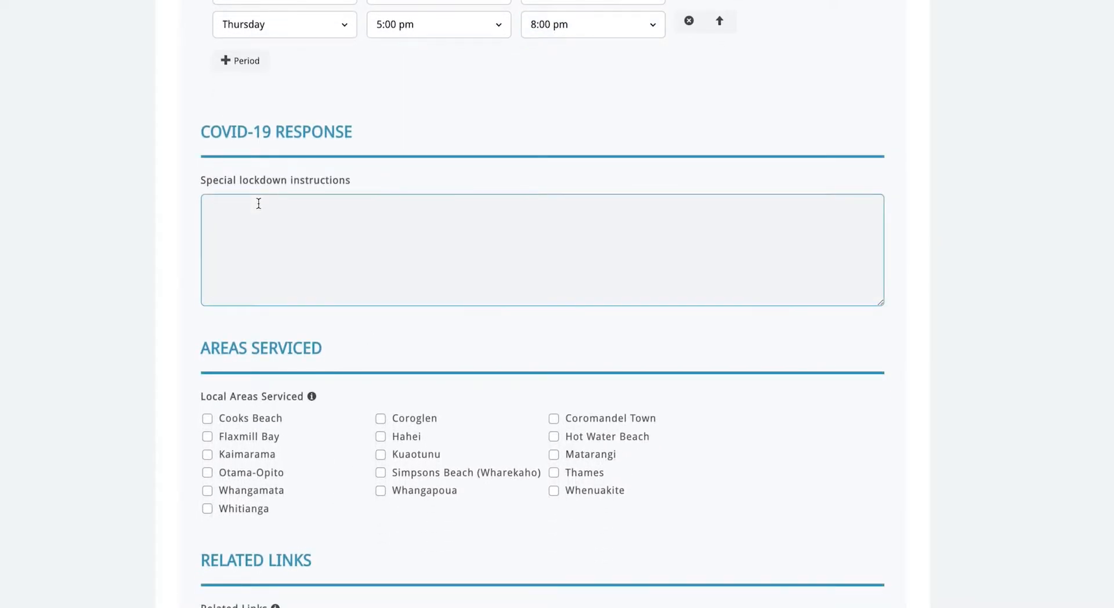
type("Covid")
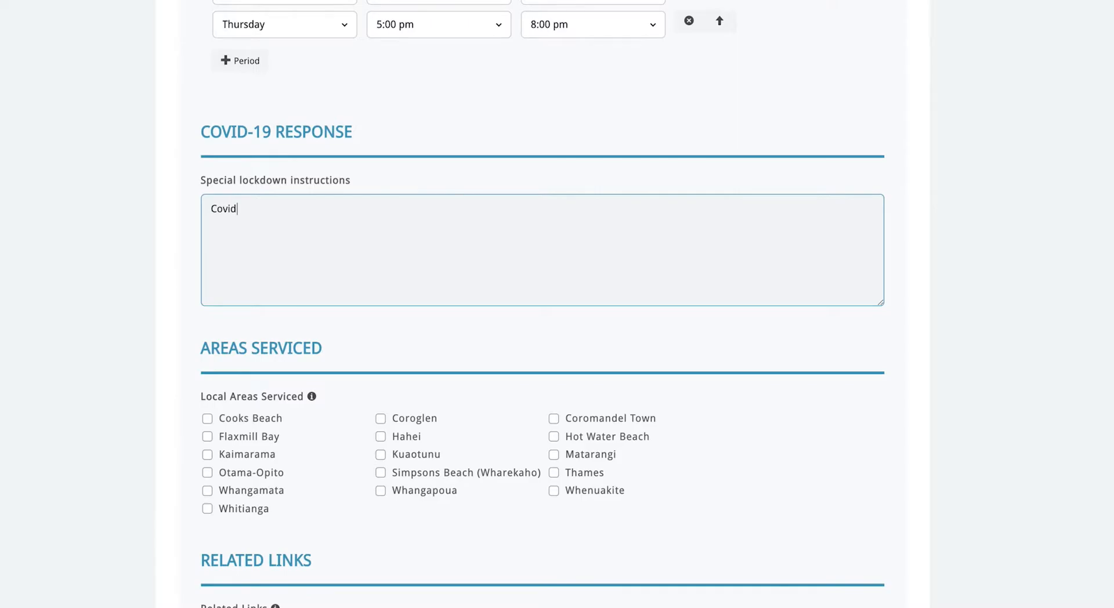
type("-19 Health and safety guidl")
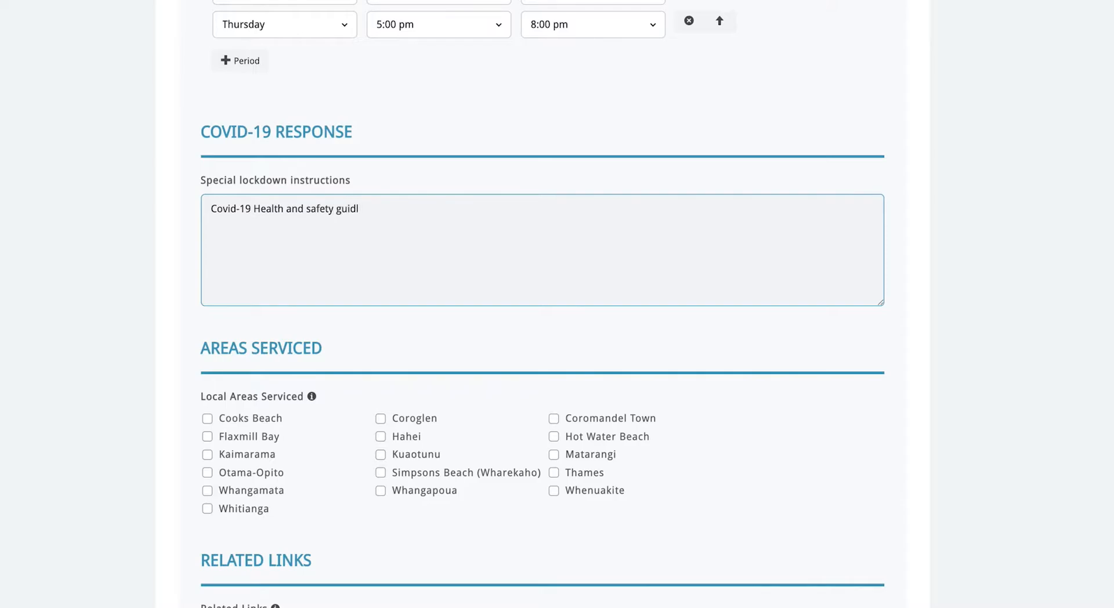
type("elins")
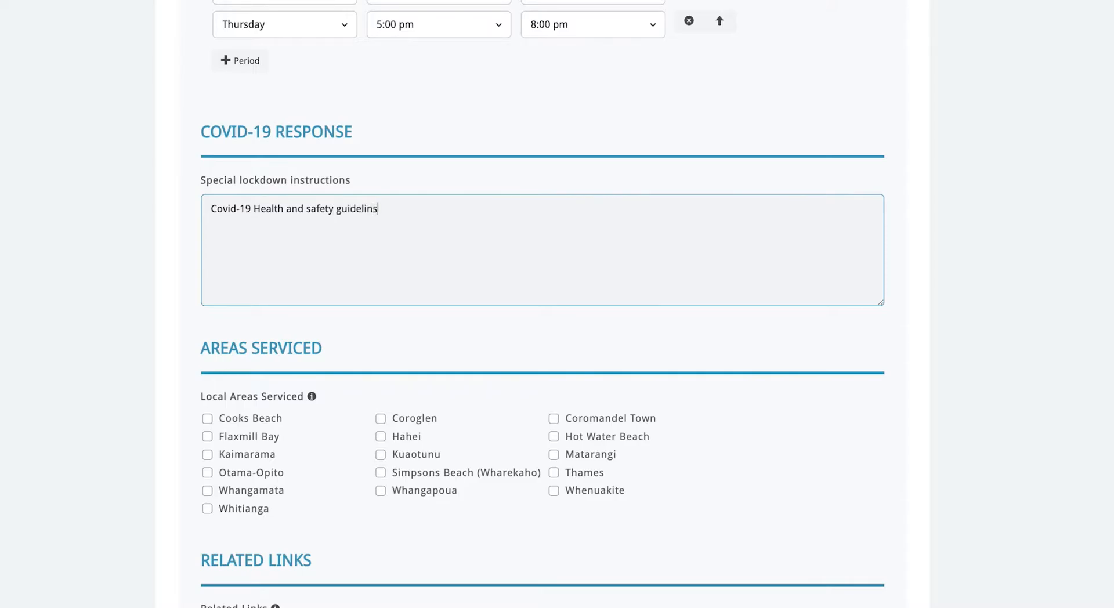
type("are impl")
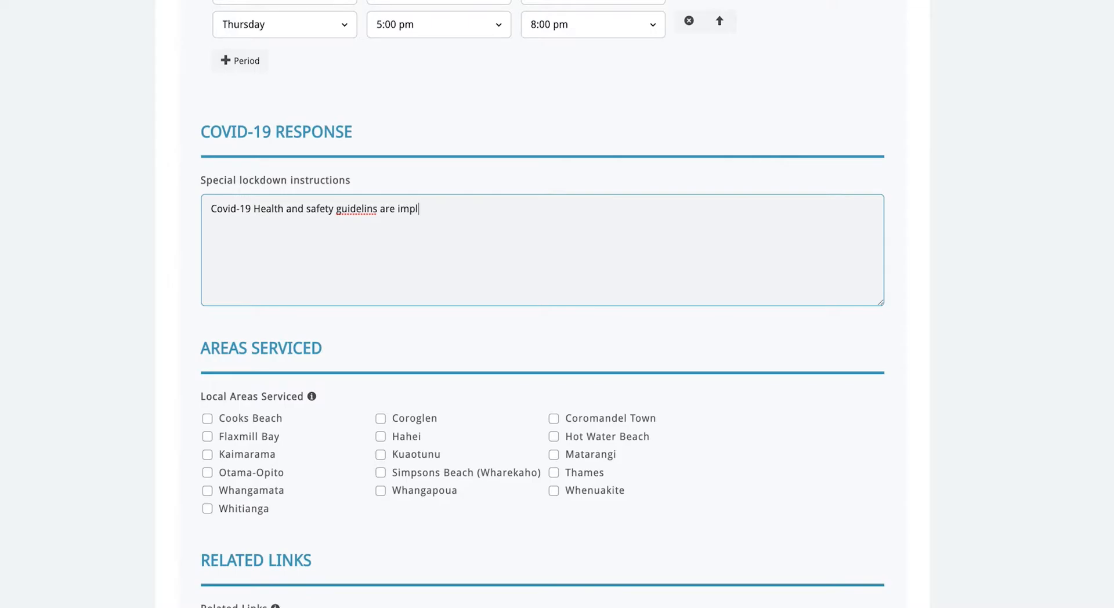
type("emen")
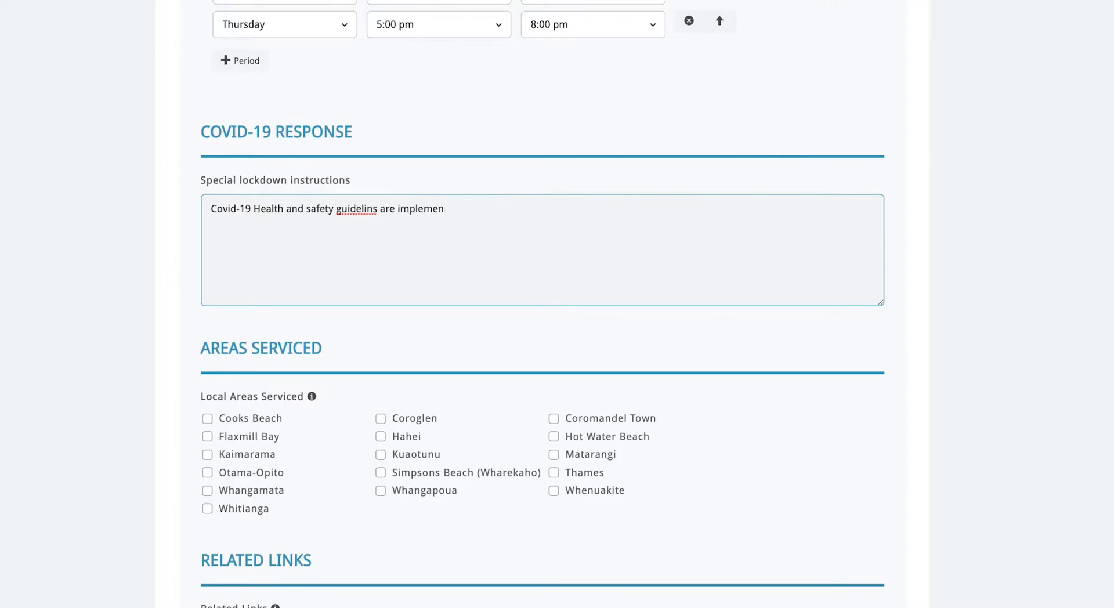
type("ted")
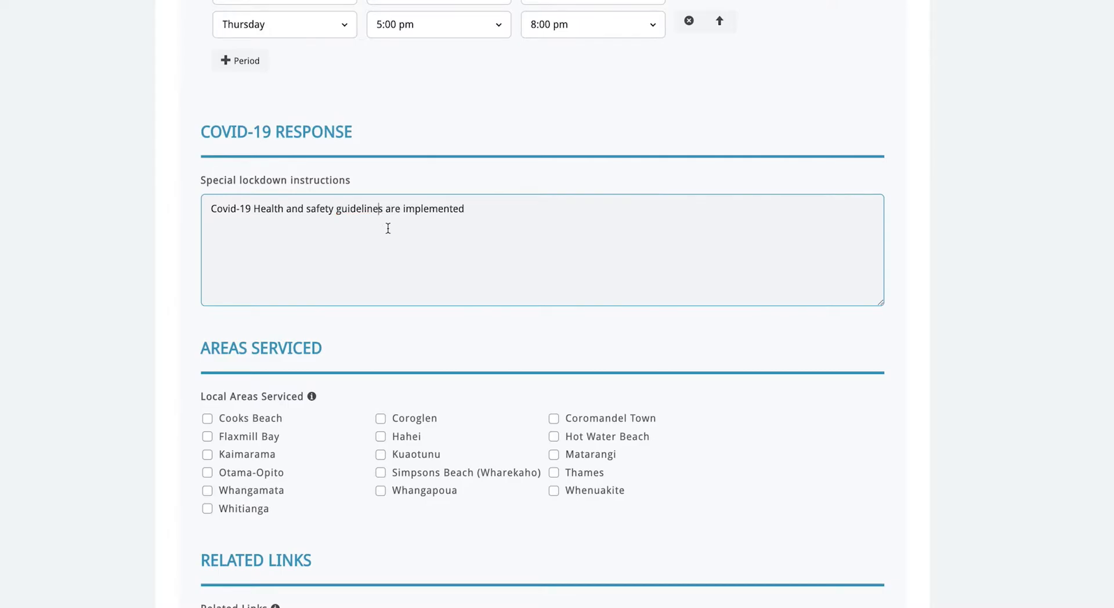
type(".")
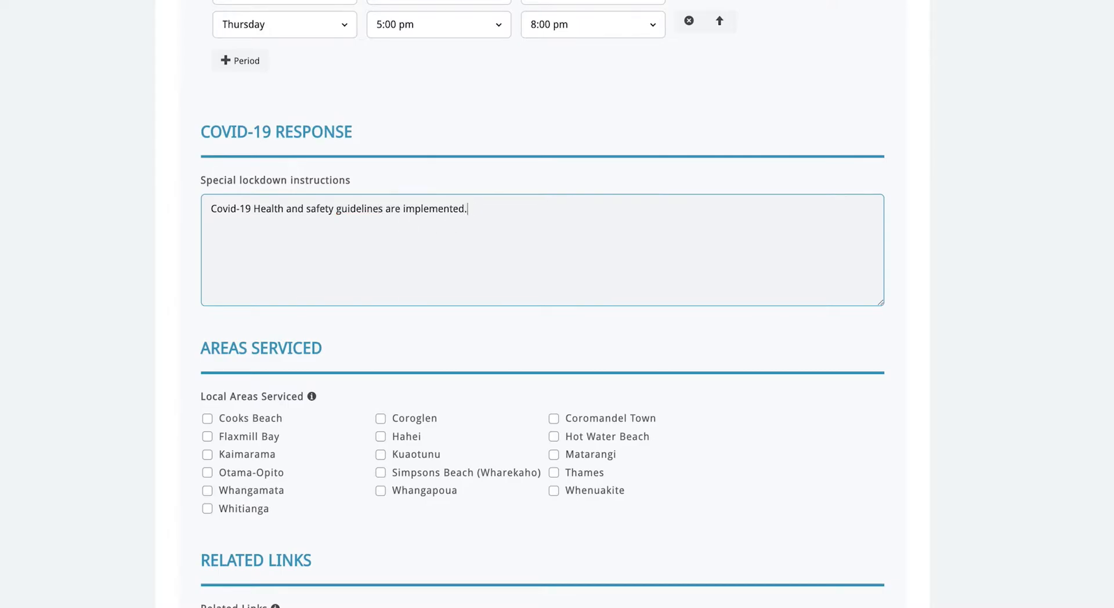
scroll("down", 3)
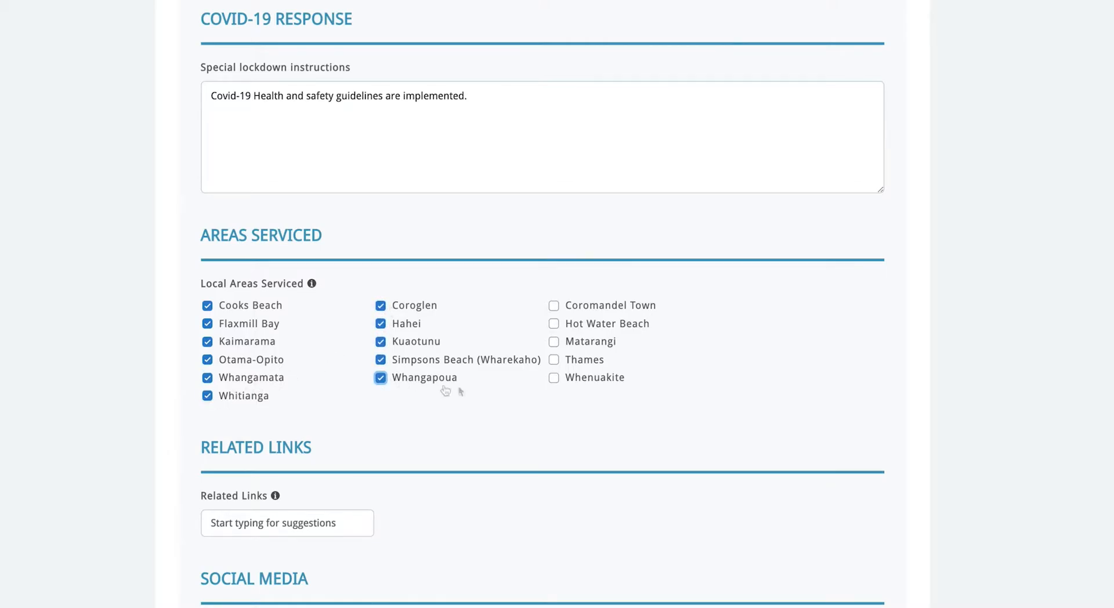
Step: Tick Whangapoua as a local area serviced
left_click(554, 377)
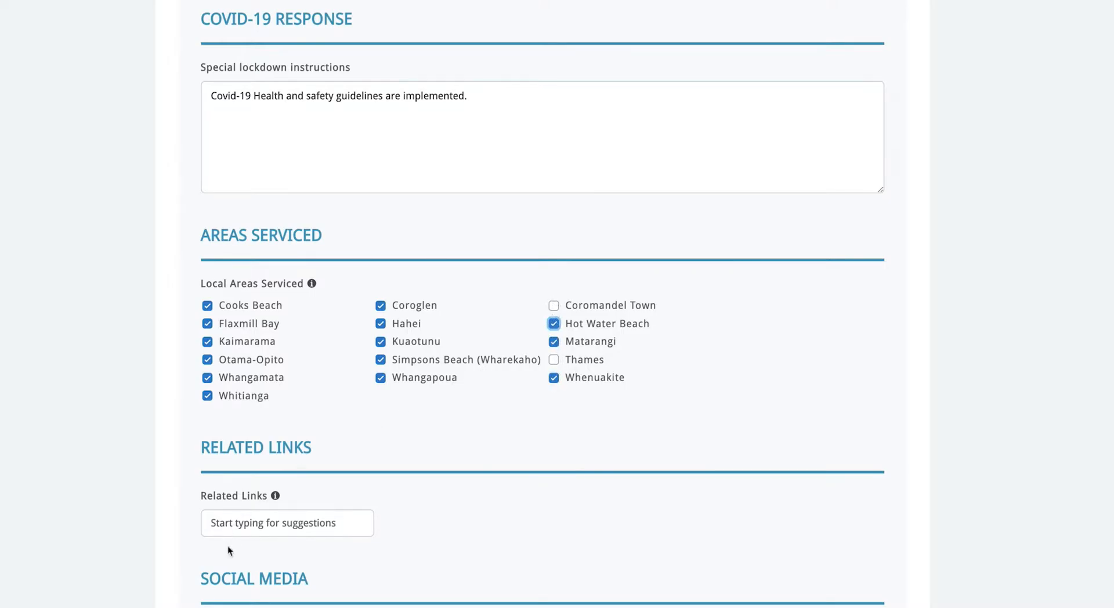
scroll("down", 3)
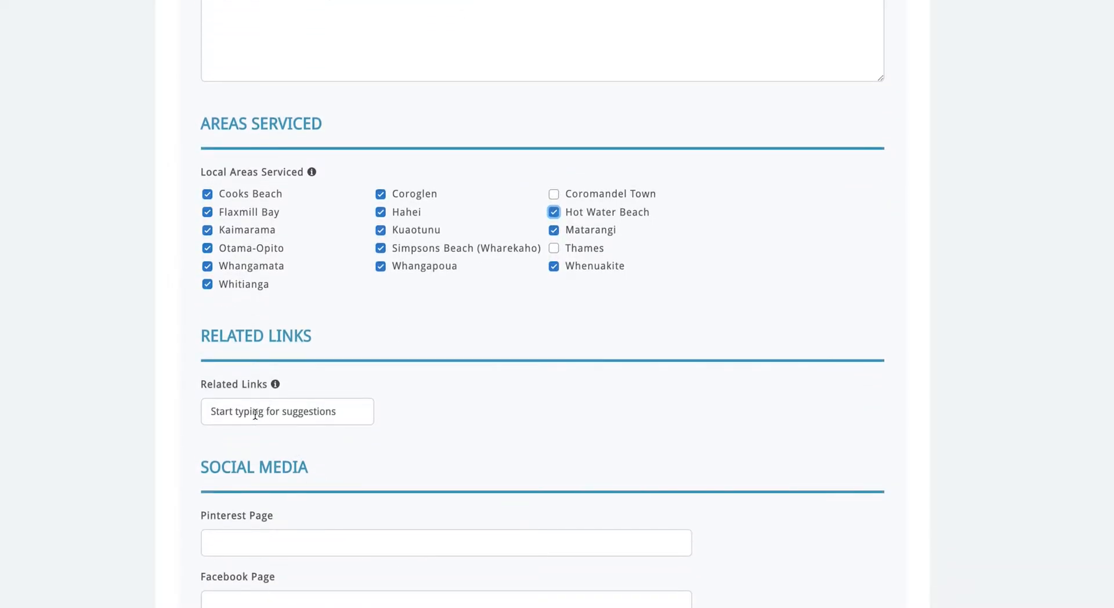
Step: Search 'all' in Related Links and attach All About Whitianga Advertising (Advertising & Promotion)
left_click(287, 411)
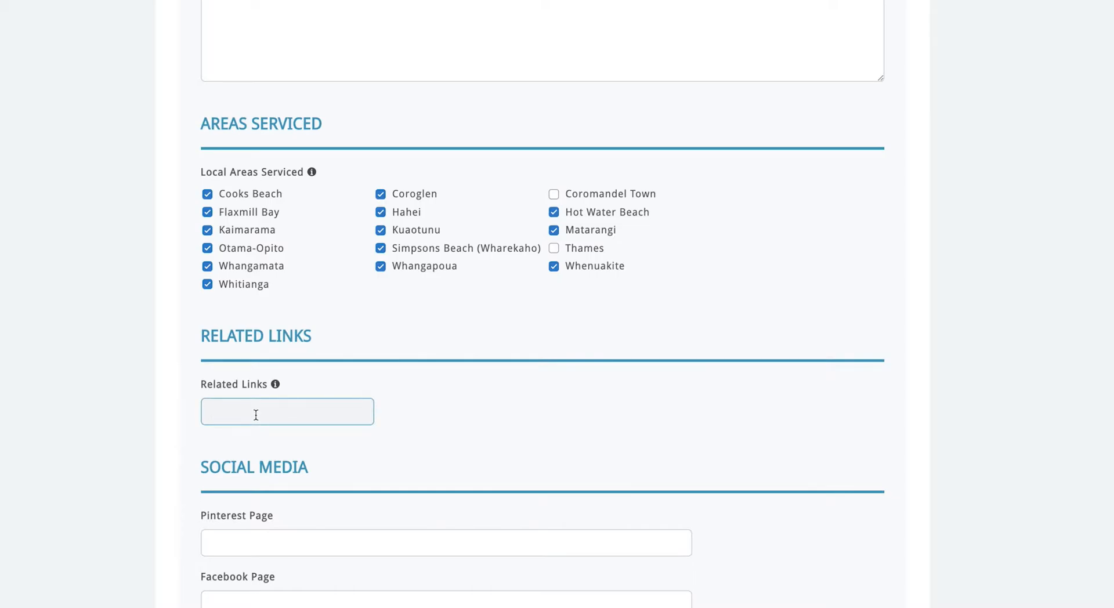
type("all about")
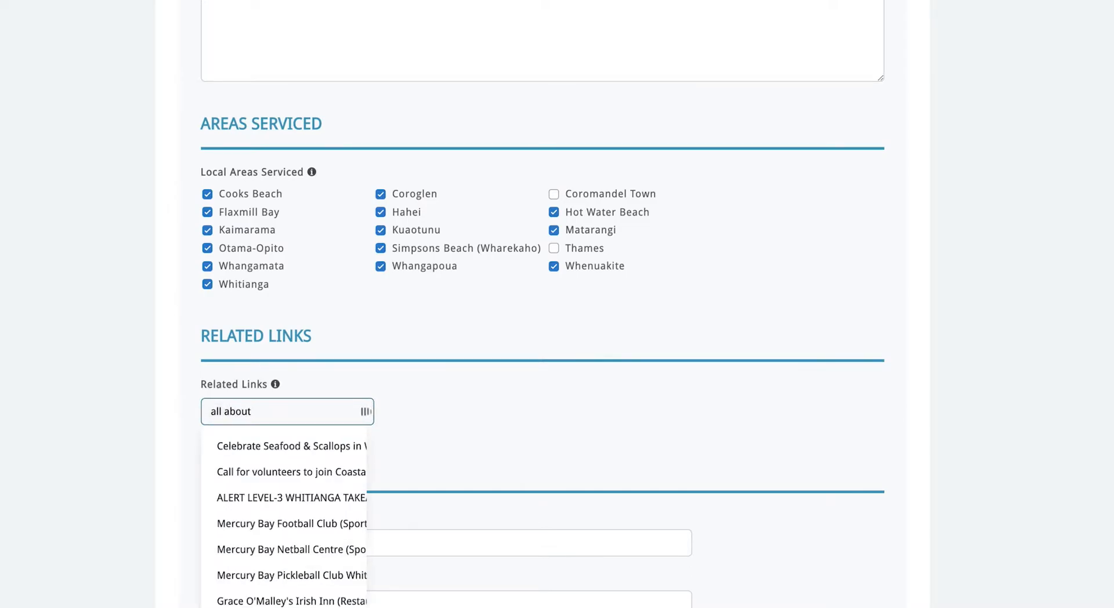
left_click(291, 446)
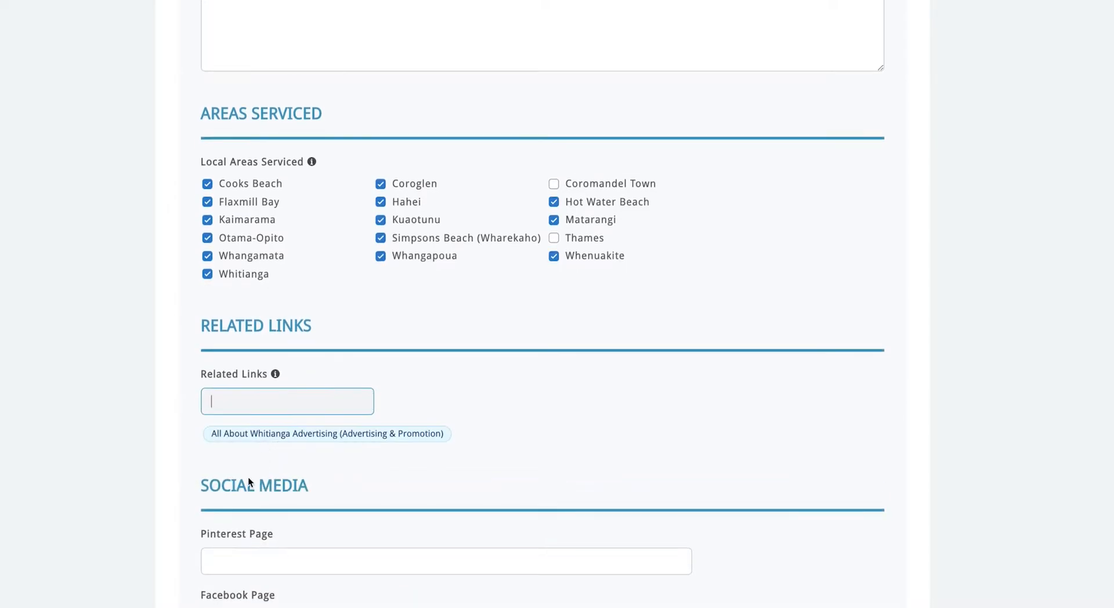
scroll("down", 3)
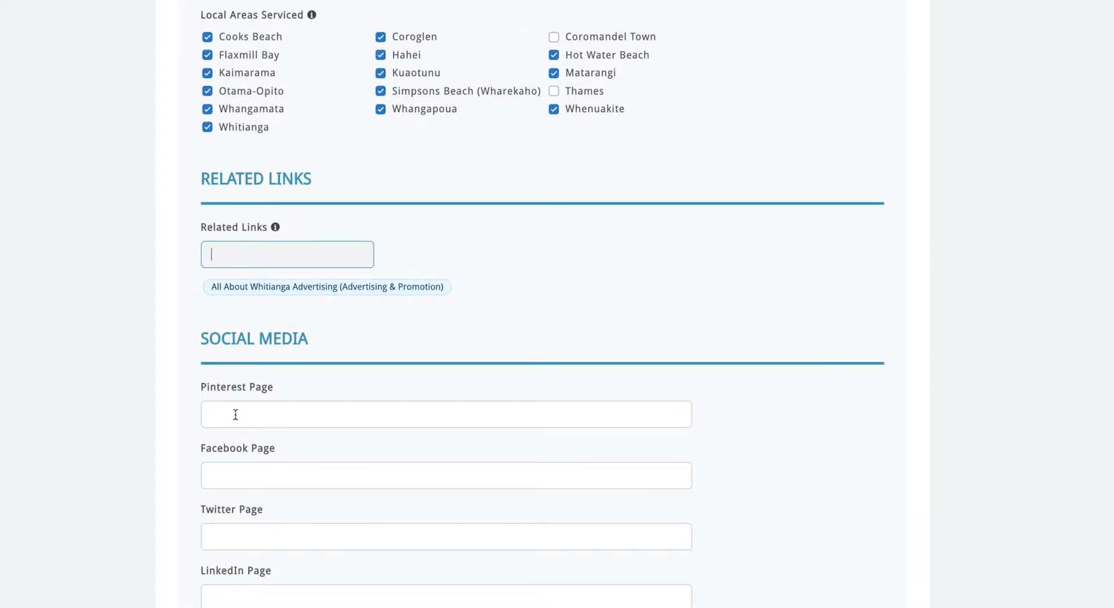
left_click(446, 414)
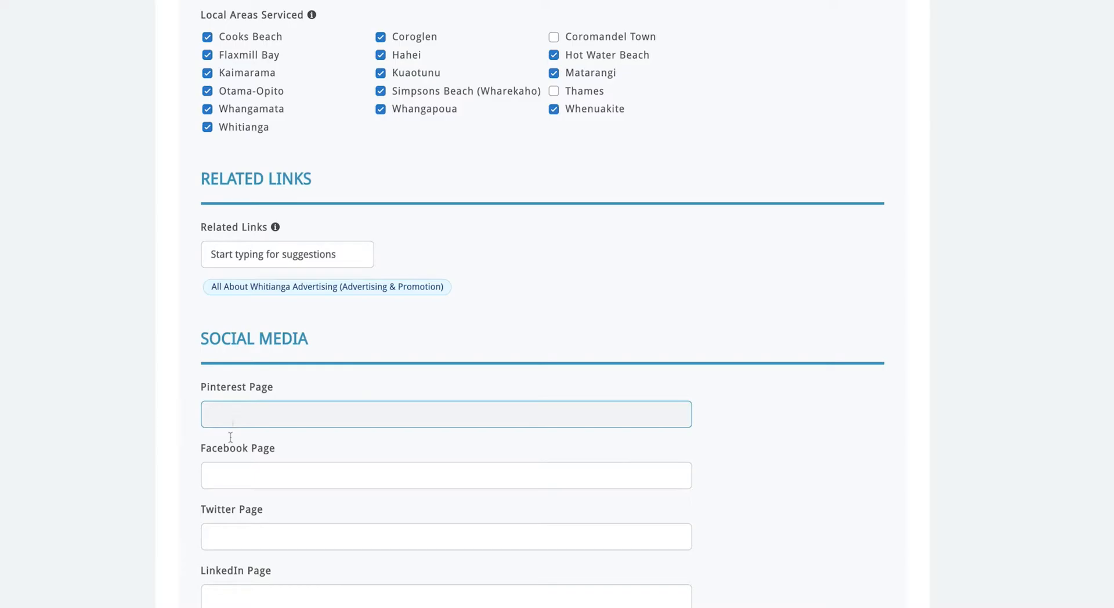
left_click(445, 475)
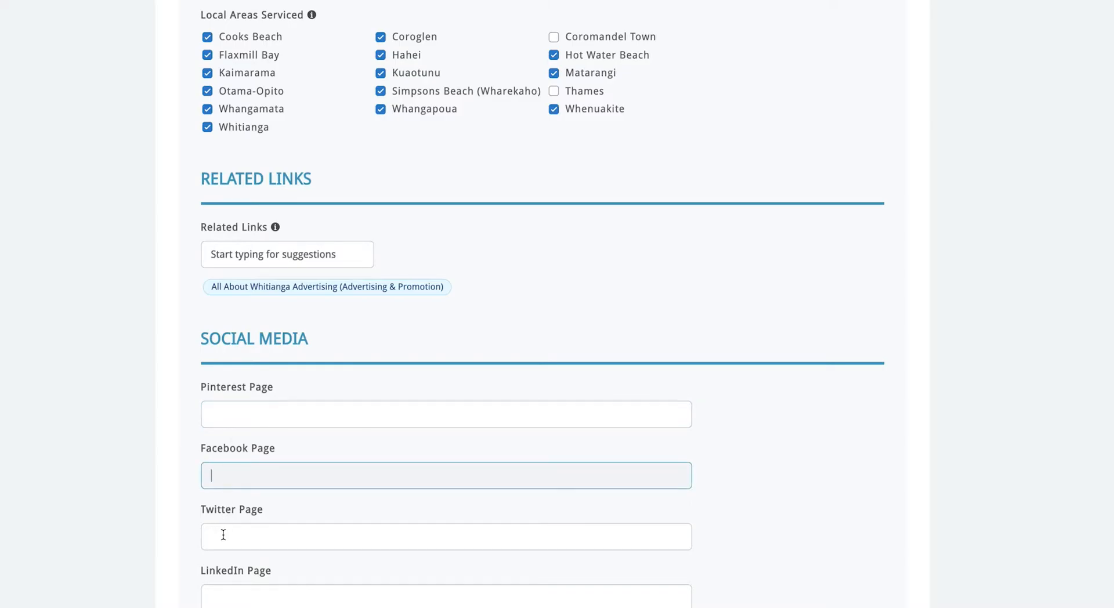
scroll("down", 3)
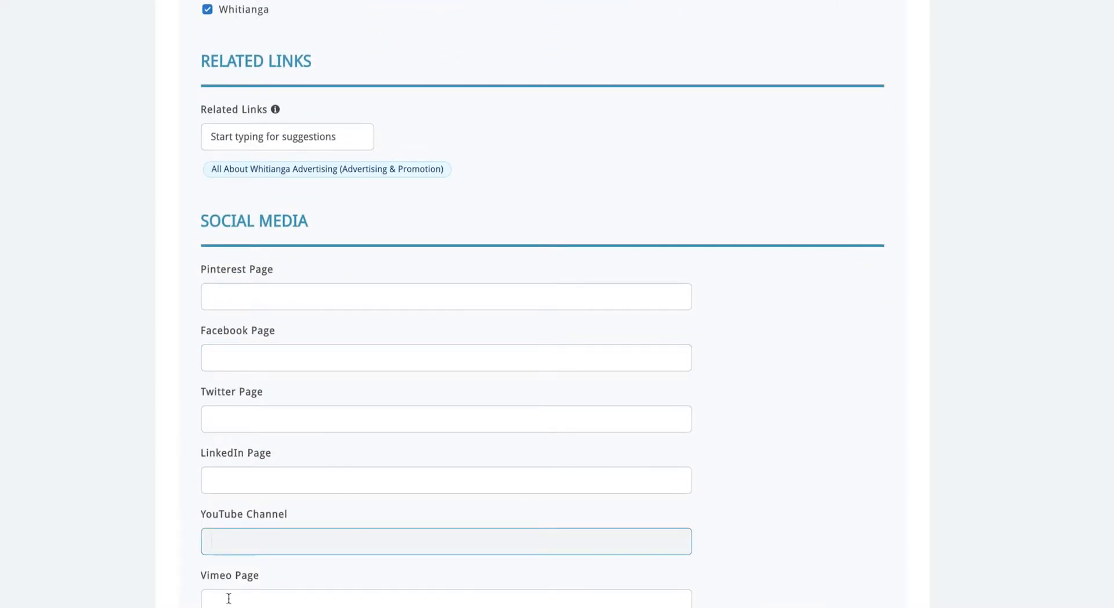
scroll("down", 3)
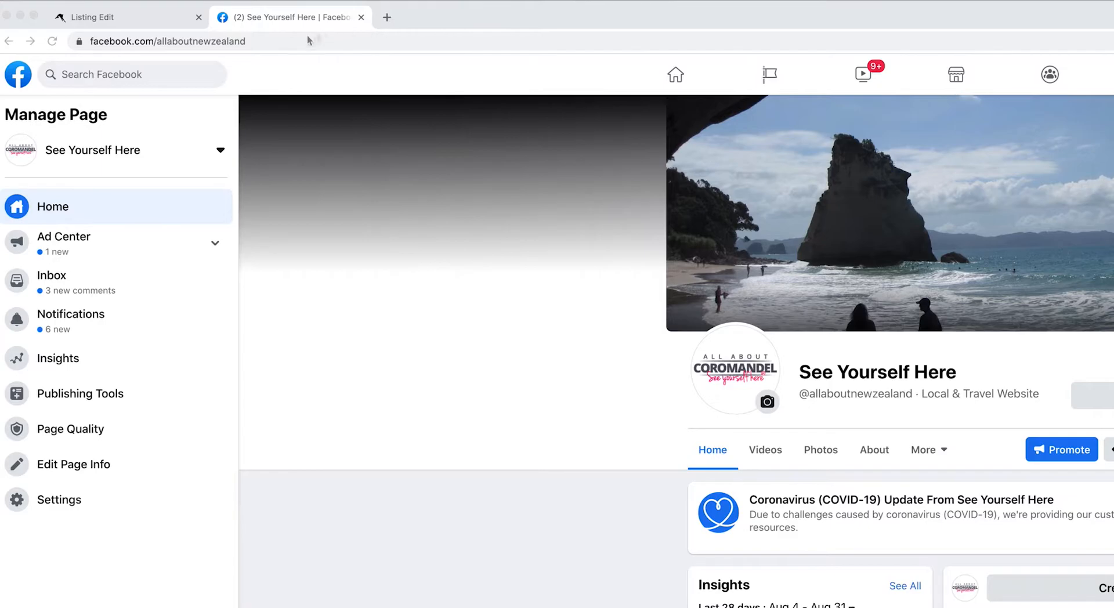
Step: Select the See Yourself Here Facebook page's web address
left_click(167, 40)
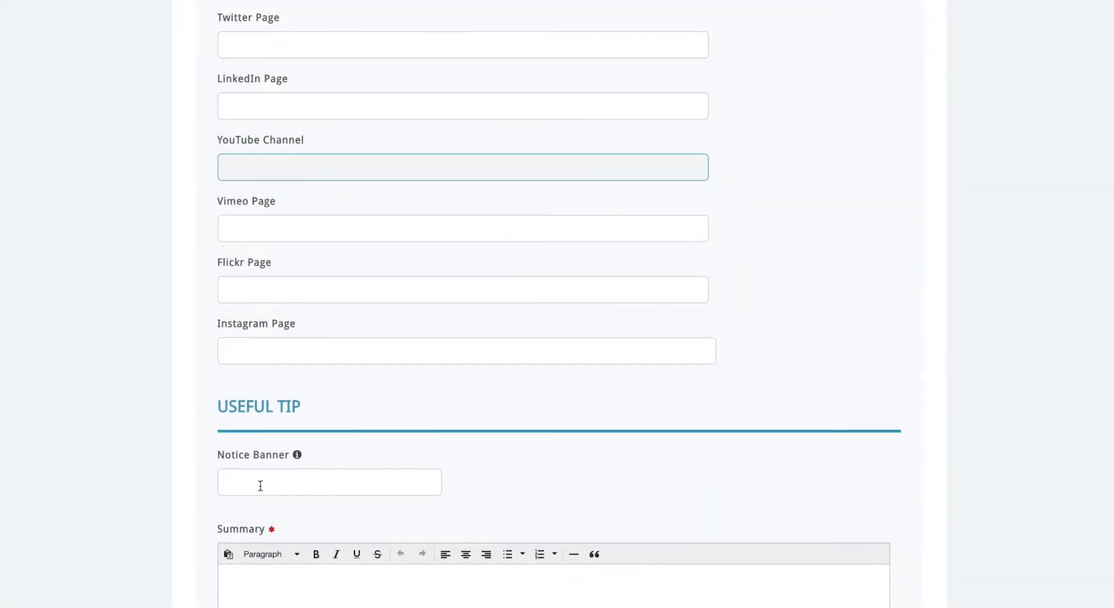
Step: Replace the Notice Banner text 'Call our friendly team today' with 'Late night Thursday'
left_click(329, 482)
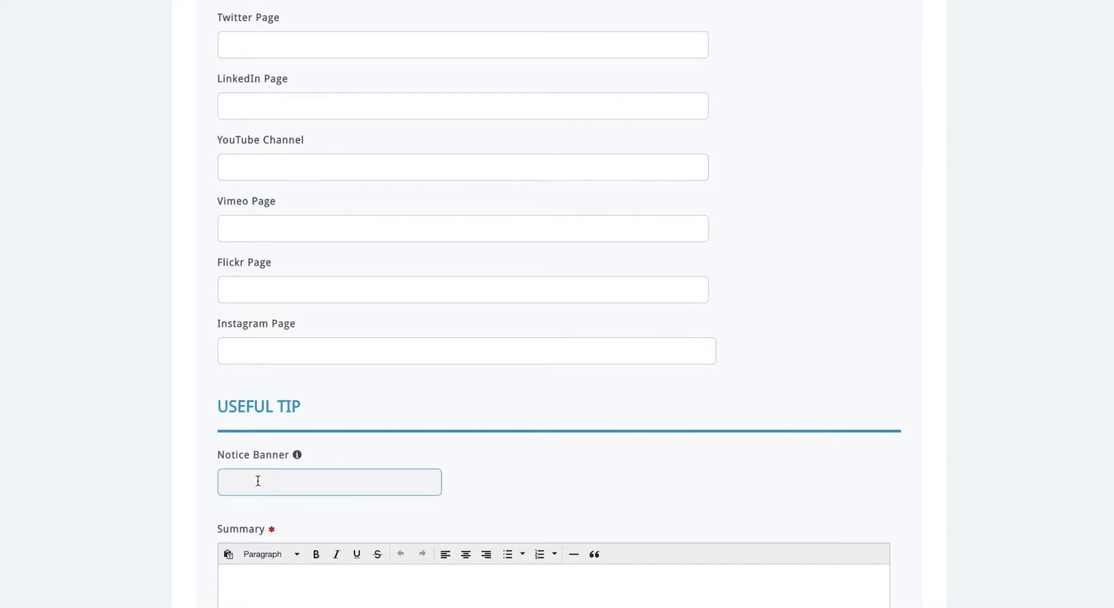
type("Call")
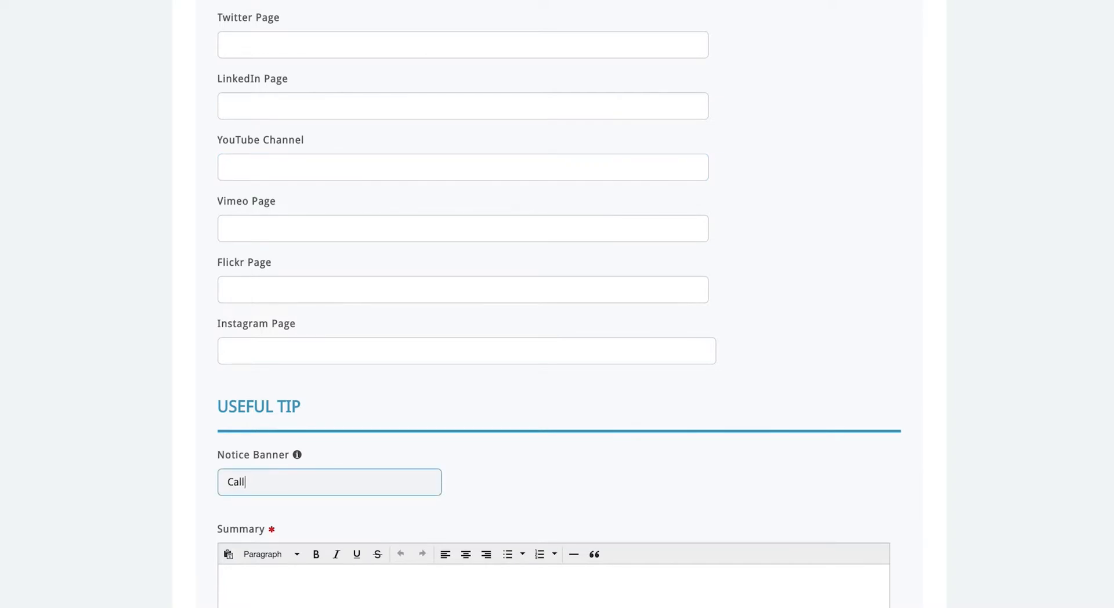
type("our")
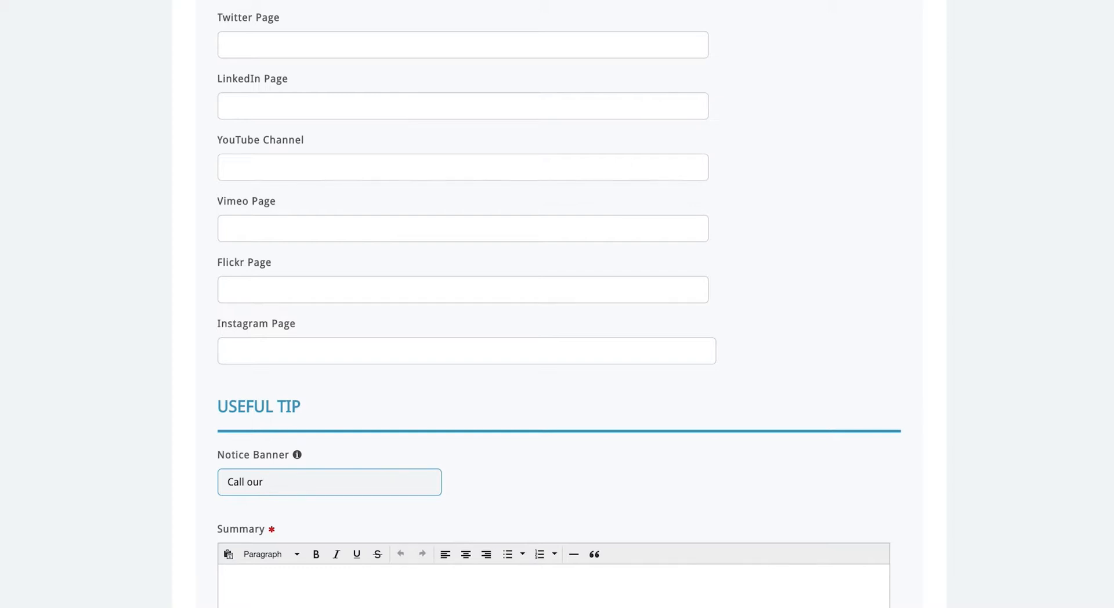
type("frien")
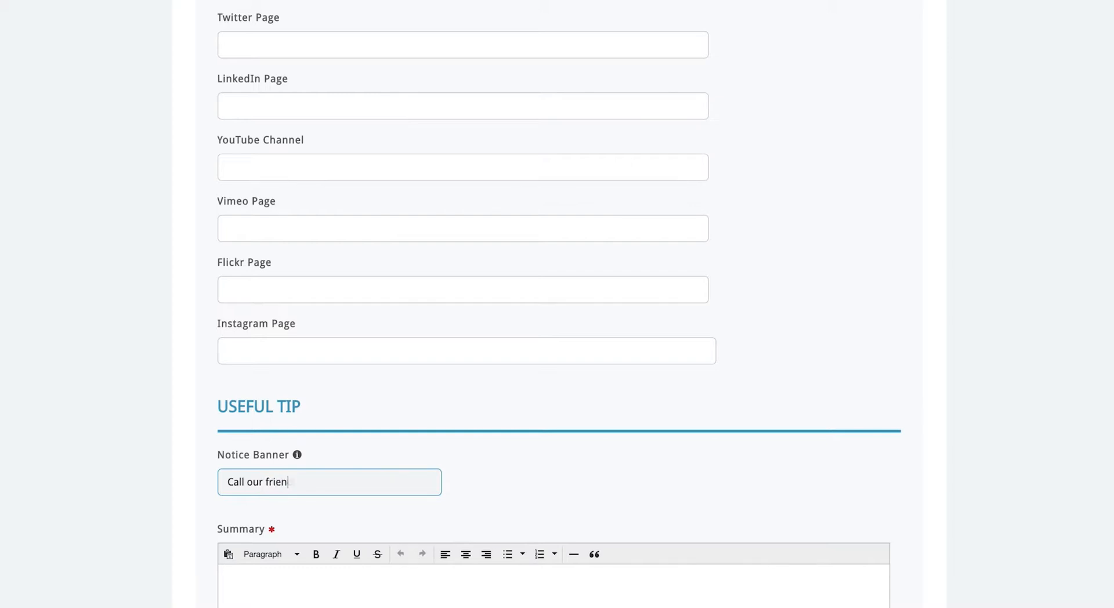
type("dly team to")
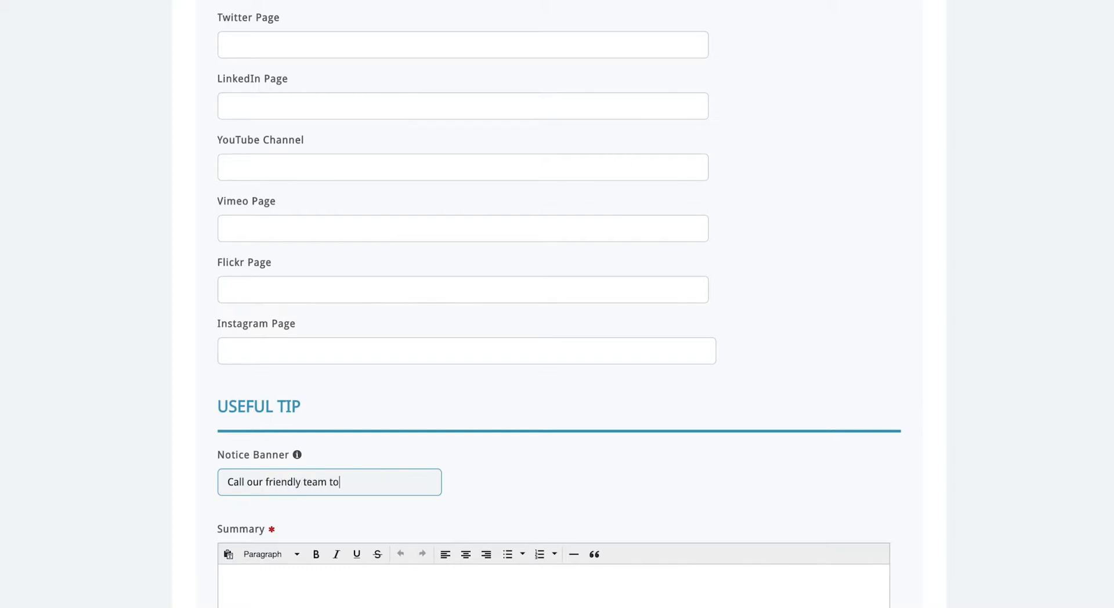
type("day")
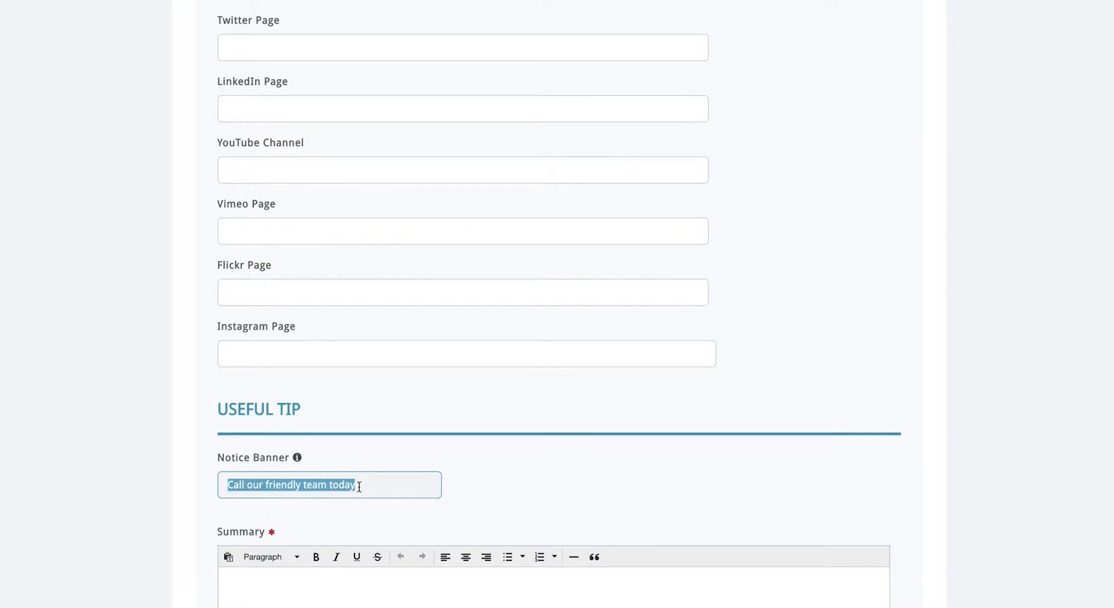
type("Late night")
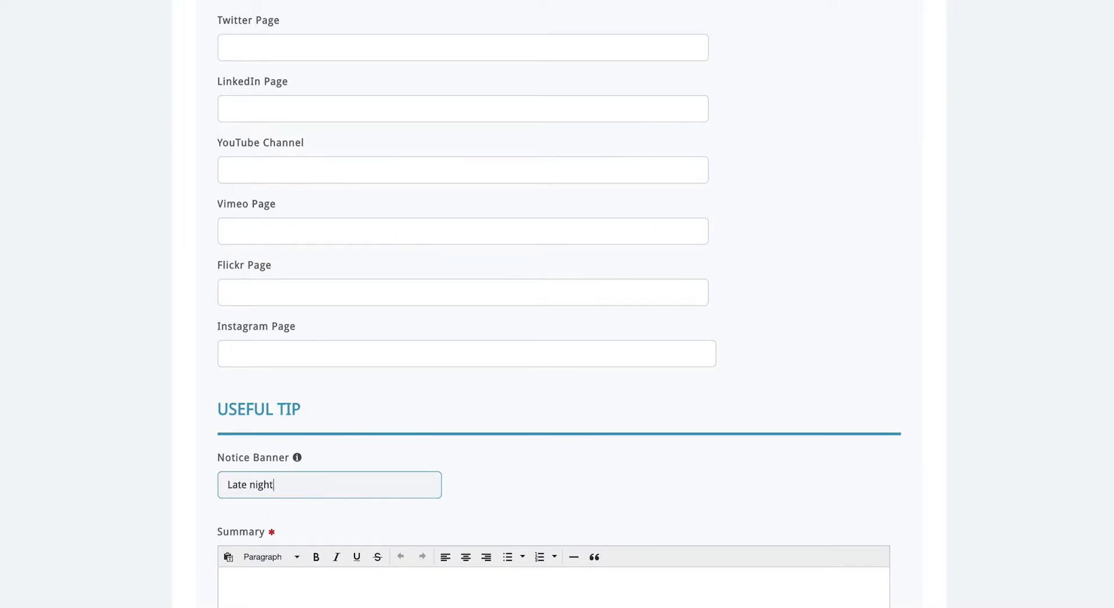
type("Thursd")
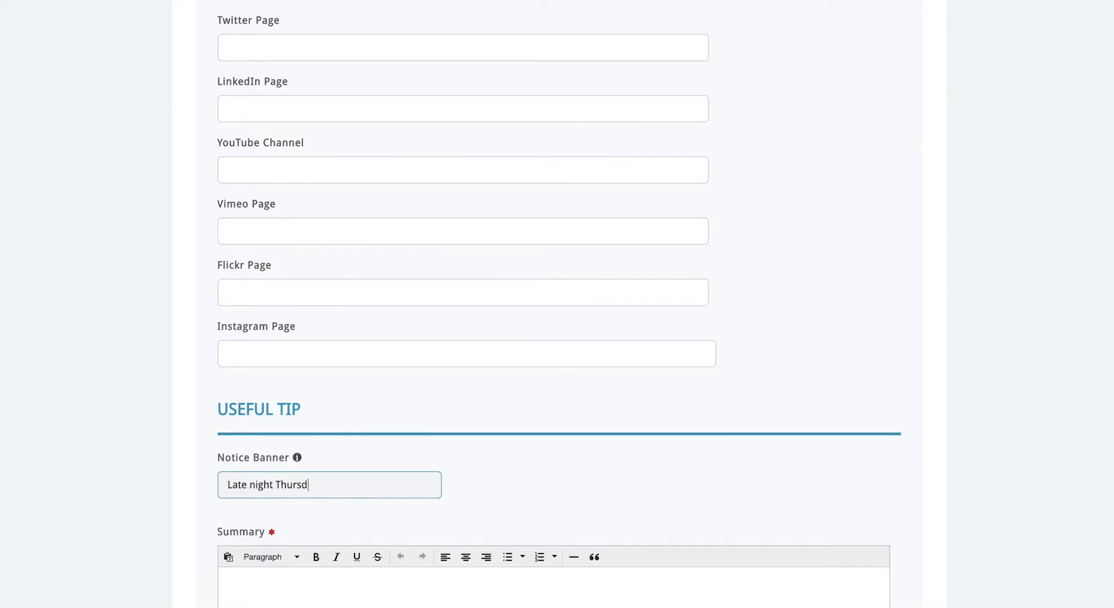
type("ay")
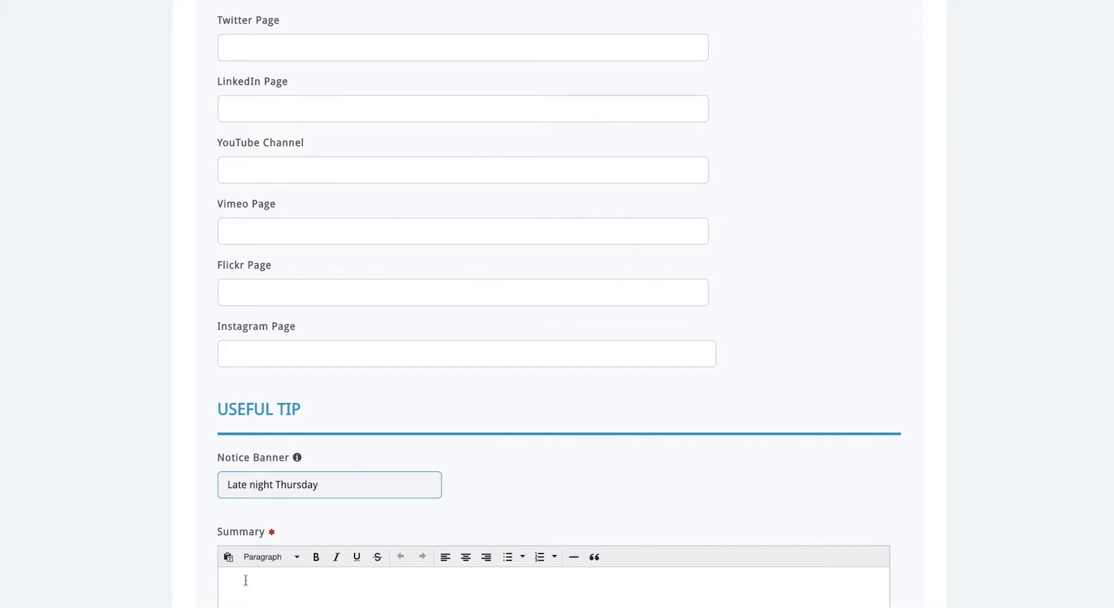
Step: Write a Summary: 'For all your small business training needs. Health and Safety programmes...'
scroll("down", 3)
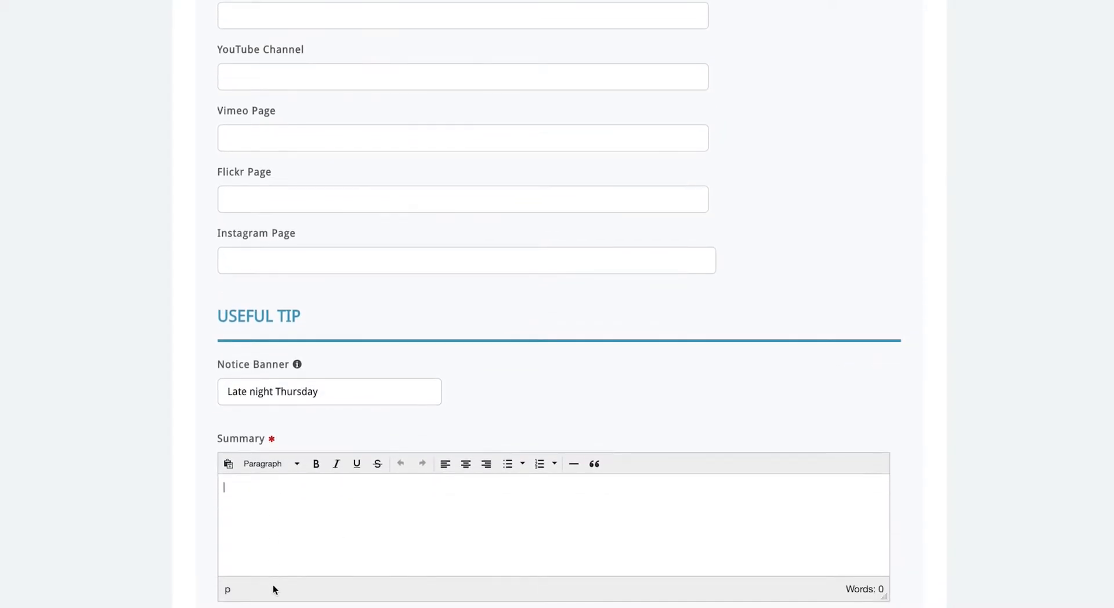
type("For all your small business training needs. Health and Safety programmes through to human resource management, Tim's training team are professional training providers.")
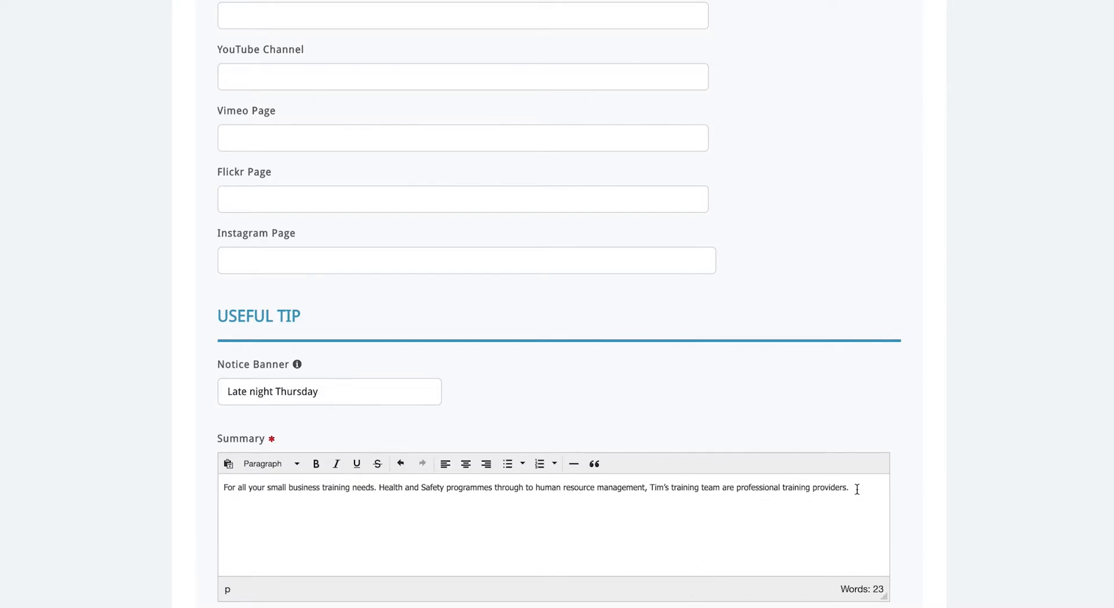
scroll("down", 3)
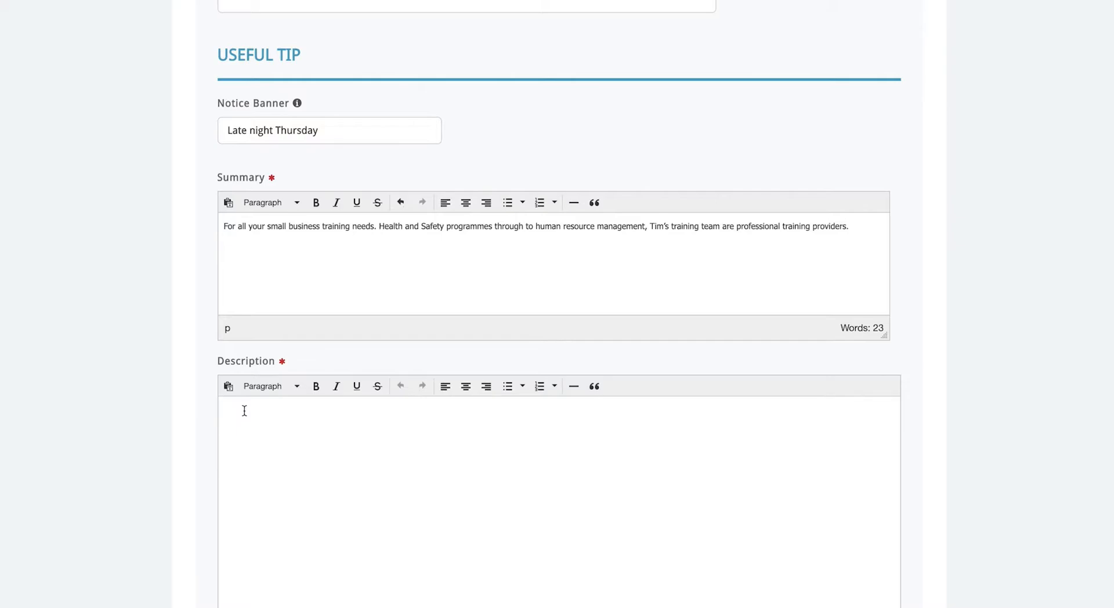
Step: Add a Heading 2 about small business in Whitianga and a paragraph about the business
scroll("down", 3)
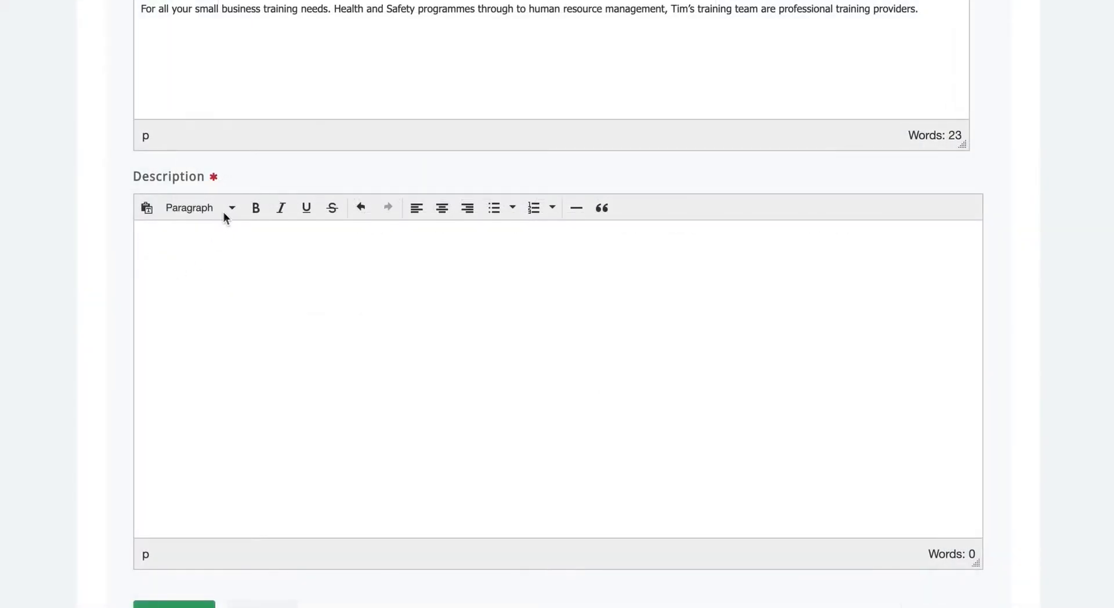
left_click(199, 207)
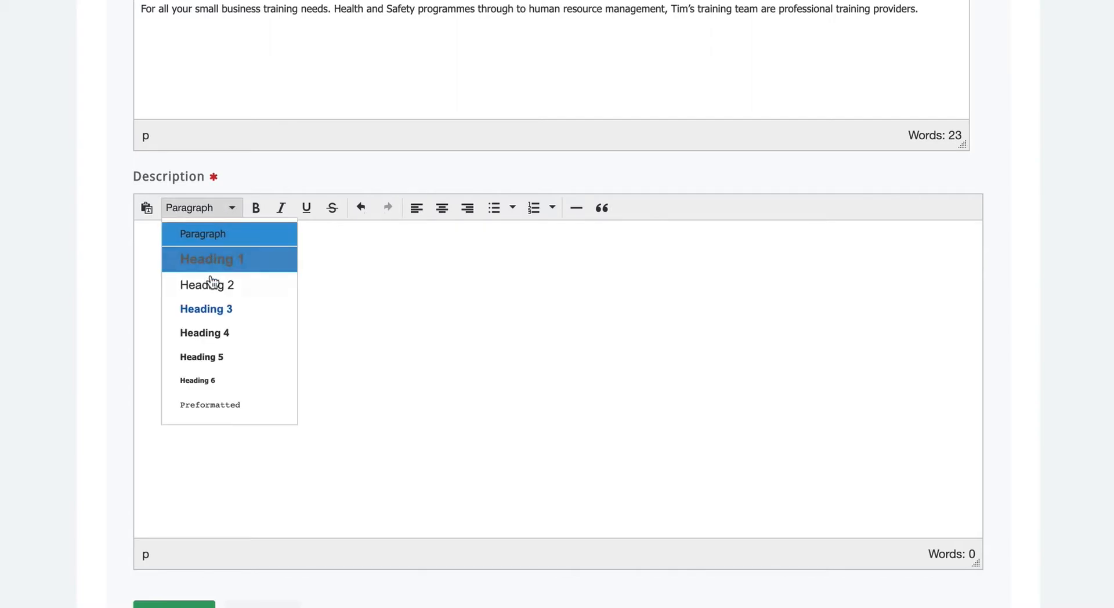
left_click(207, 285)
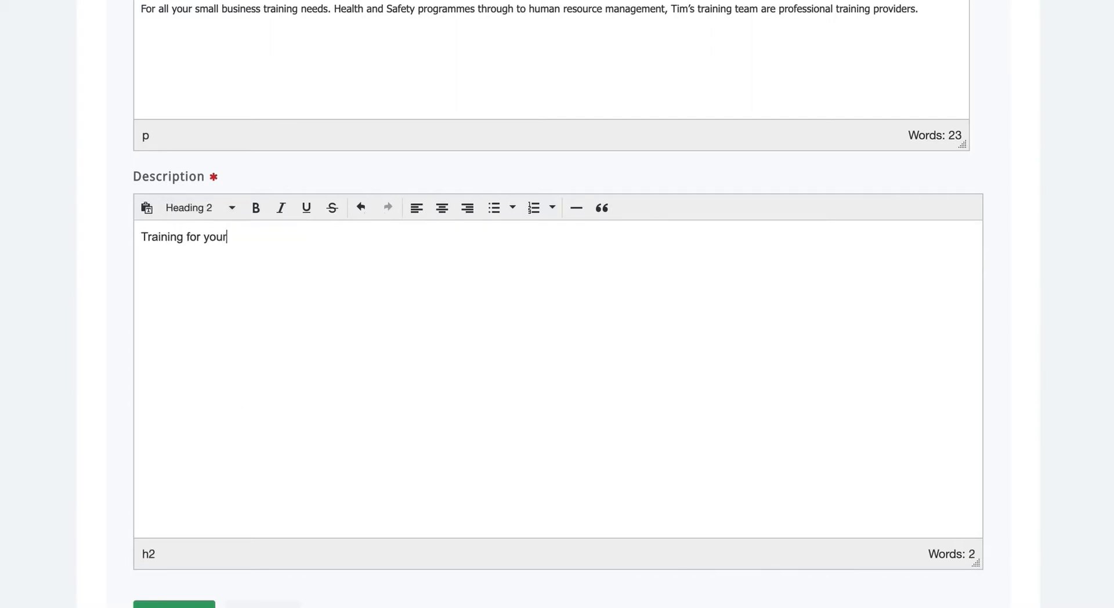
type("small business in Whitianga")
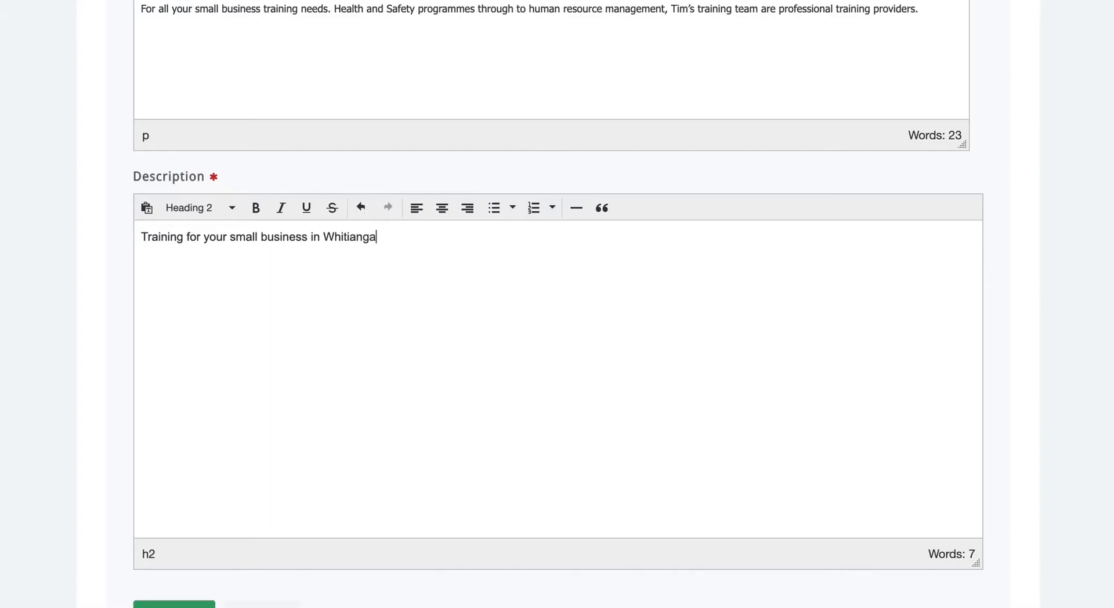
type("This is where you will type information about y")
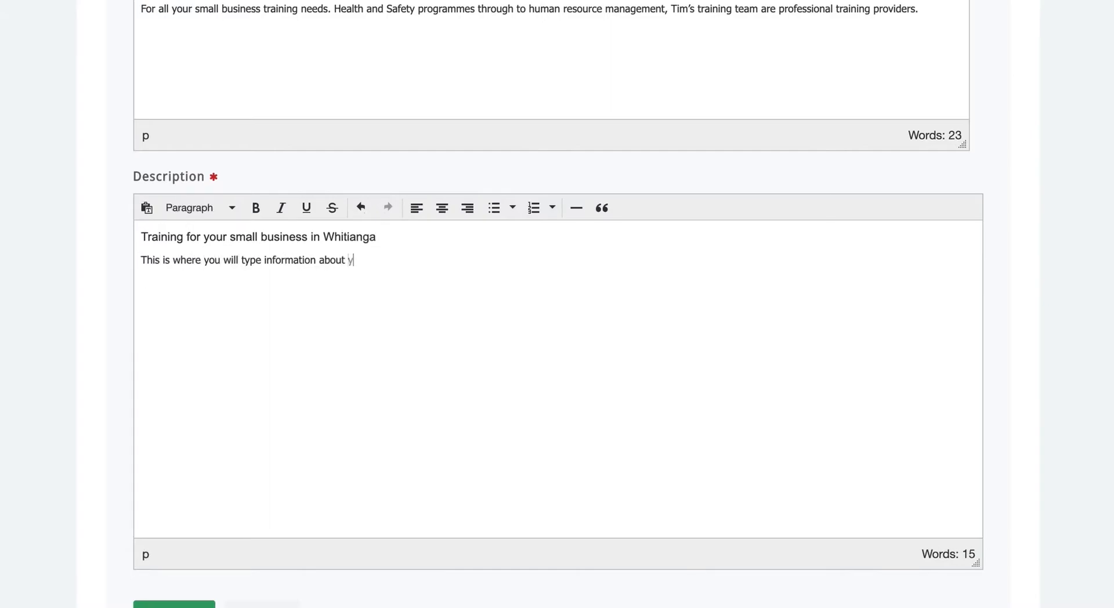
type("our business.")
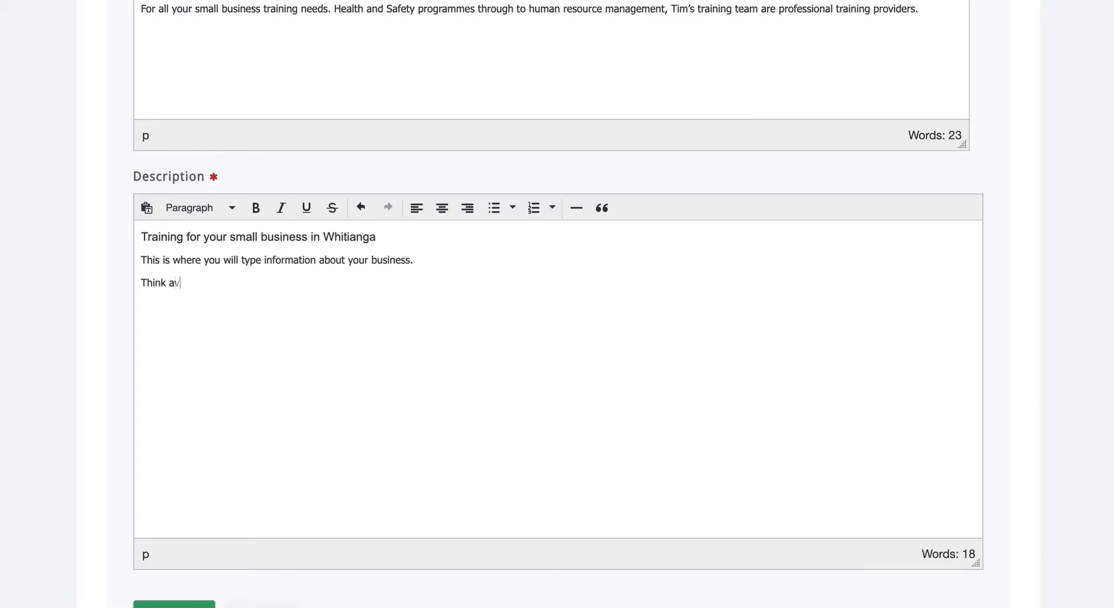
type("bout your staff, experien")
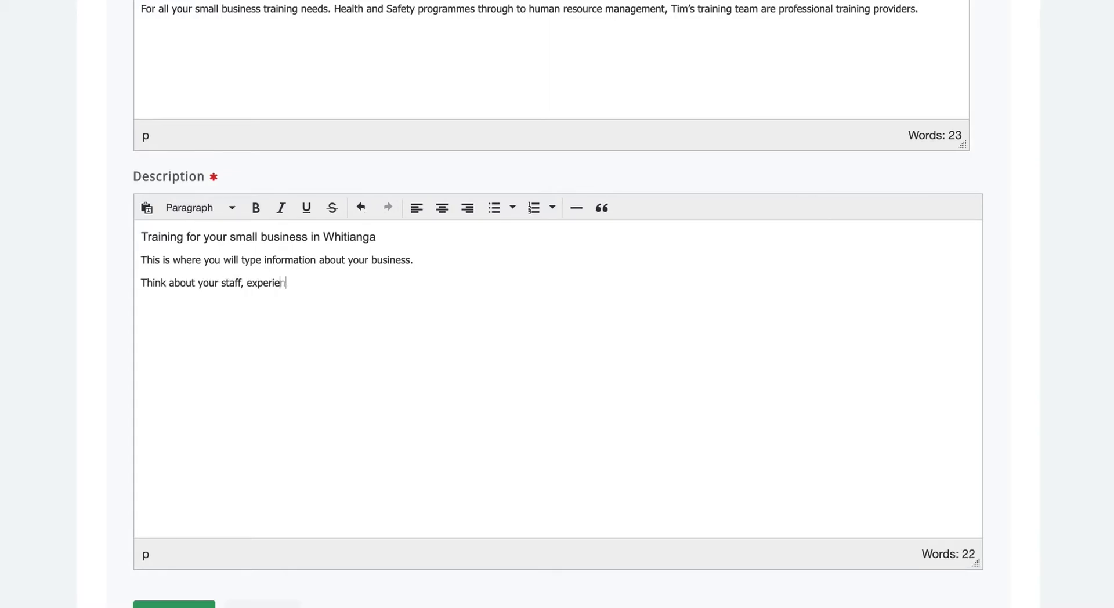
type("ce and other things that")
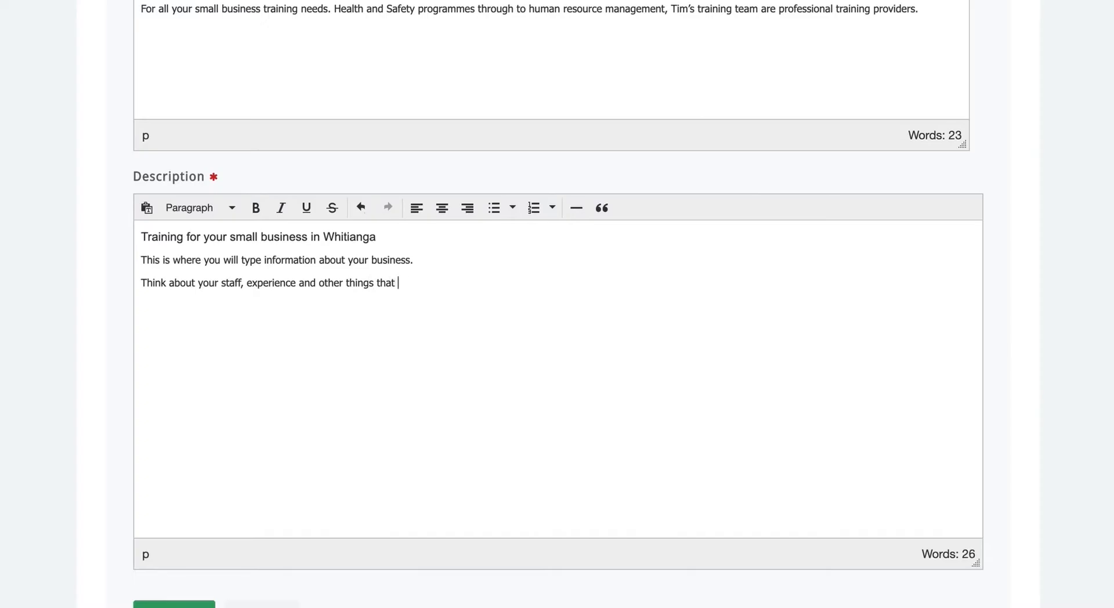
type("make your business special or unique.")
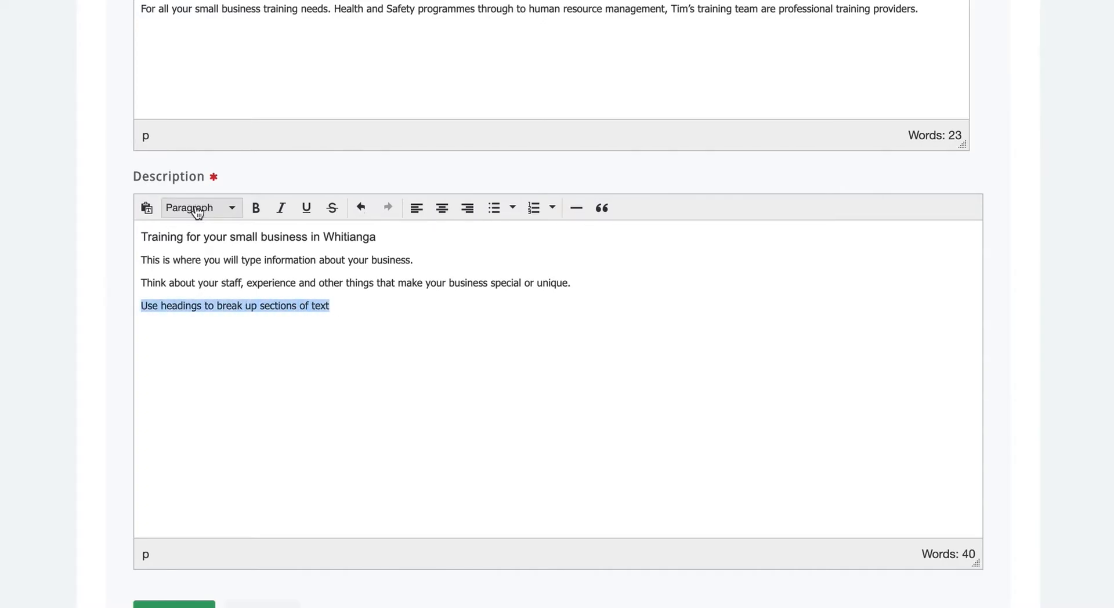
Step: Add the staff-quote tip, a blockquote about helping small businesses, and 'That's about it!'
left_click(199, 207)
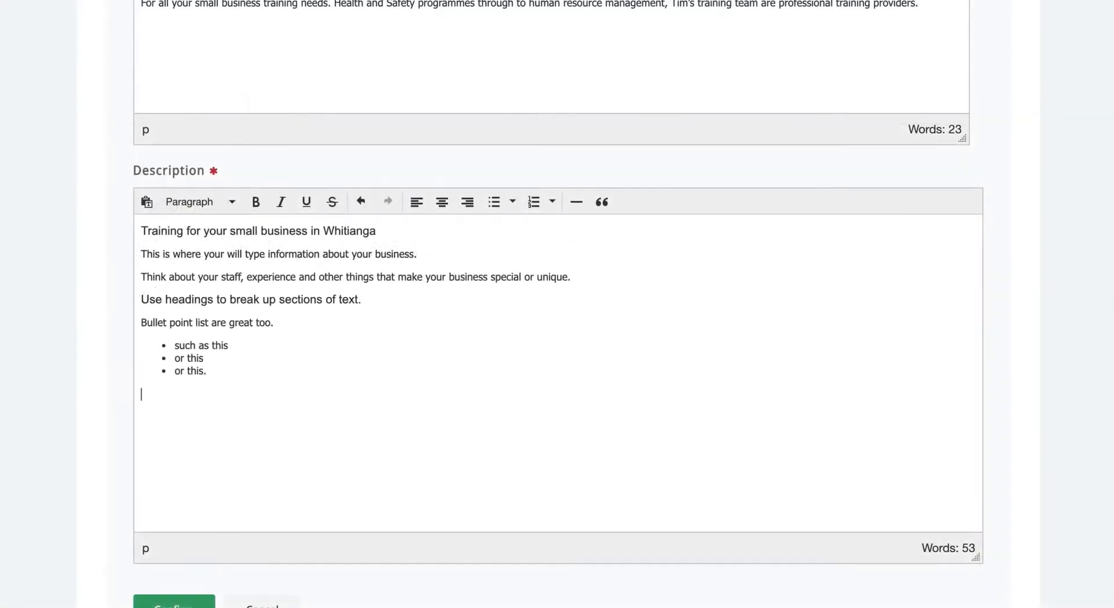
type("A quote from you, or a staff member is helpful too.")
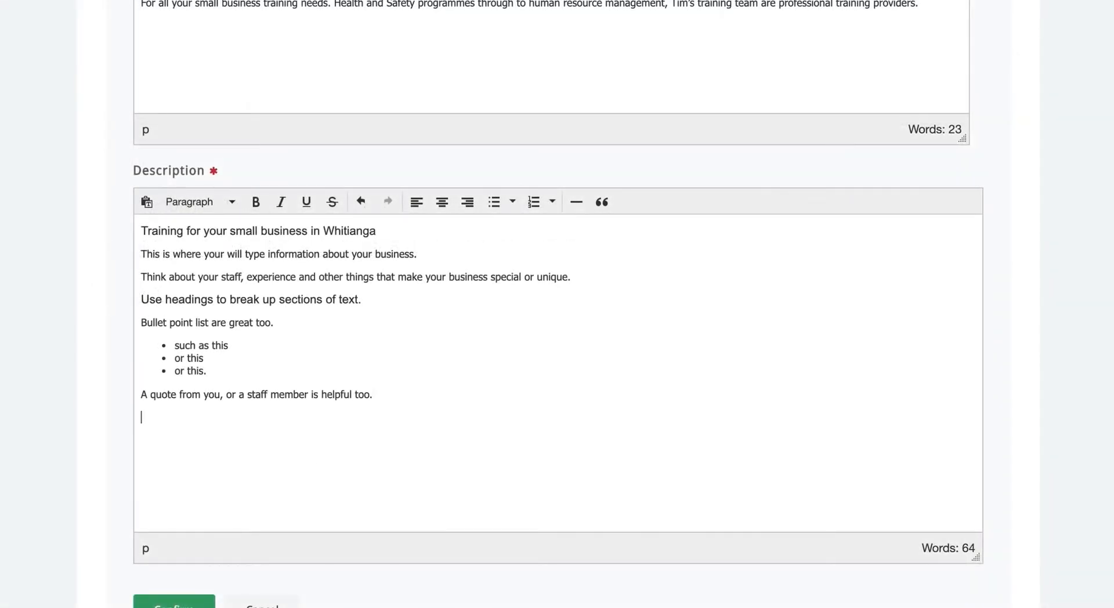
left_click(601, 202)
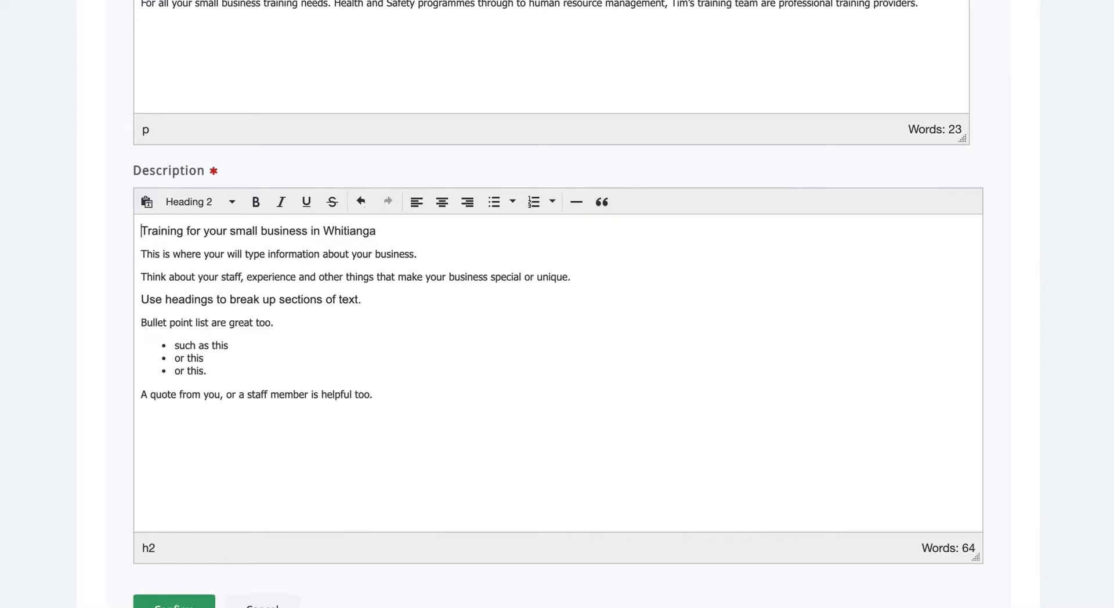
left_click(384, 394)
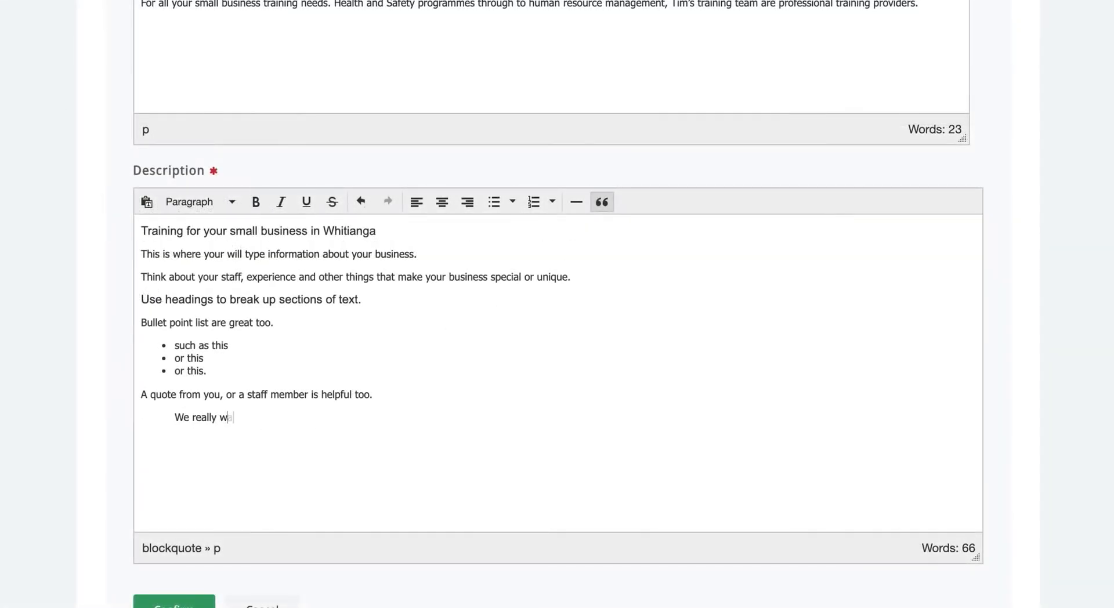
type("ant to help small")
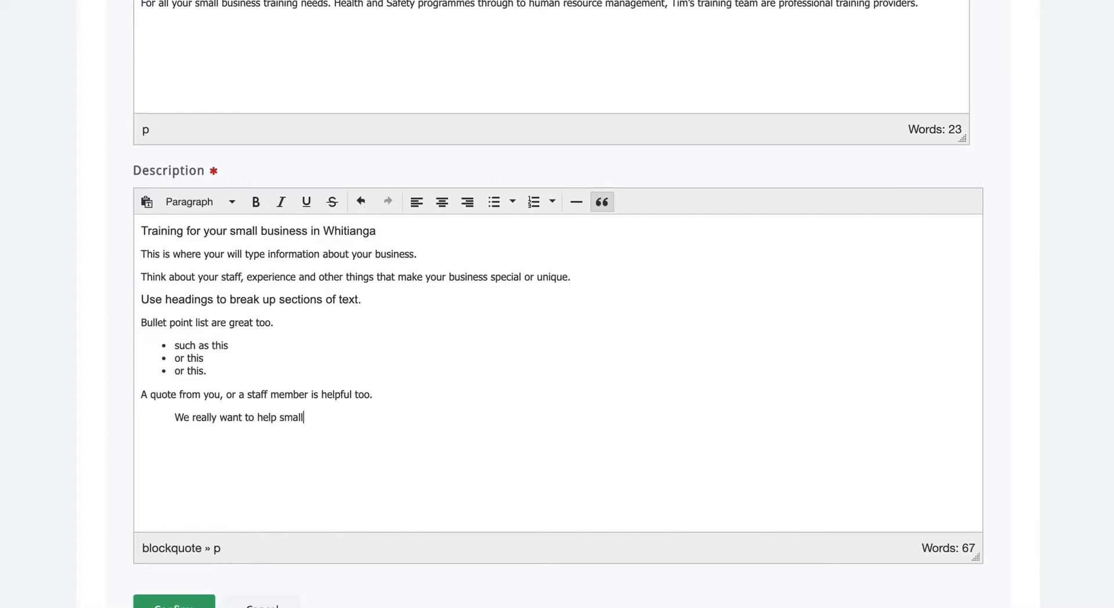
type("businesses.")
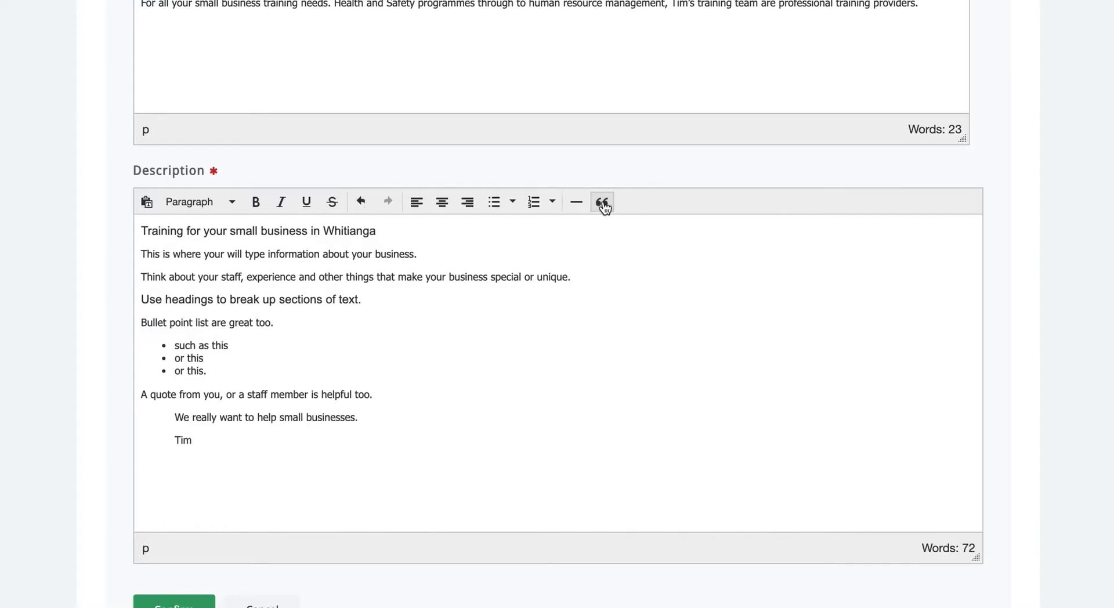
type("That's abou")
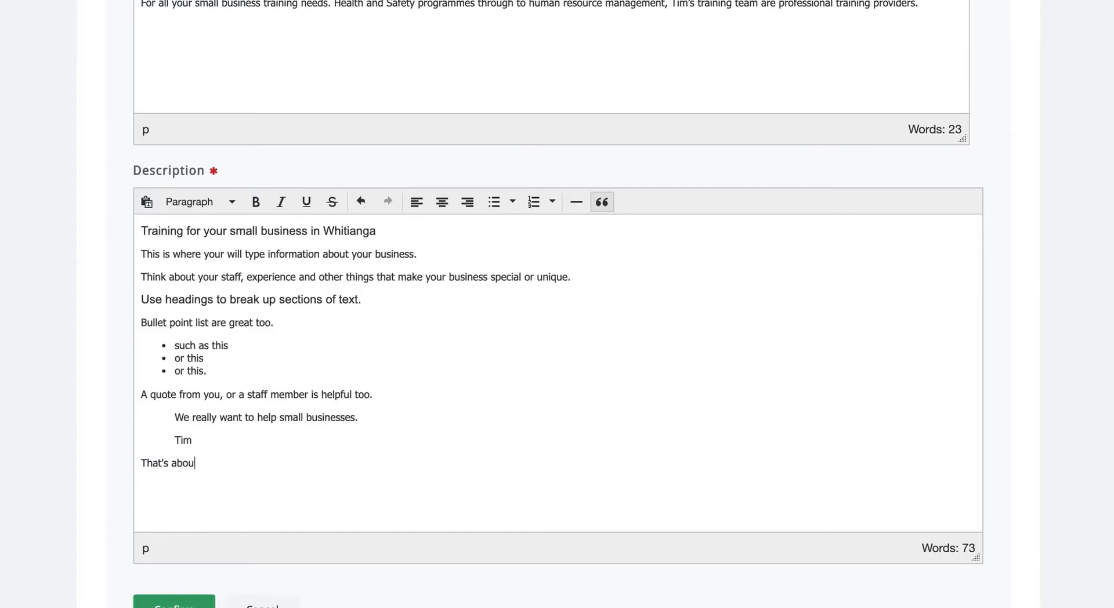
type("t it!")
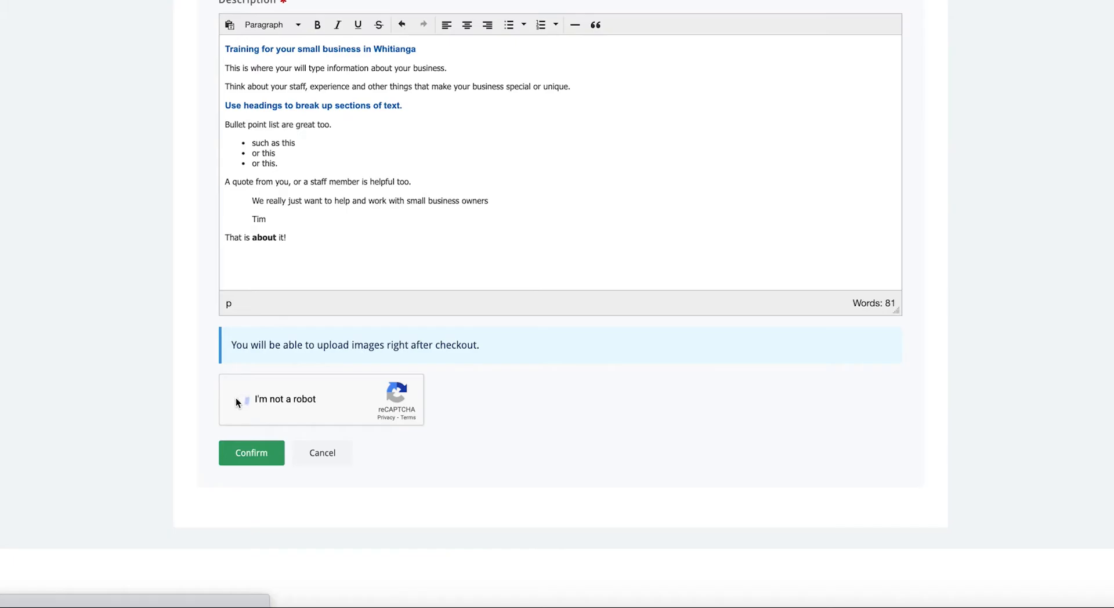
Step: Pass the reCAPTCHA crosswalk challenge and submit the listing
left_click(244, 399)
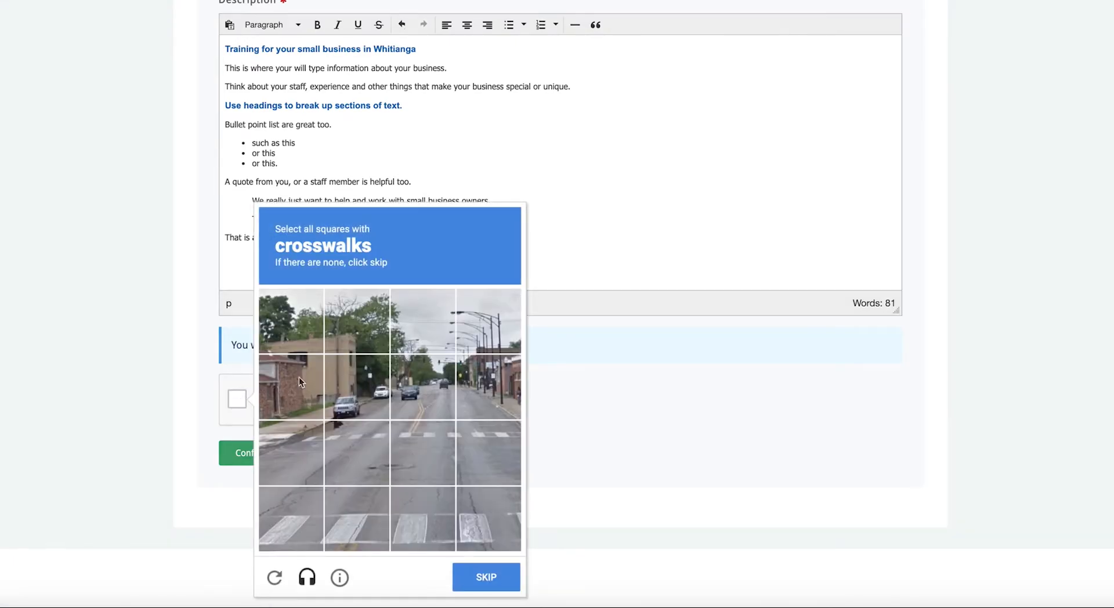
left_click(290, 517)
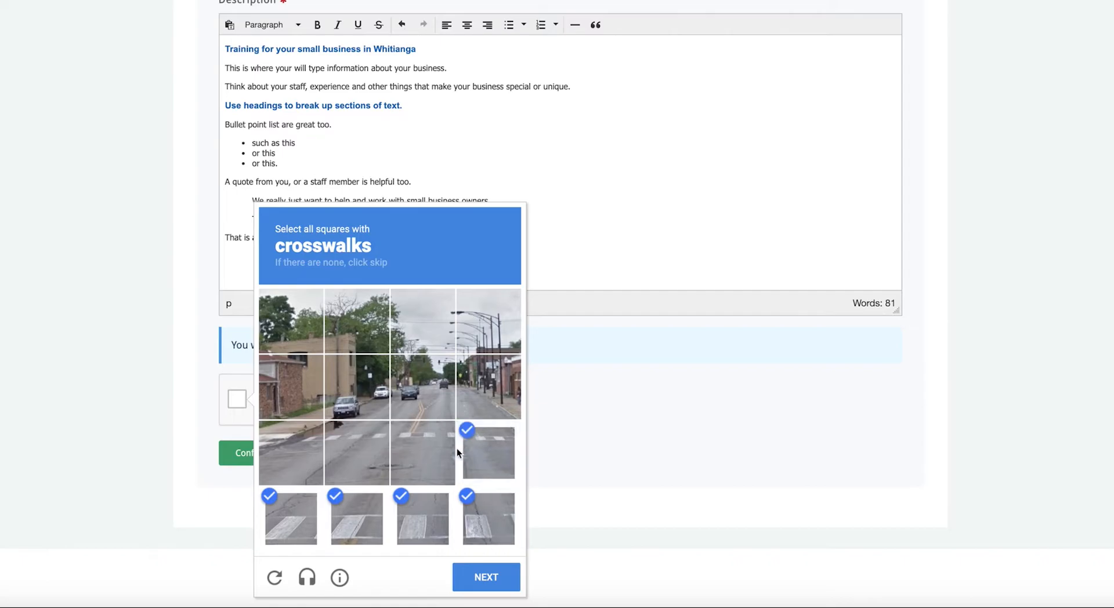
left_click(290, 452)
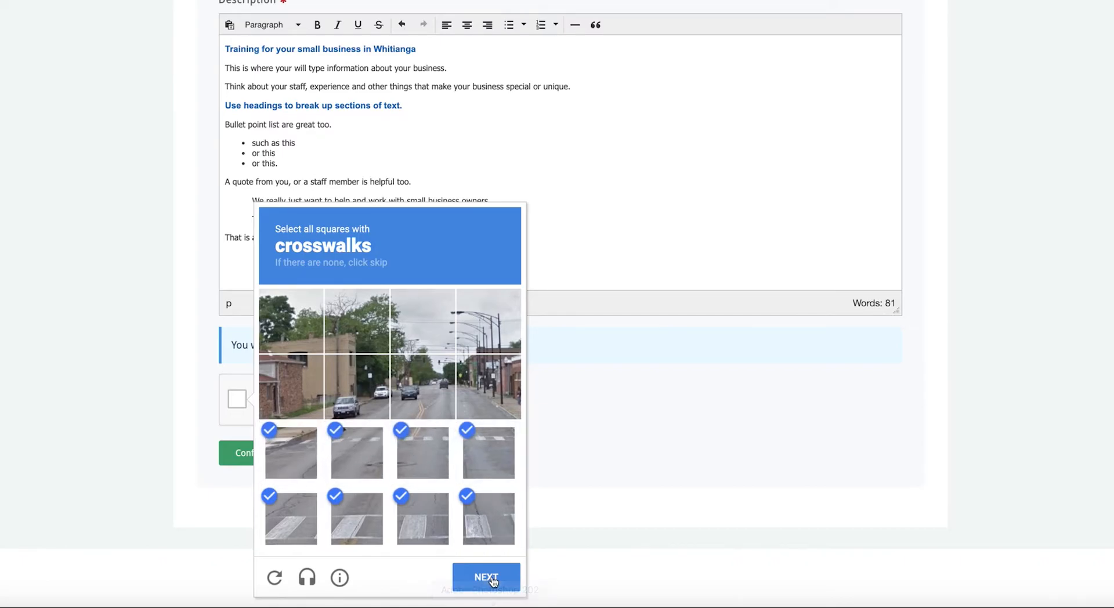
left_click(486, 576)
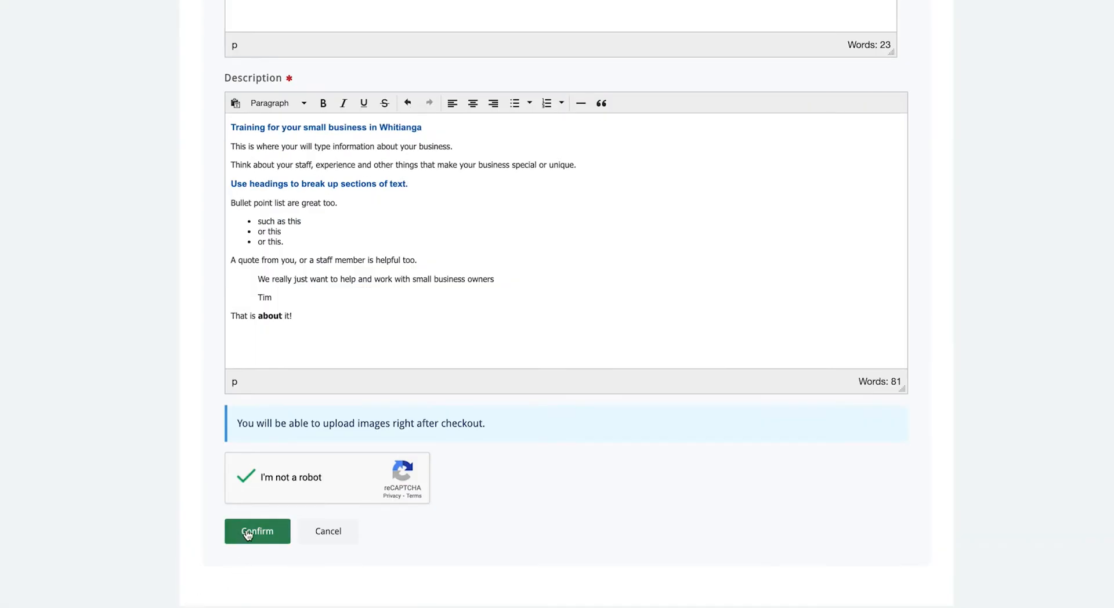
left_click(256, 531)
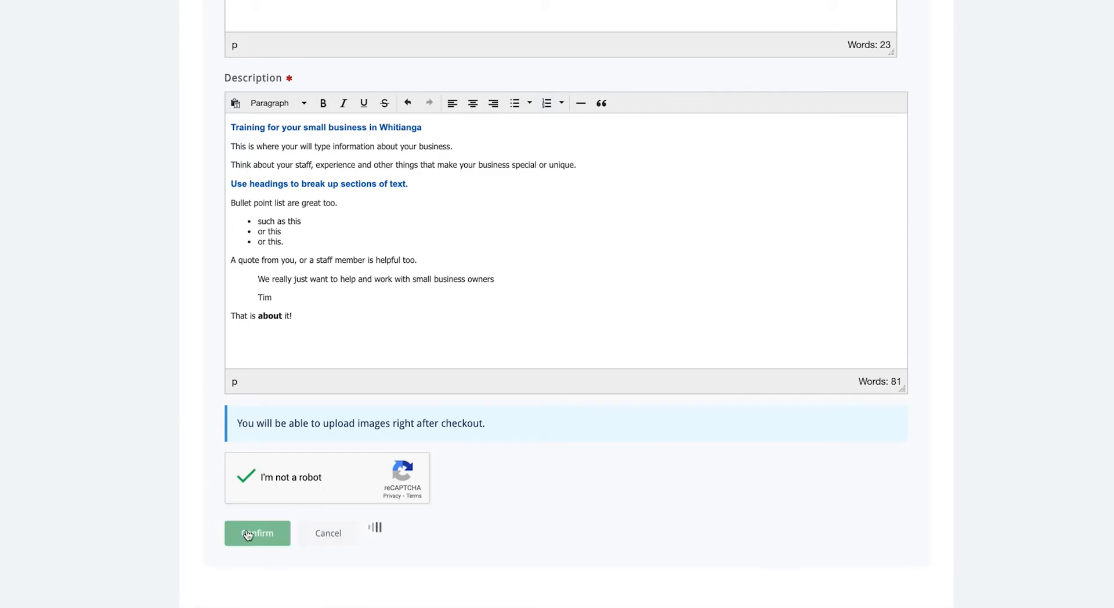
Step: Pay by Bank Automatic Payment, review the terms, and place the $69 order
left_click(256, 532)
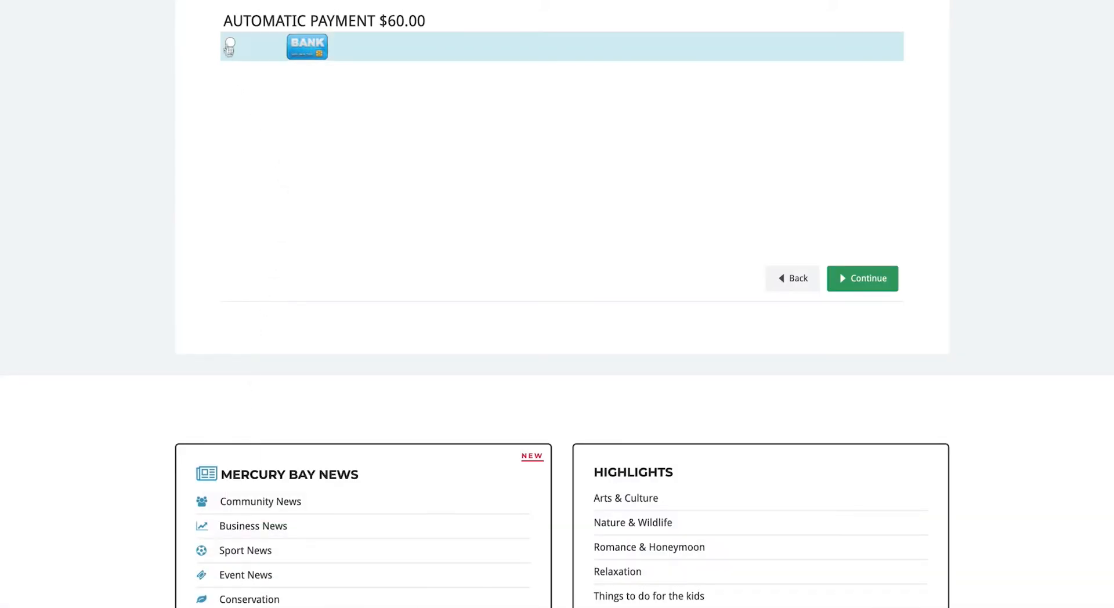
left_click(230, 42)
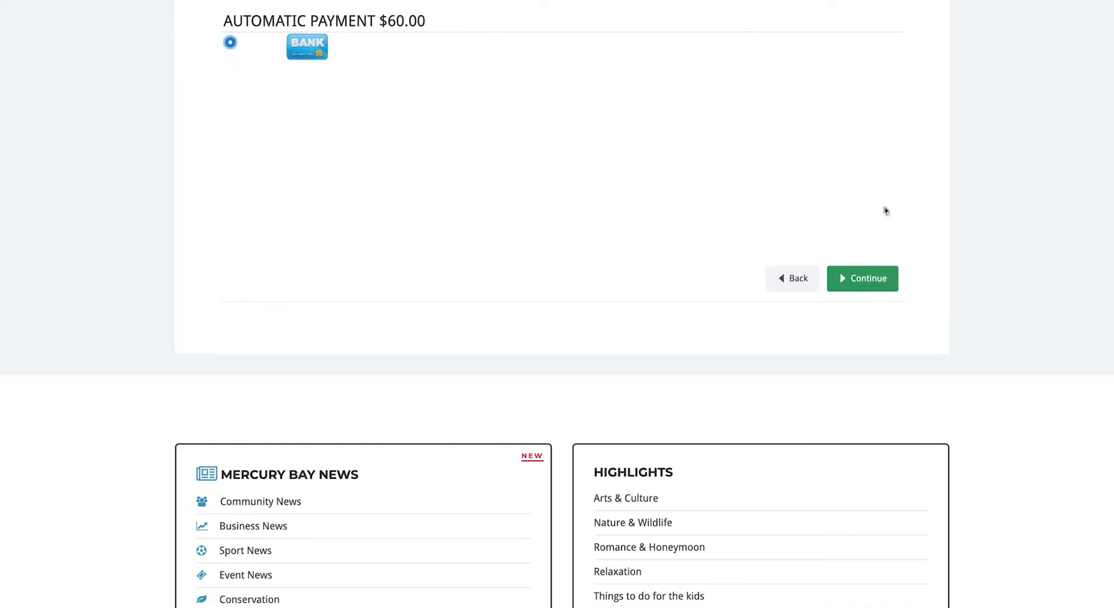
left_click(862, 278)
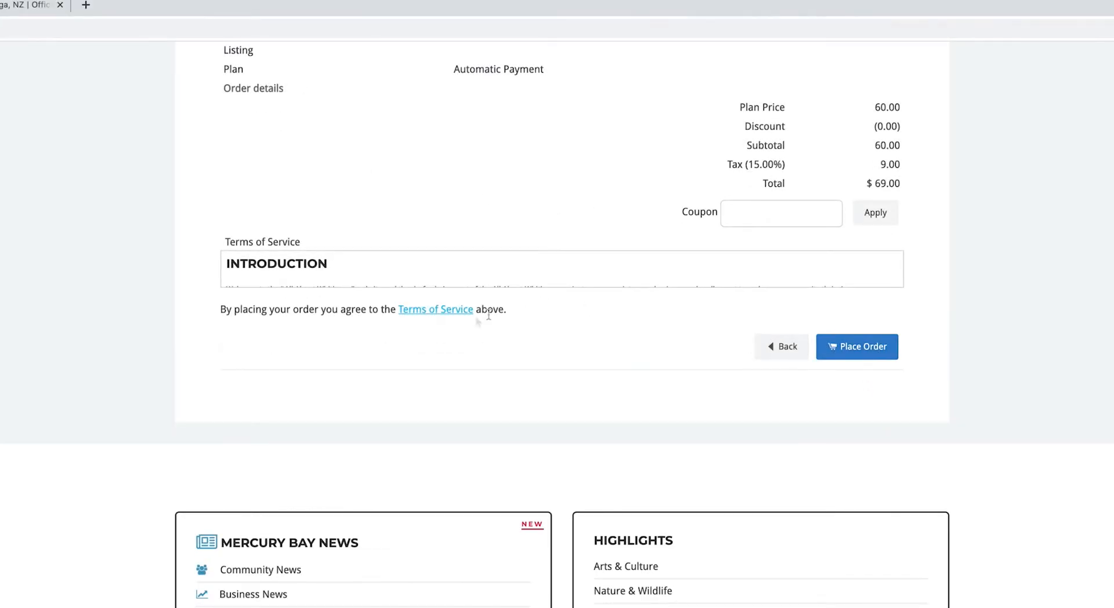
scroll("down", 3)
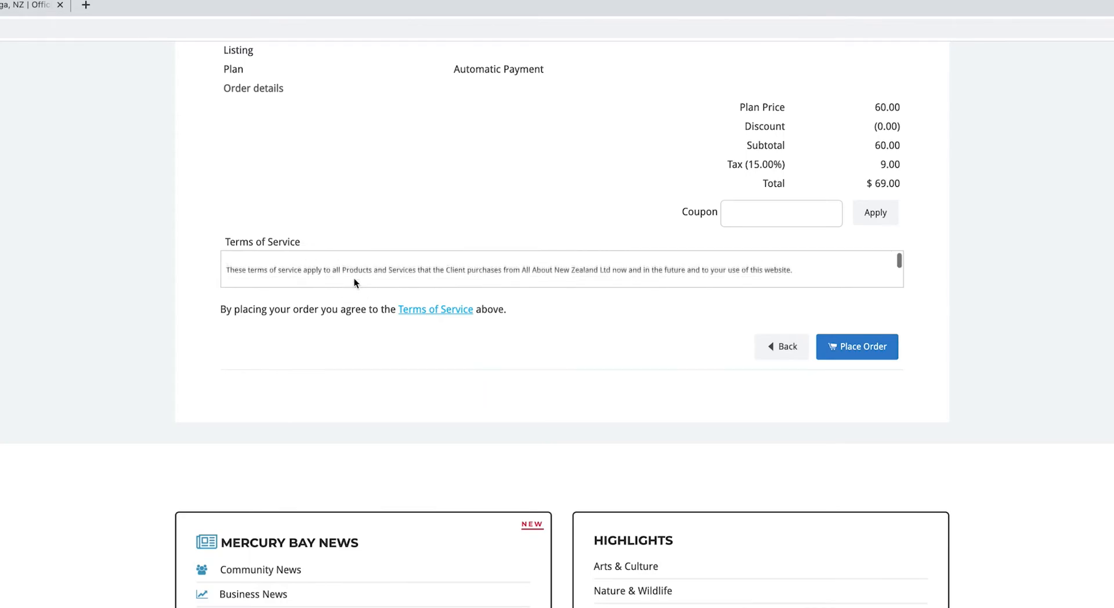
scroll("down", 3)
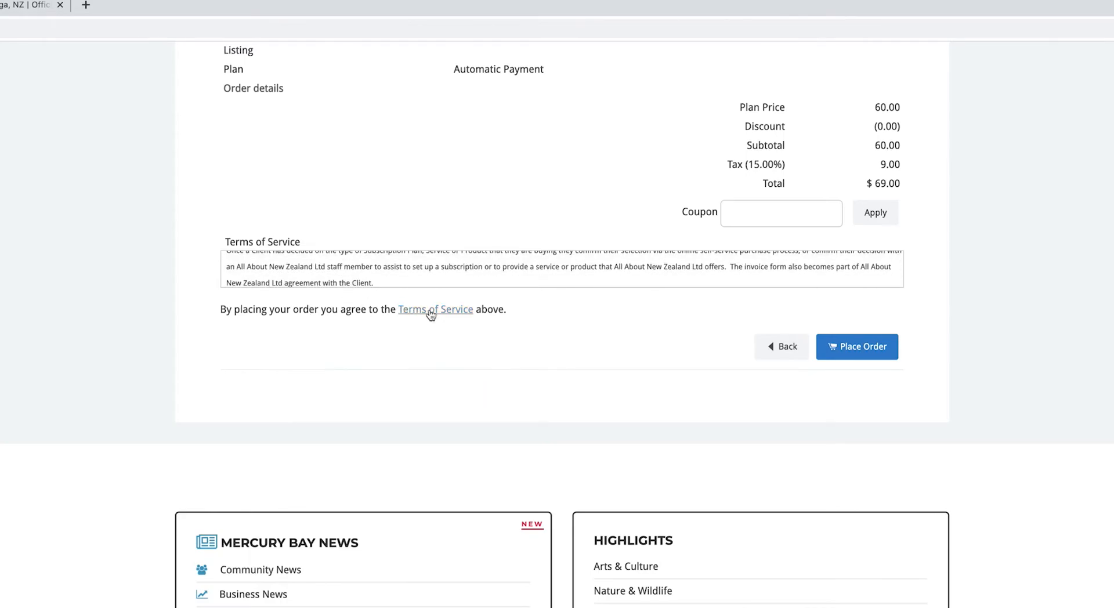
left_click(434, 309)
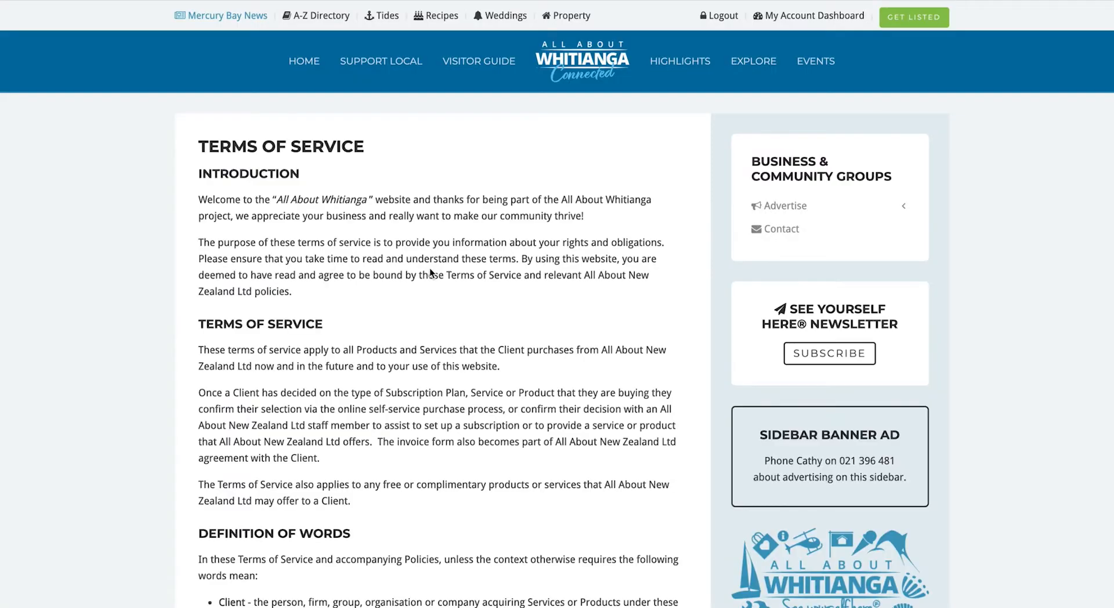
scroll("down", 3)
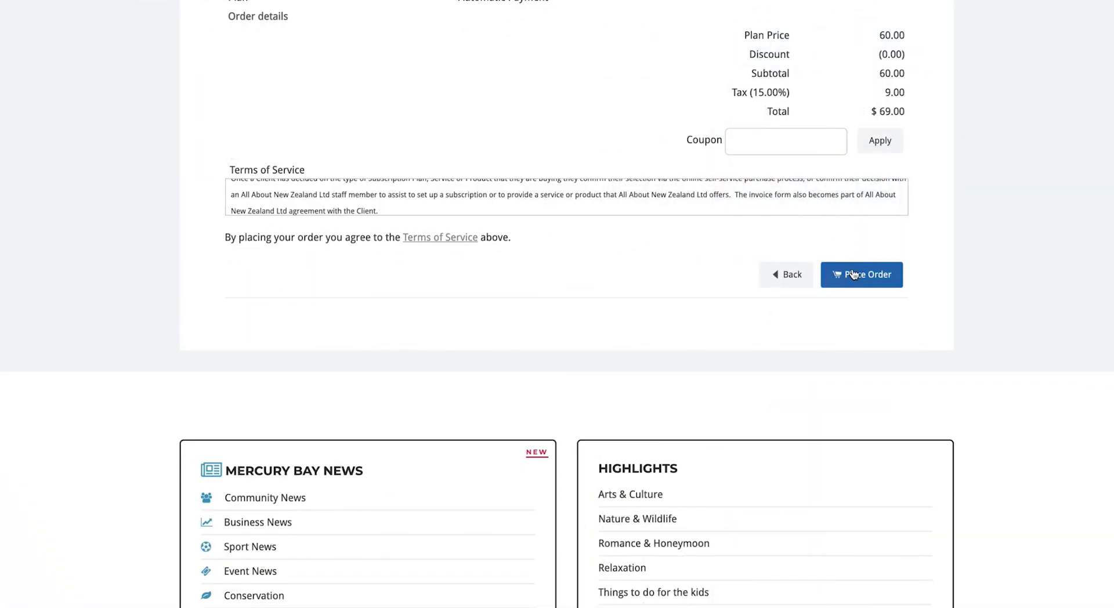
left_click(861, 275)
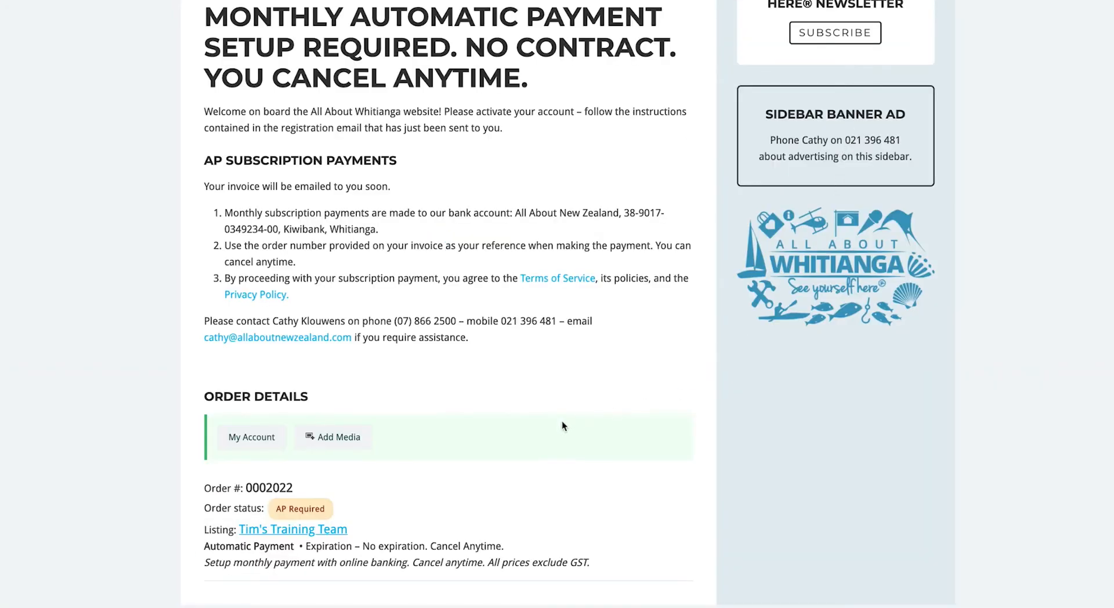
Step: Open the Tim's Training Team listing from the Order Details link
scroll("down", 3)
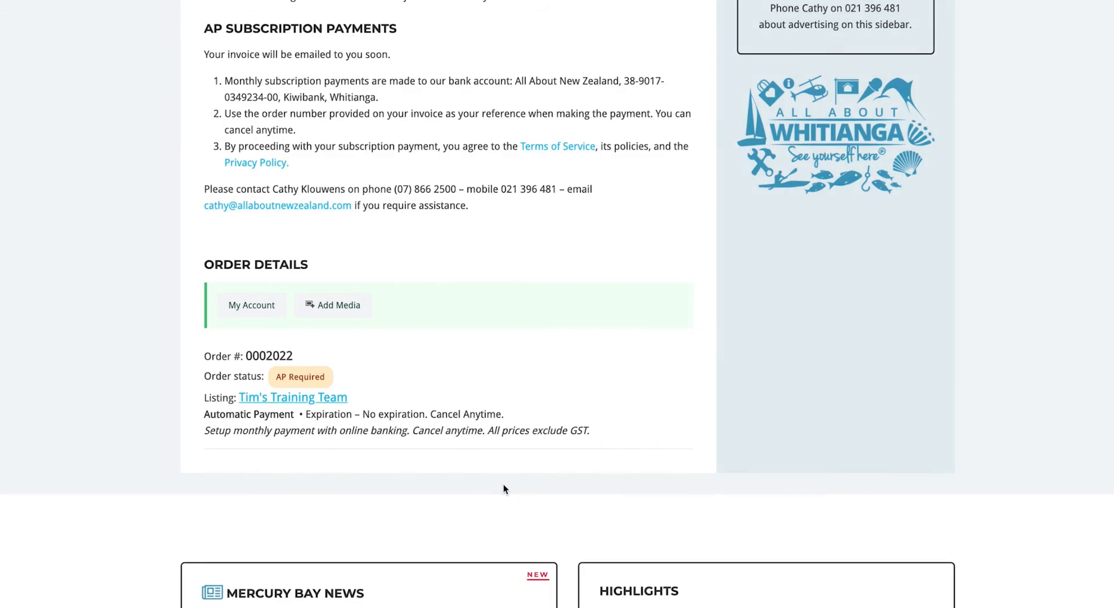
mouse_move(292, 396)
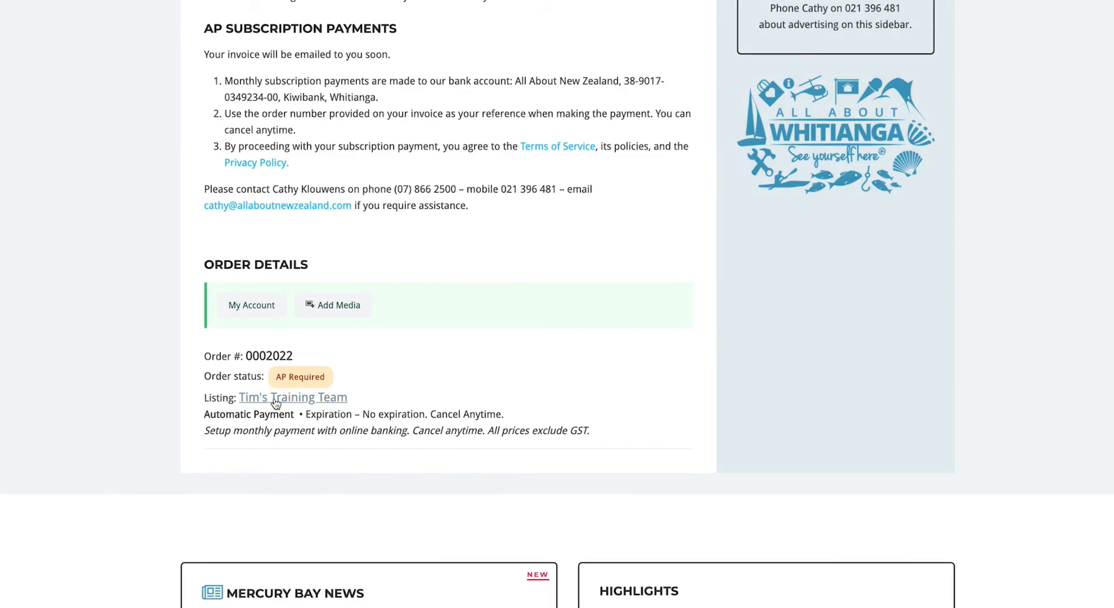
left_click(292, 397)
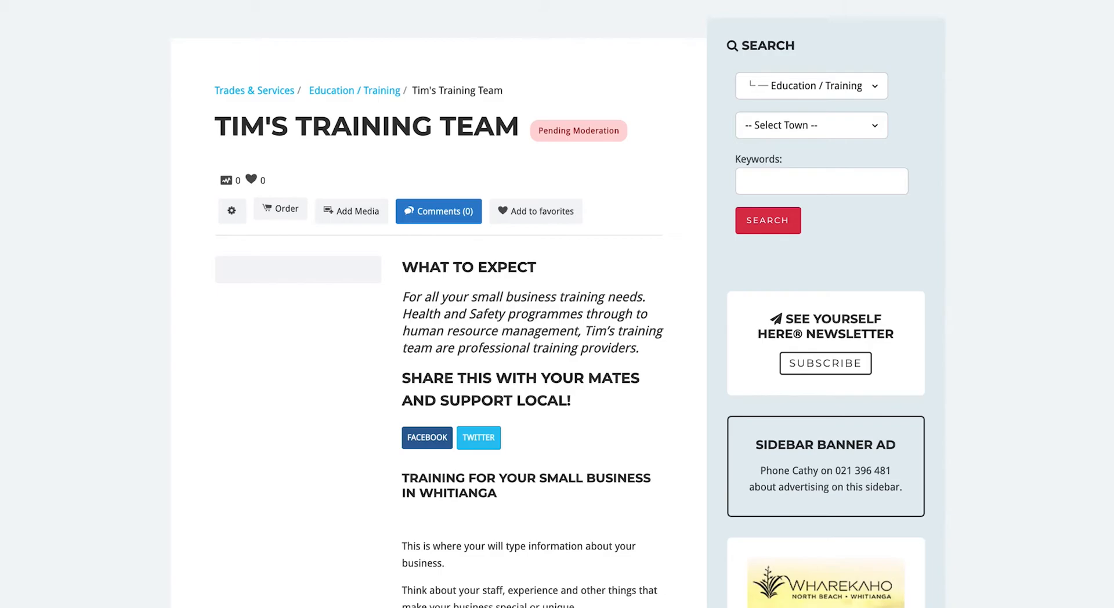
scroll("down", 3)
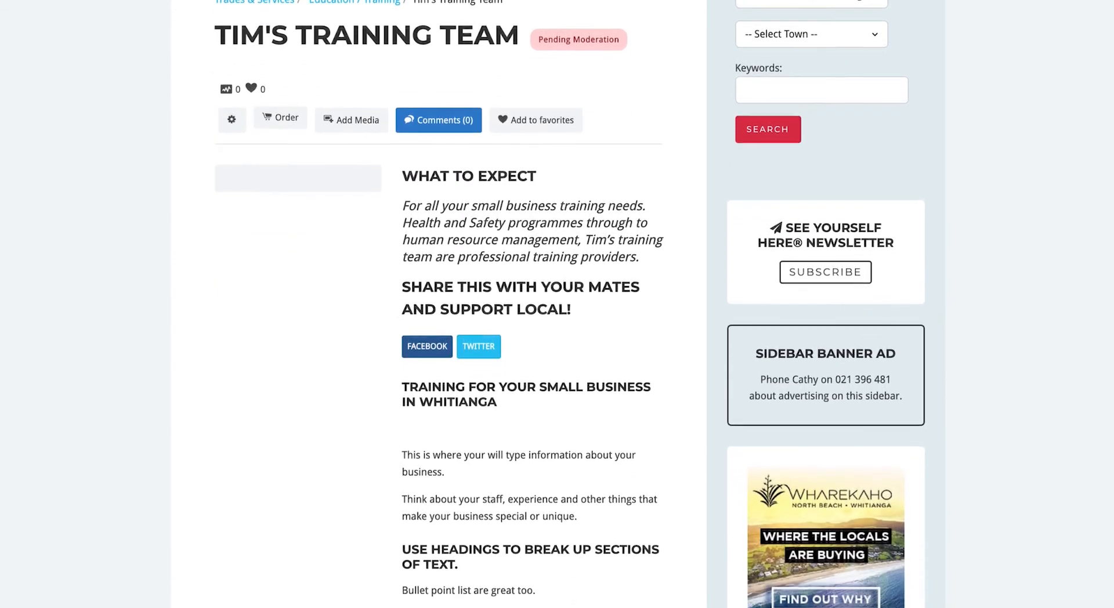
scroll("down", 3)
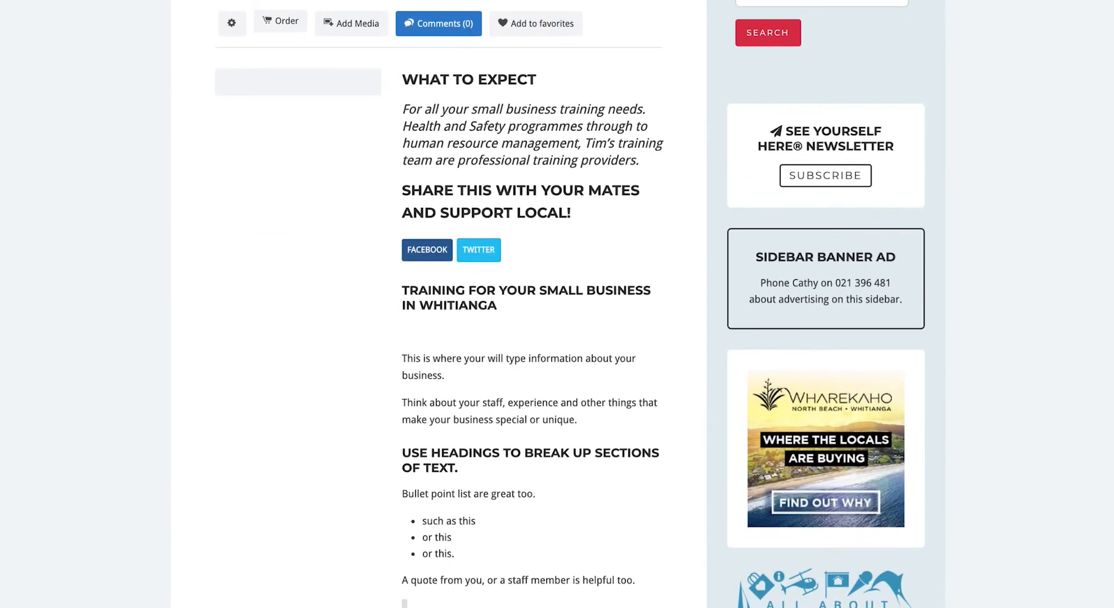
scroll("down", 3)
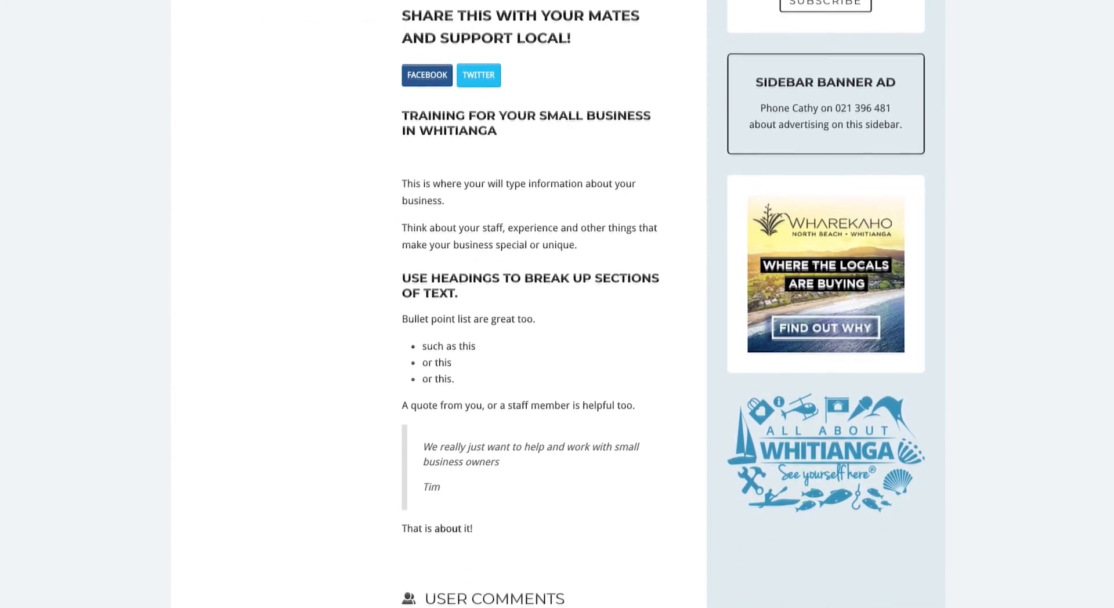
scroll("down", 3)
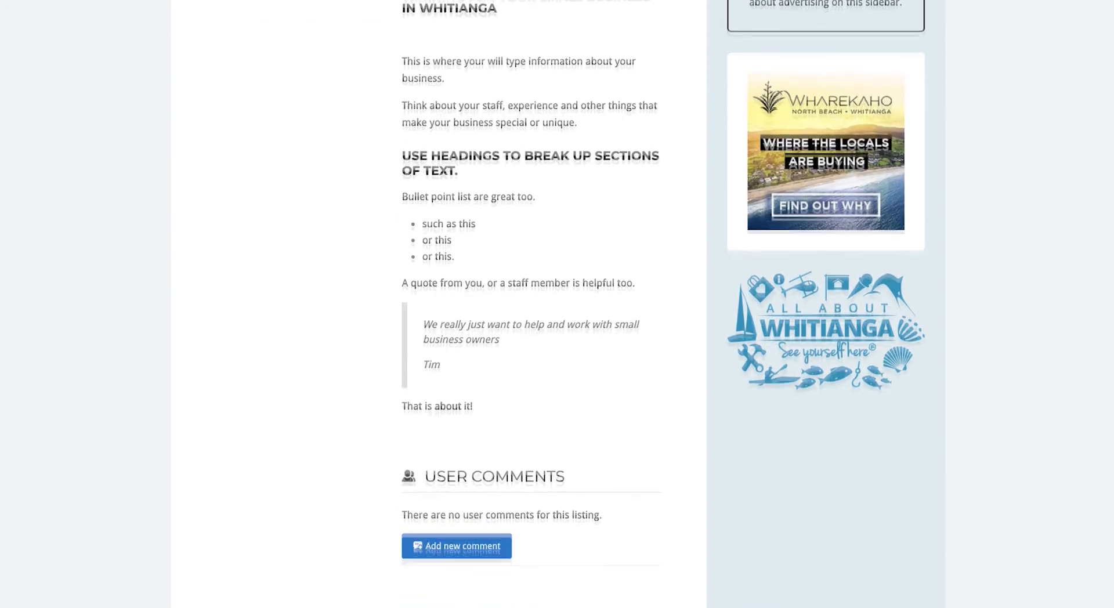
scroll("down", 3)
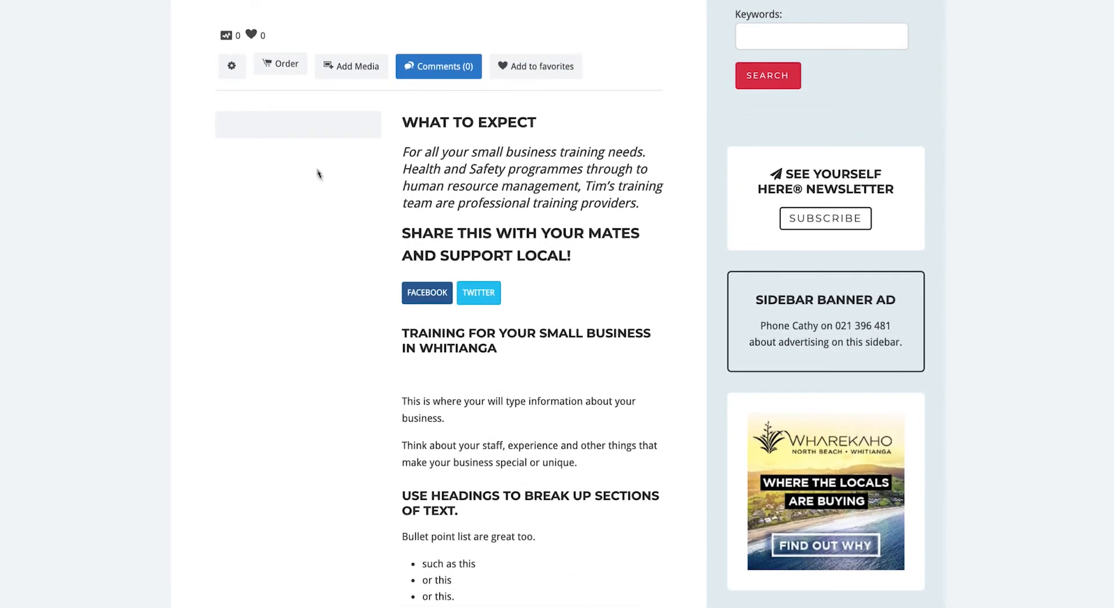
Step: Edit the listing to remove the blank line under the heading, confirm, and reopen the preview
left_click(231, 65)
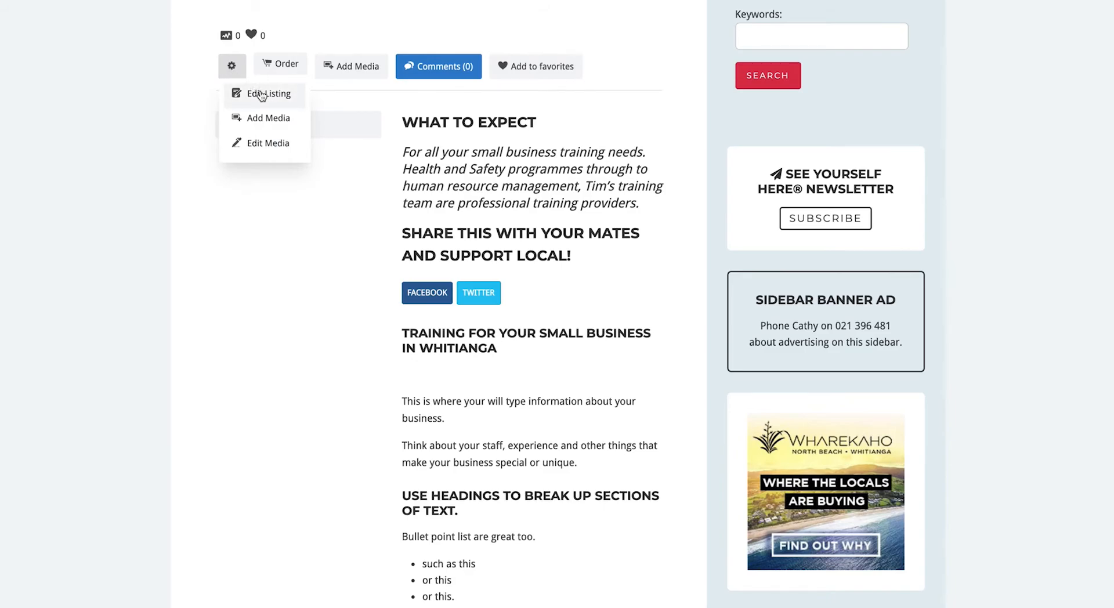
left_click(269, 93)
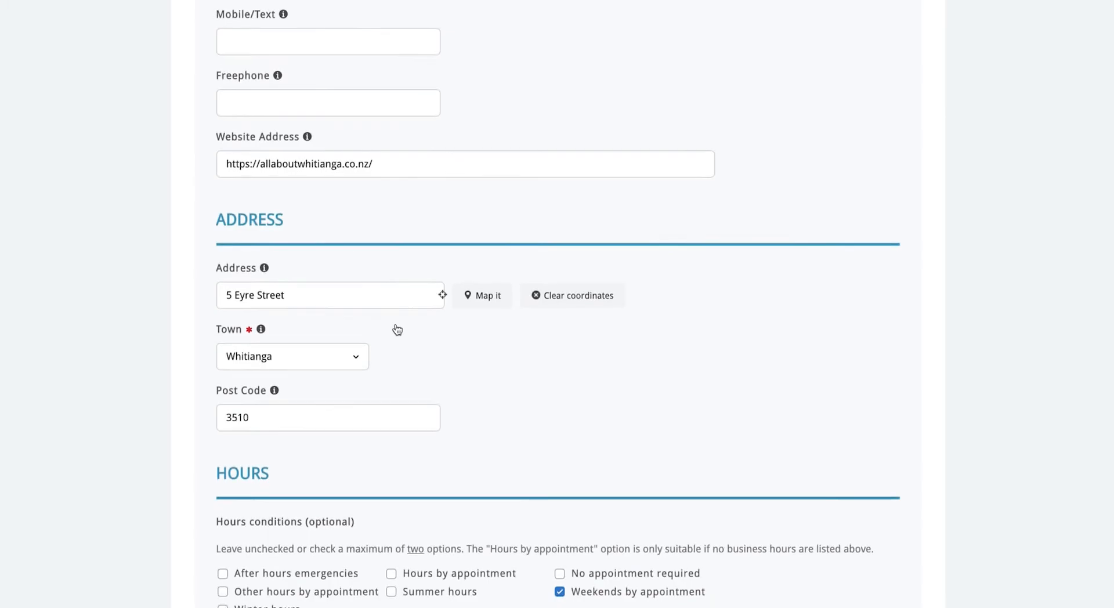
scroll("down", 3)
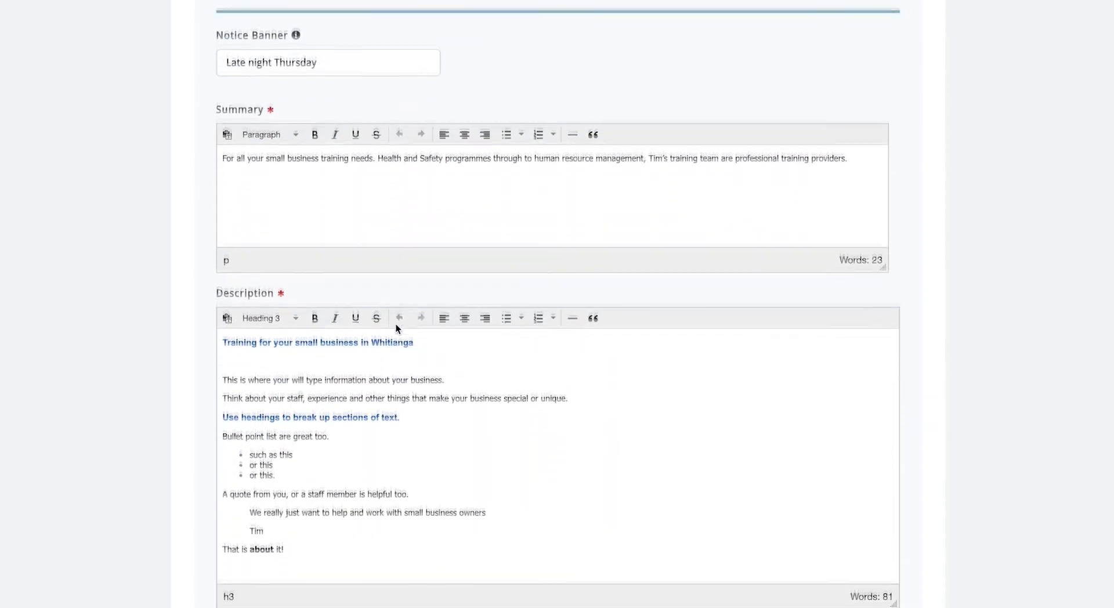
scroll("down", 3)
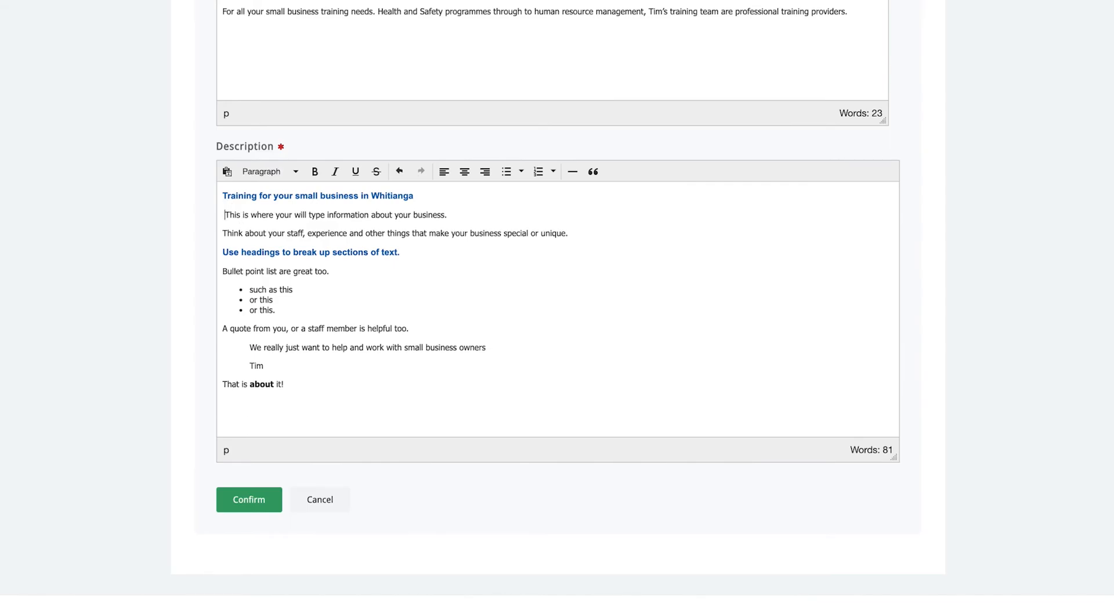
left_click(249, 499)
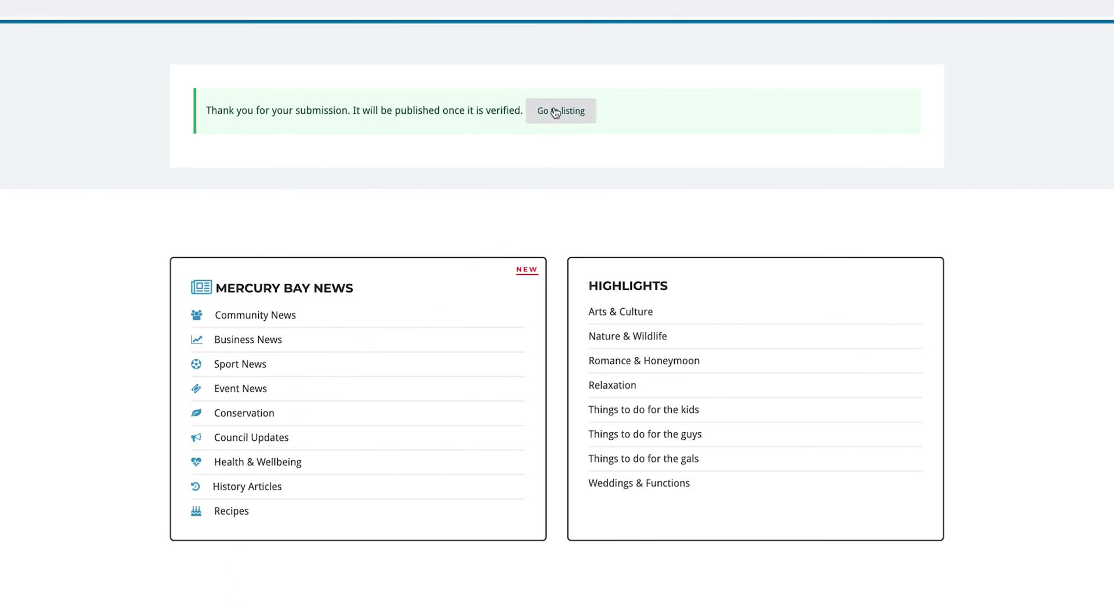
left_click(560, 110)
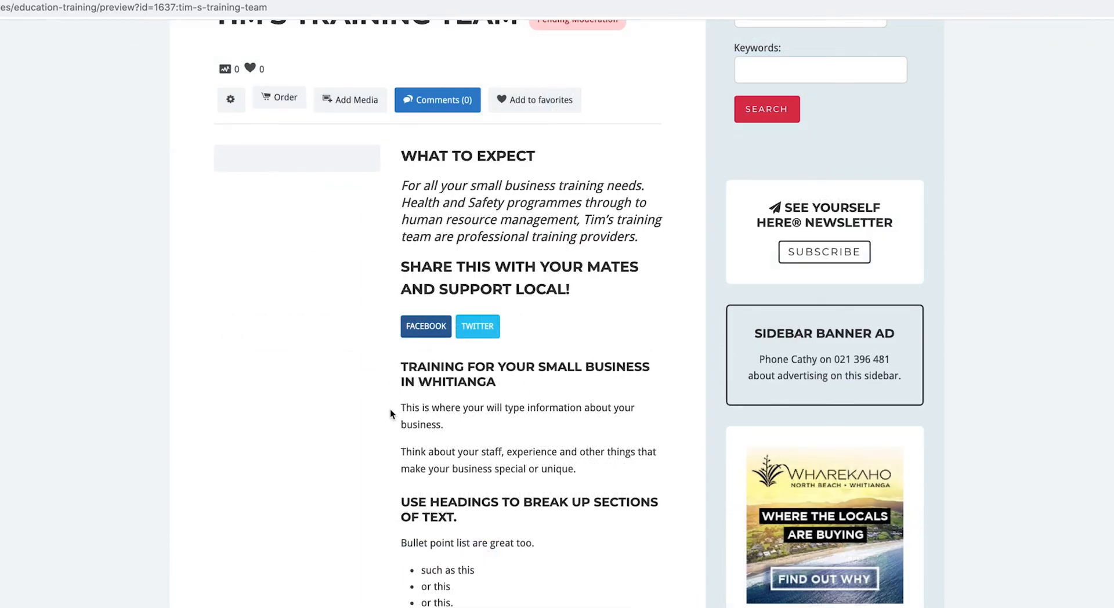